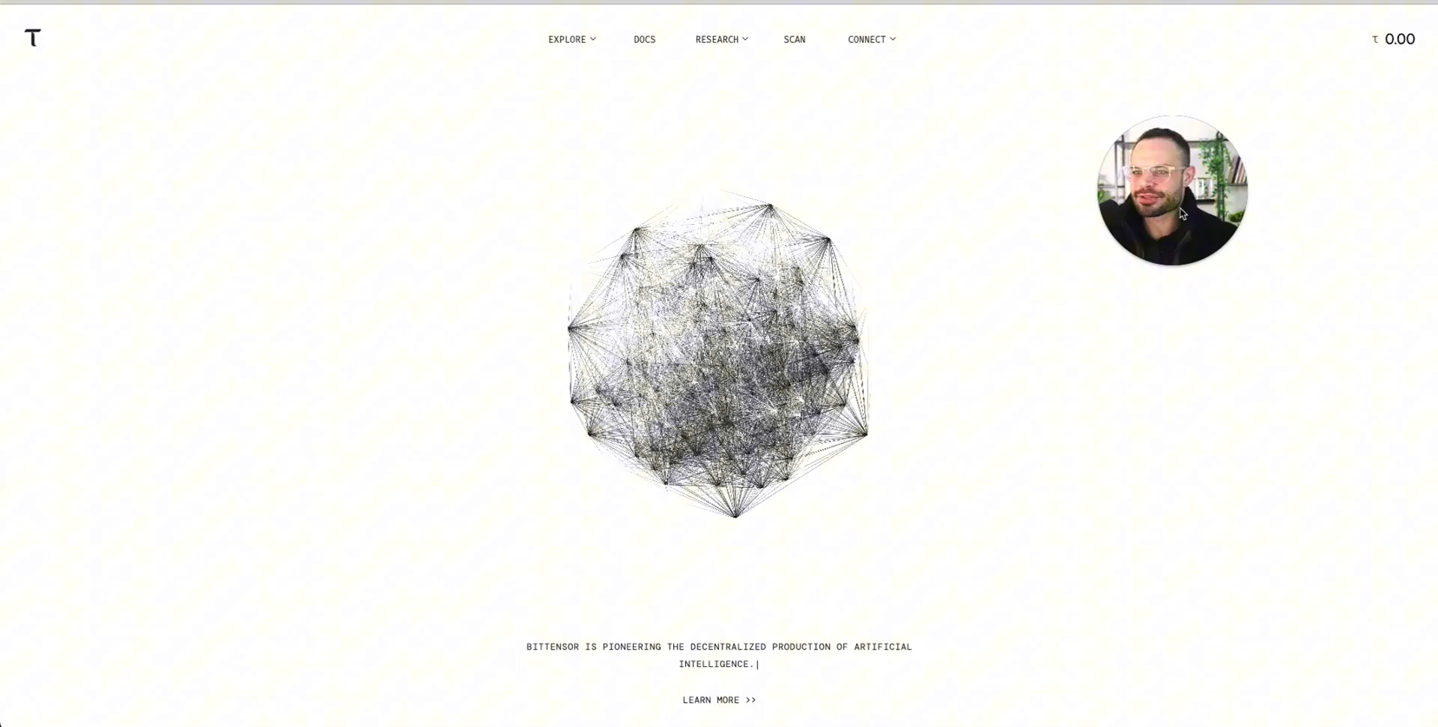
pyautogui.moveTo(867, 227)
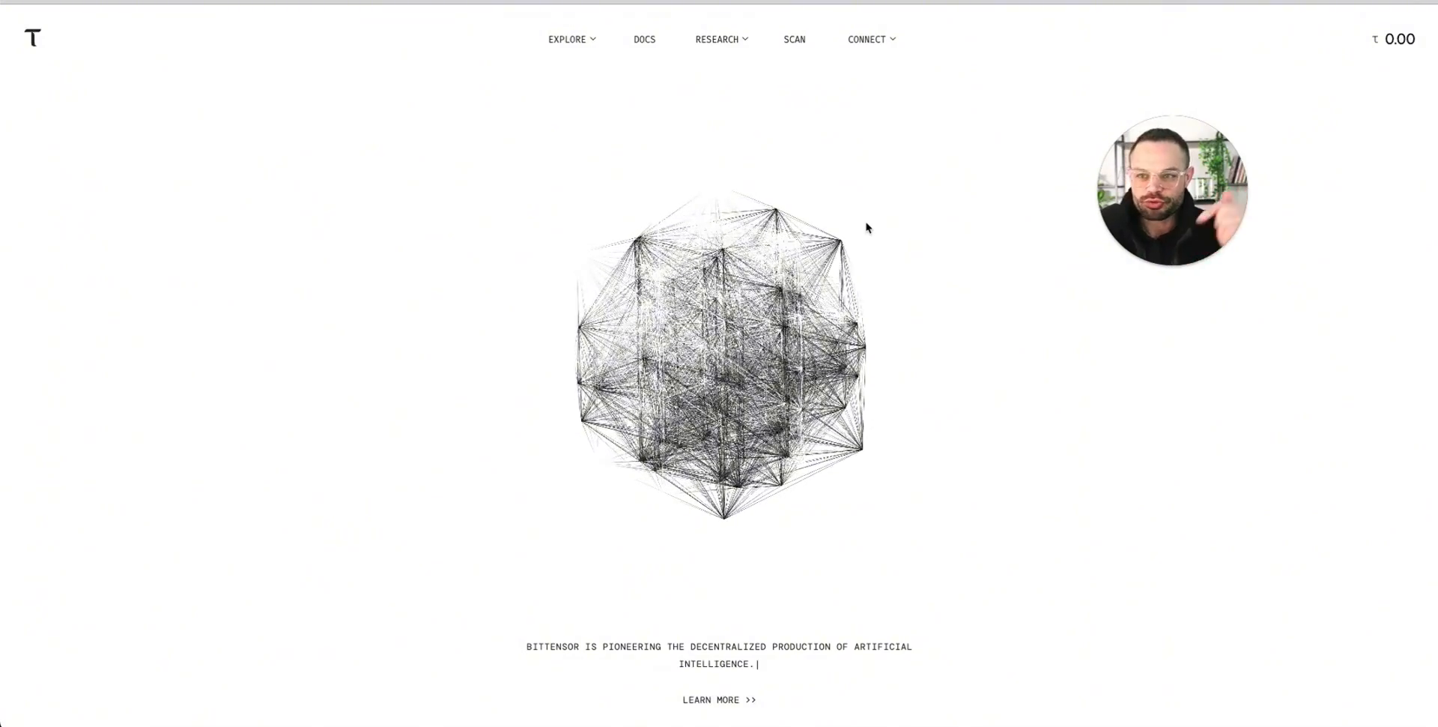
pyautogui.moveTo(540, 177)
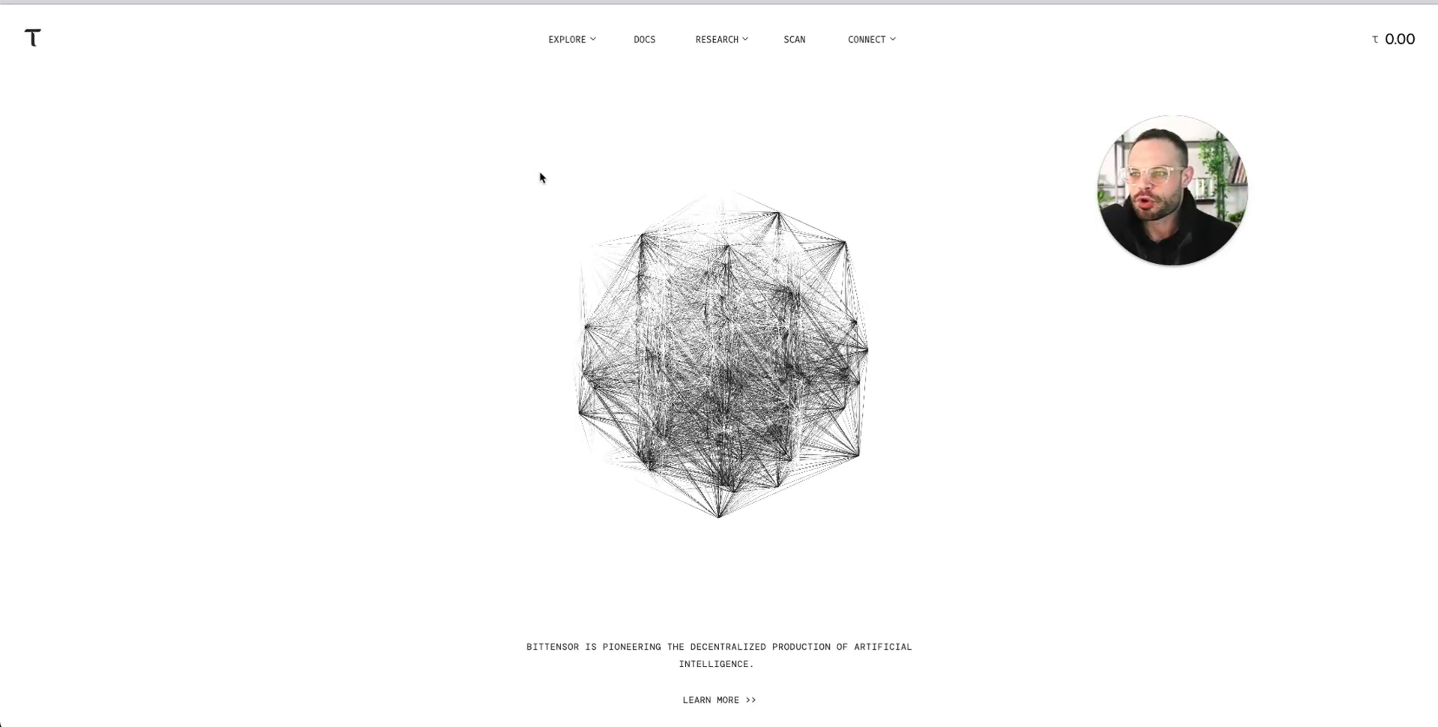
pyautogui.moveTo(453, 362)
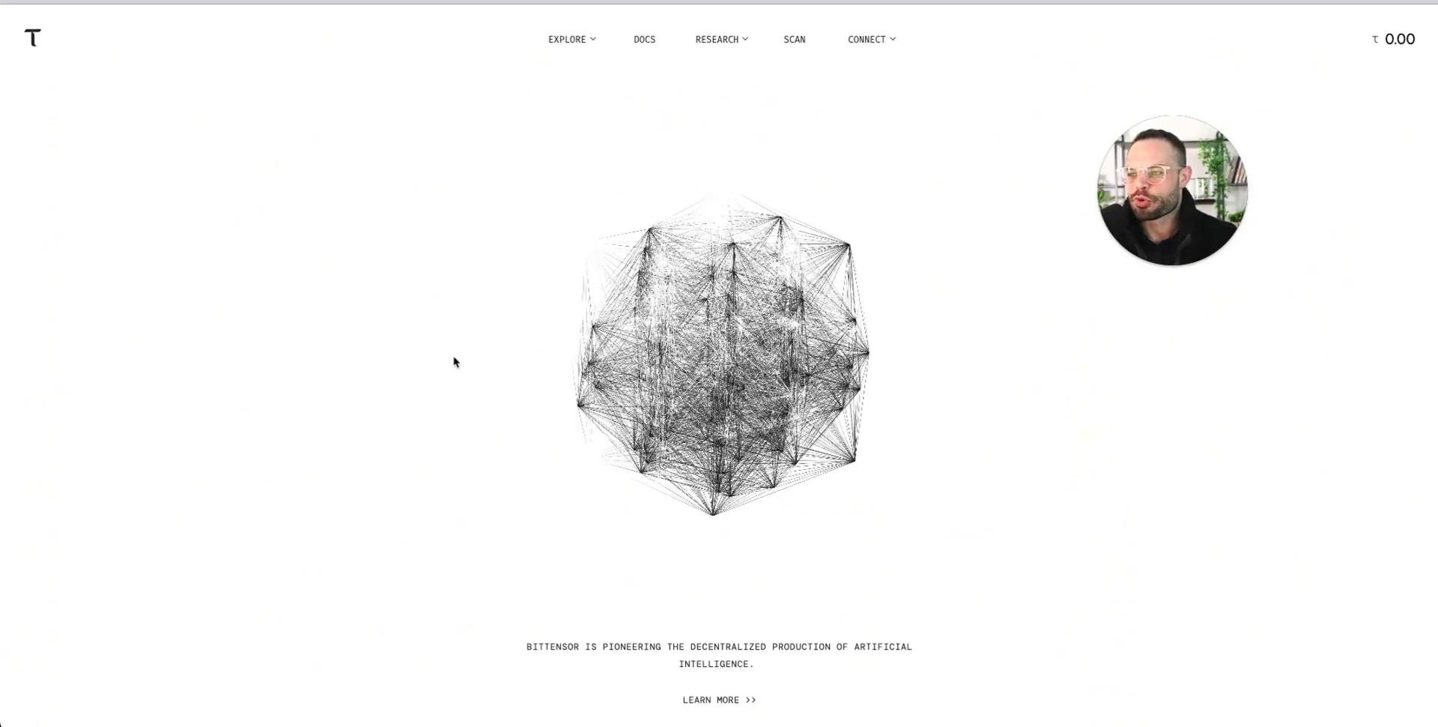
pyautogui.moveTo(467, 248)
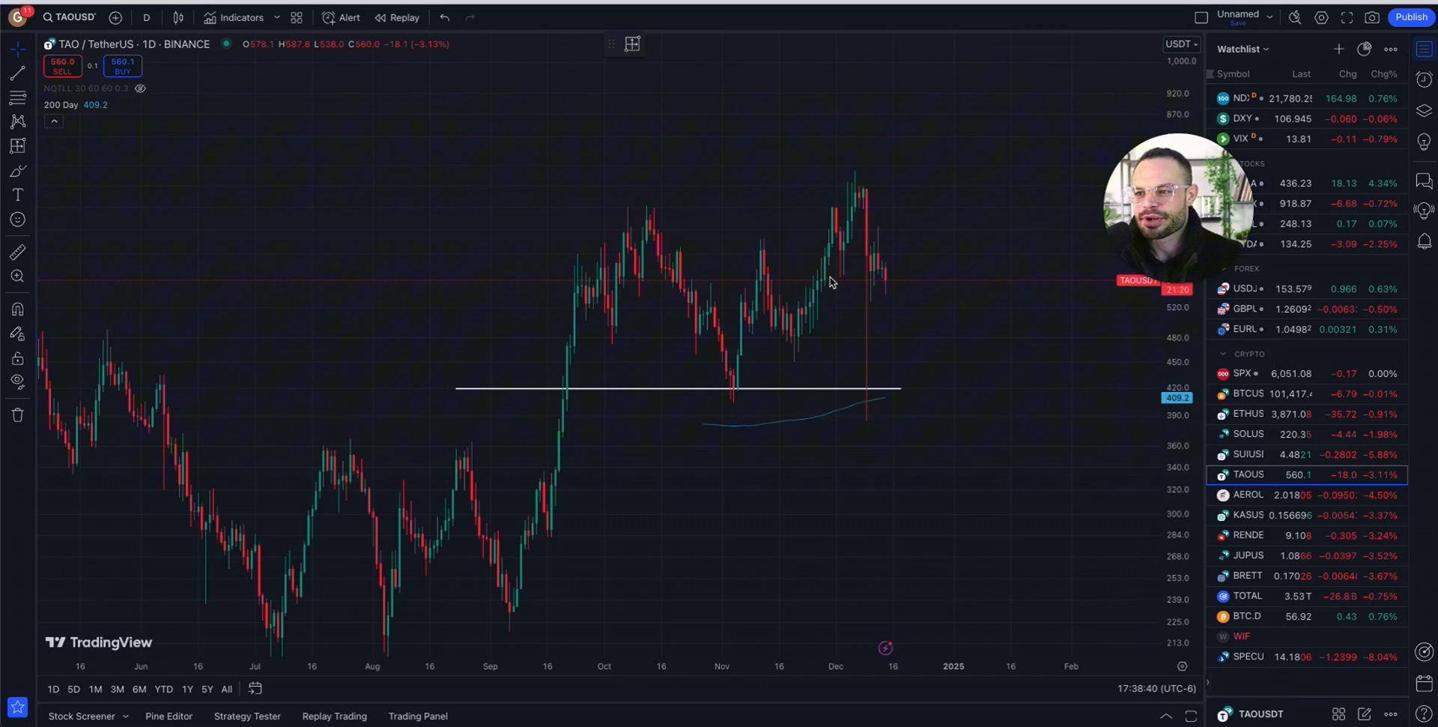
pyautogui.moveTo(797, 327)
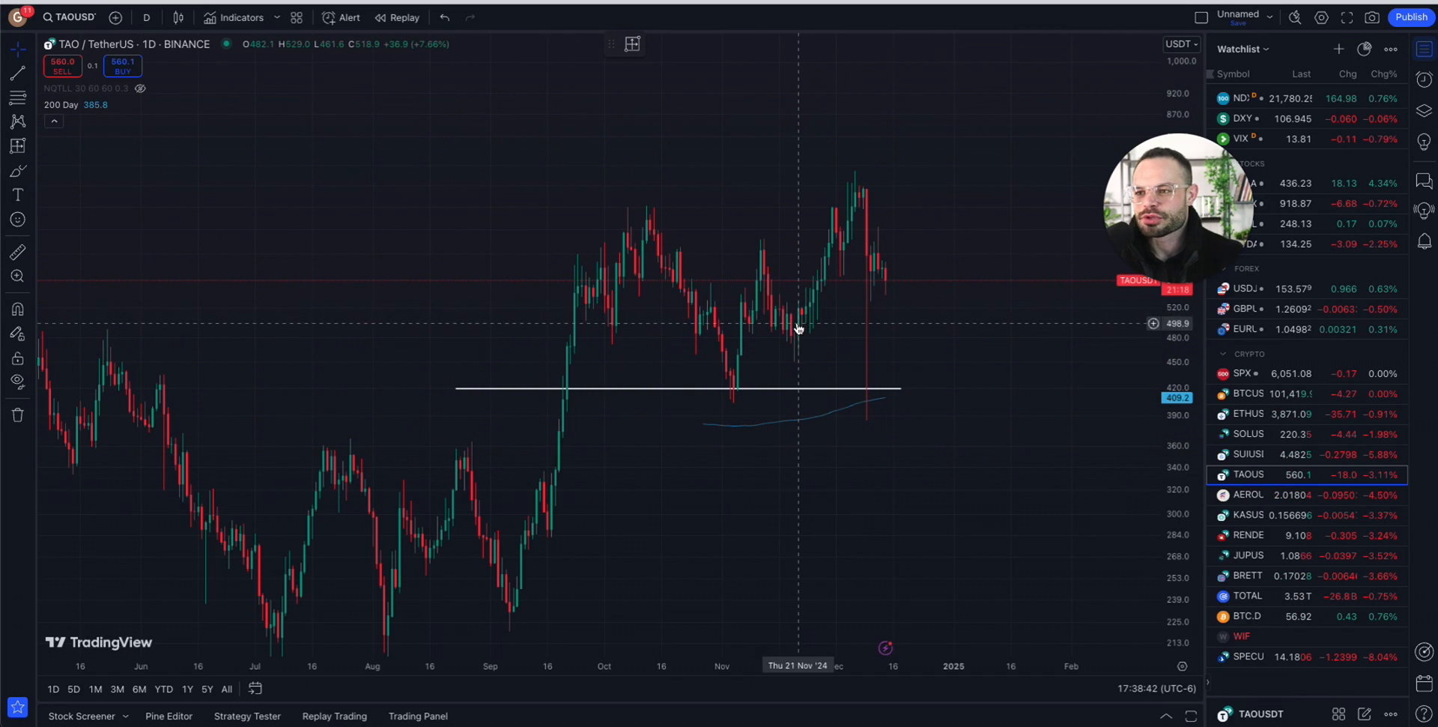
pyautogui.moveTo(872, 174)
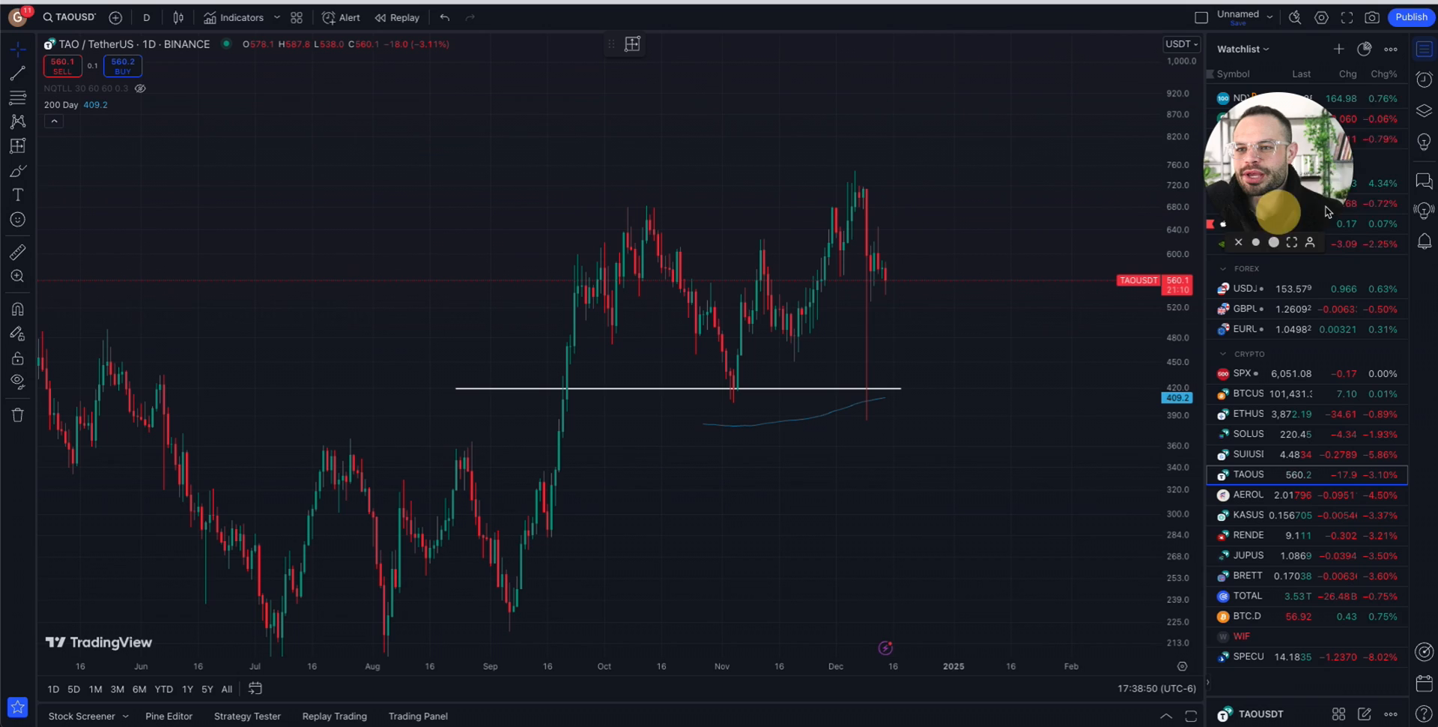
pyautogui.moveTo(862, 175)
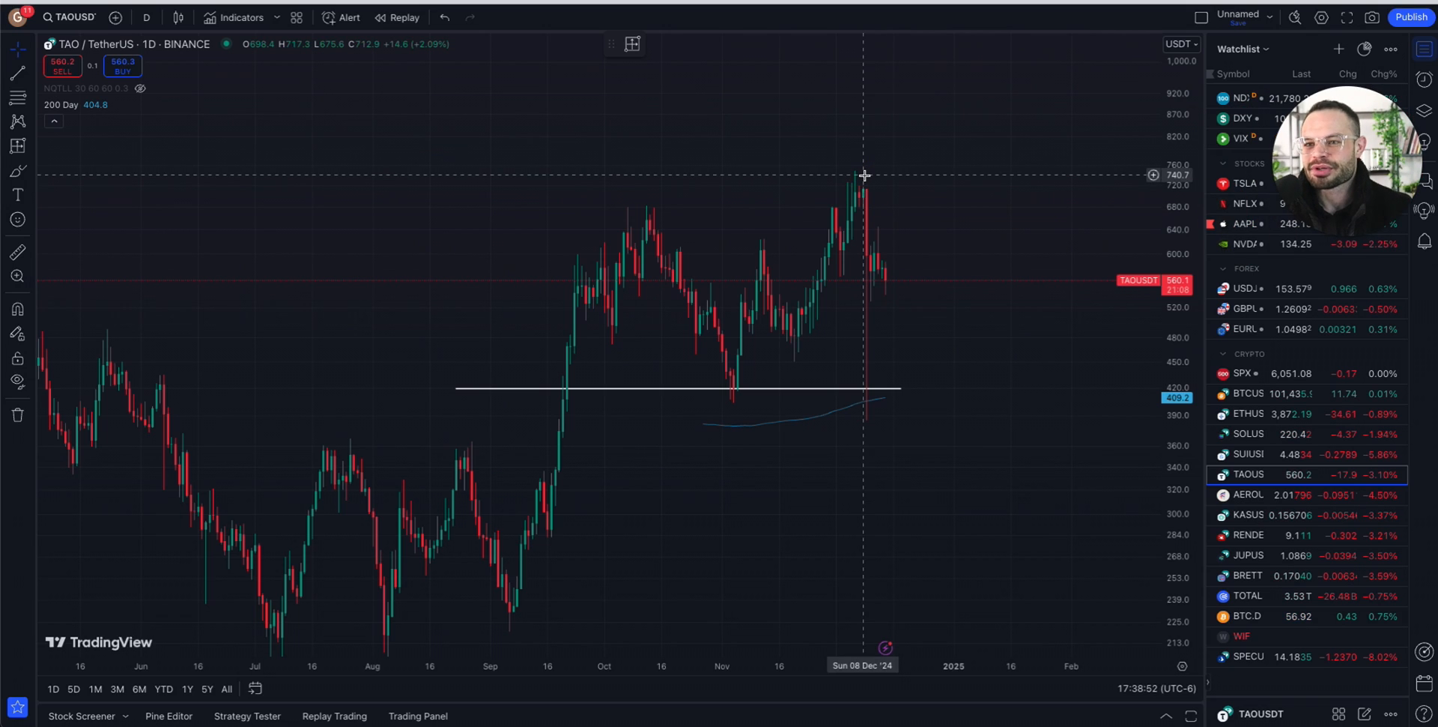
pyautogui.moveTo(856, 179)
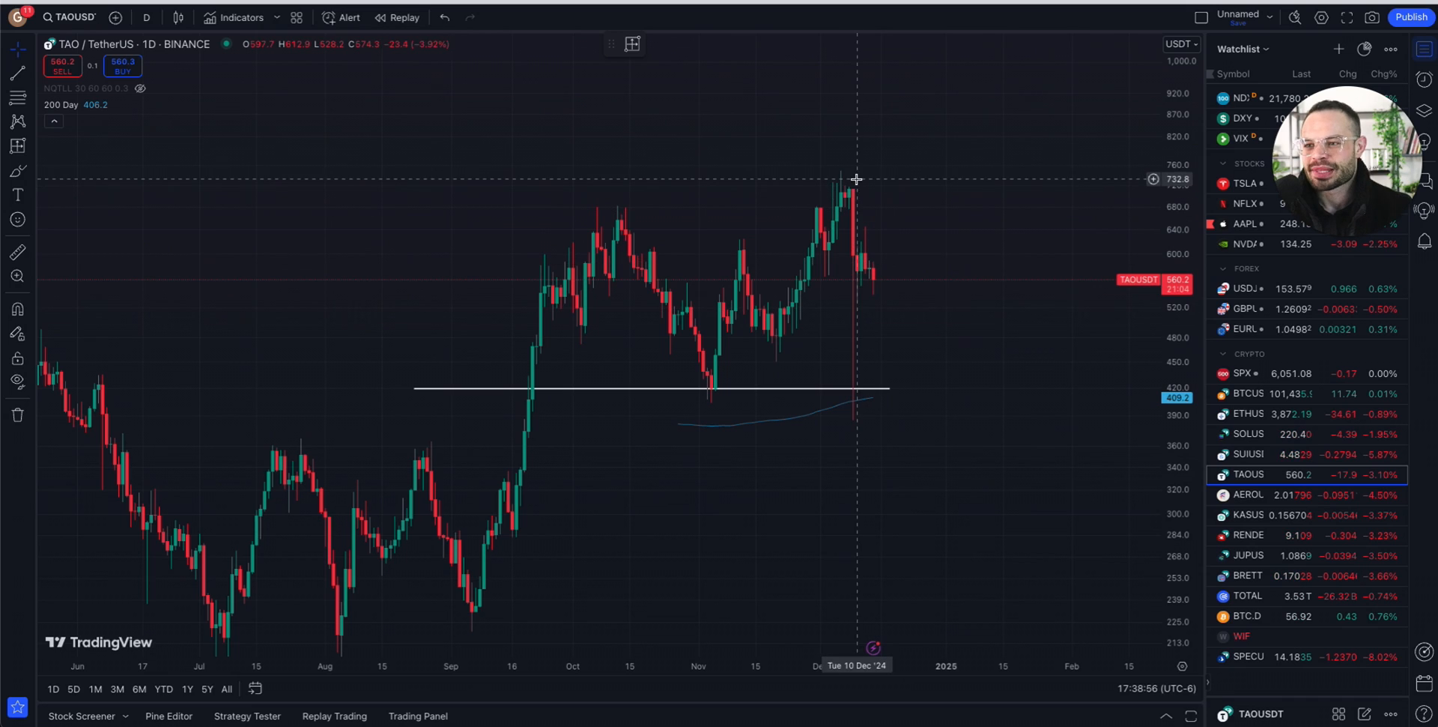
pyautogui.moveTo(849, 229)
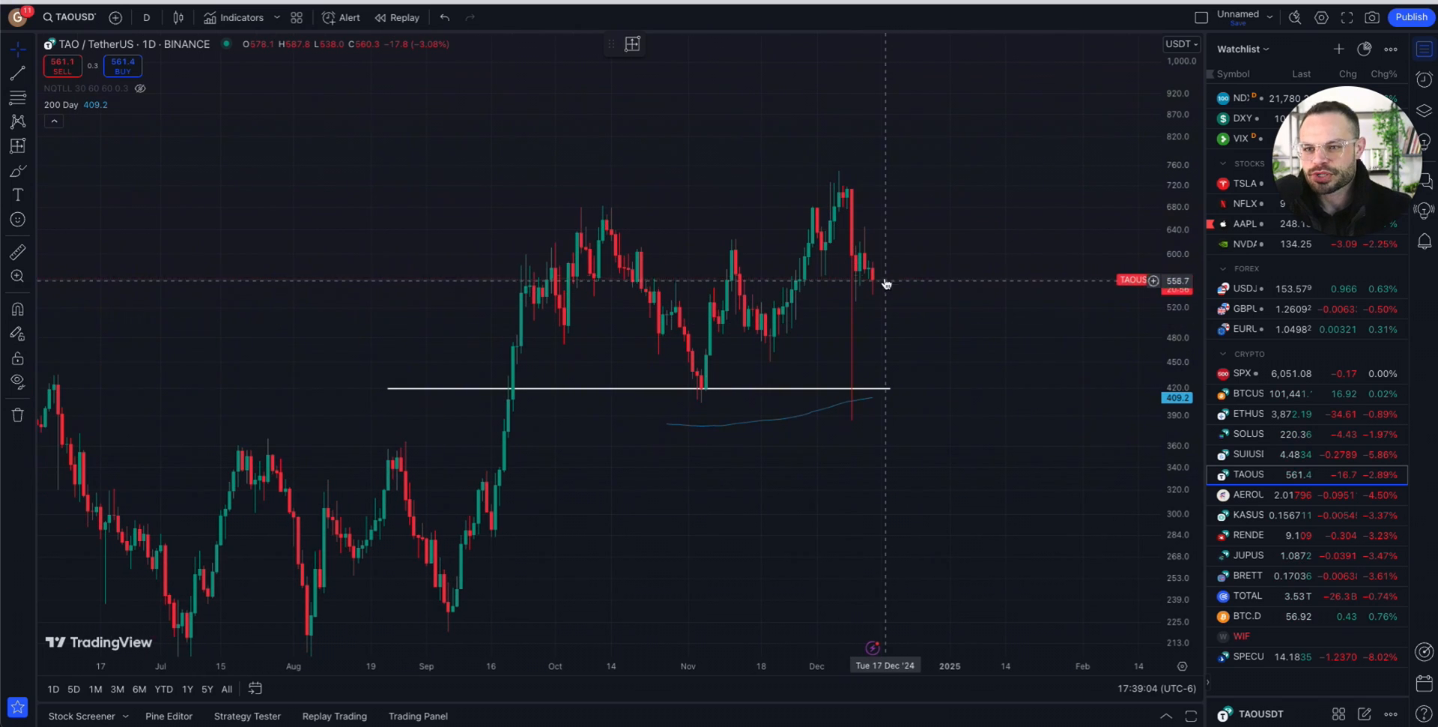
pyautogui.moveTo(945, 296)
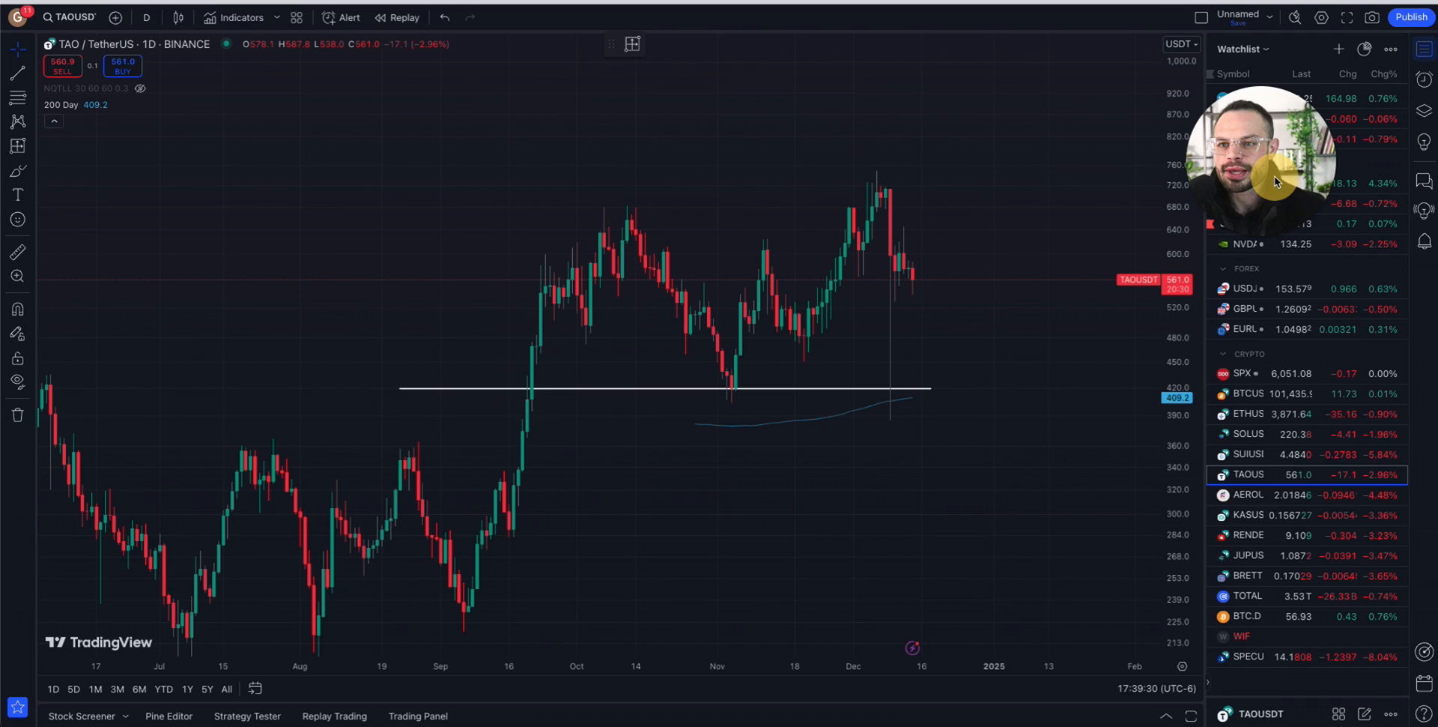
pyautogui.moveTo(952, 397)
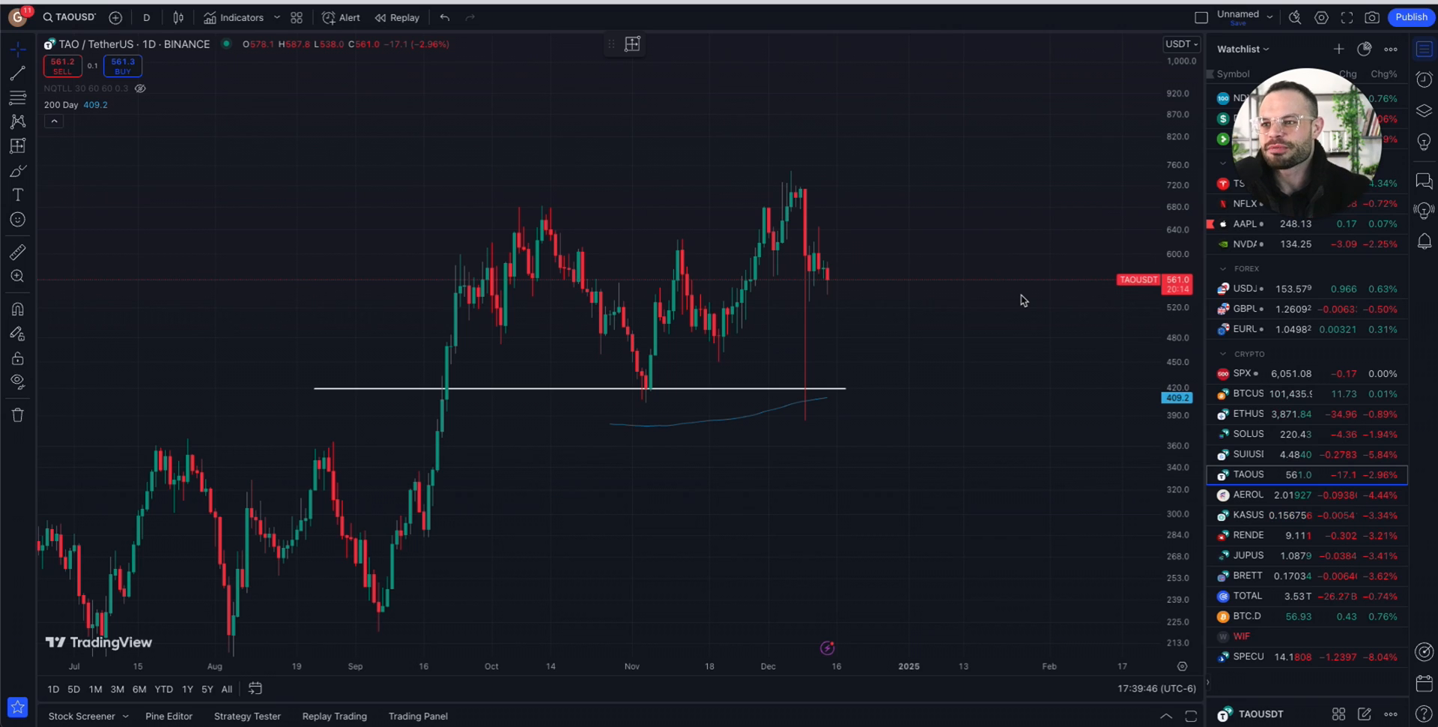
pyautogui.moveTo(960, 367)
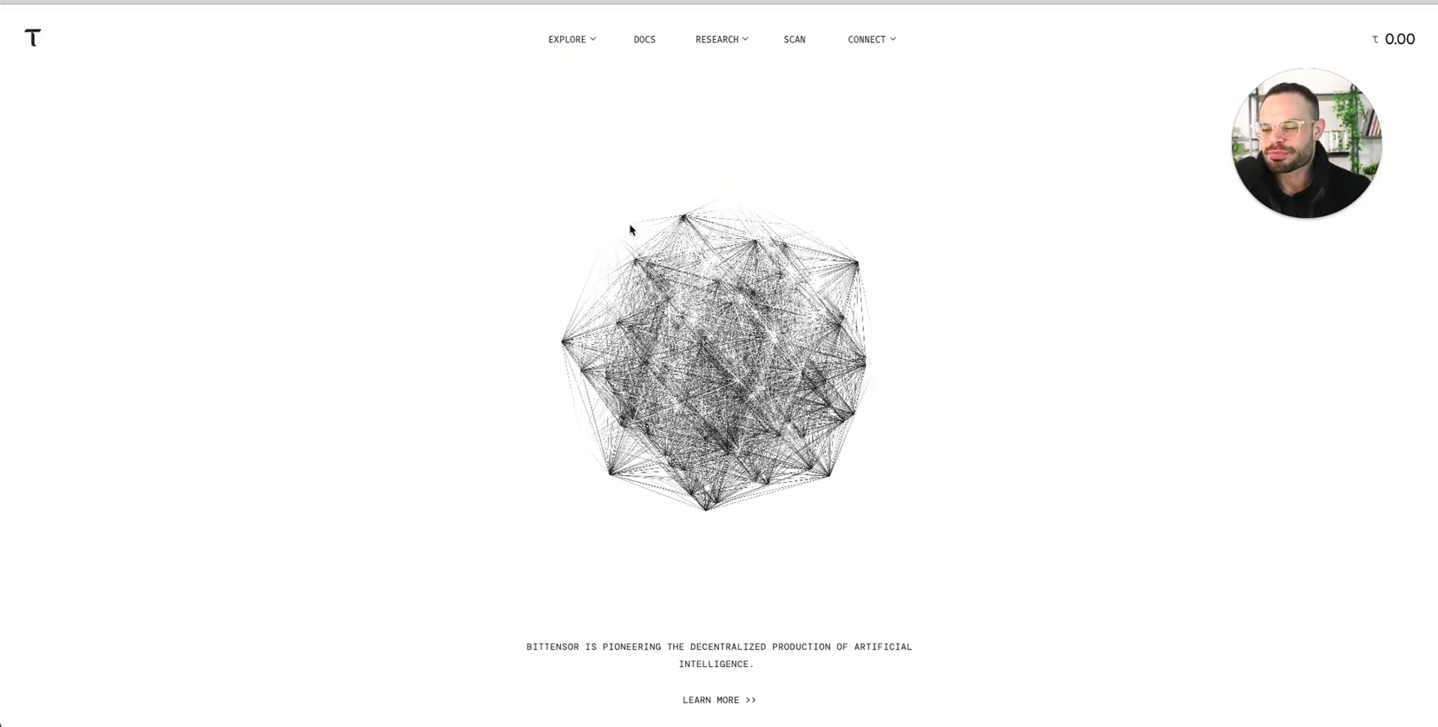
pyautogui.moveTo(448, 491)
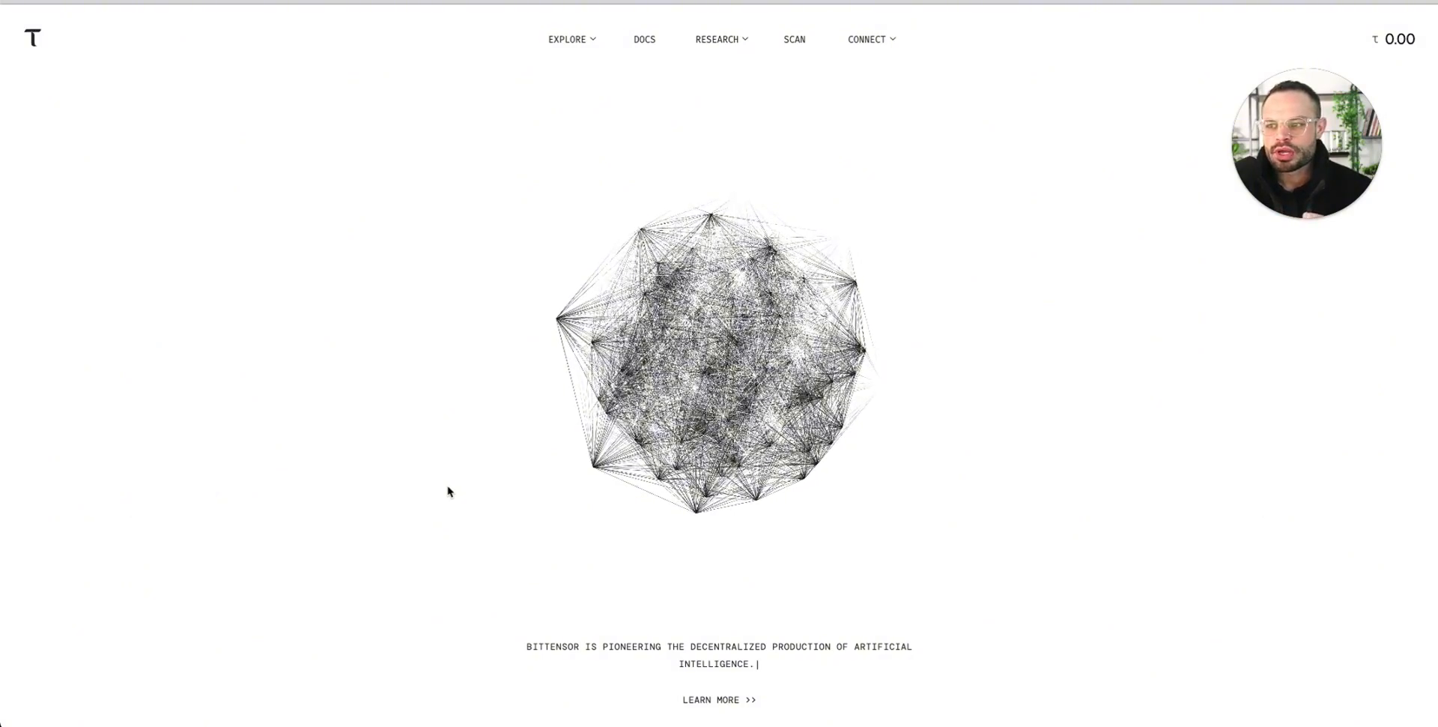
pyautogui.moveTo(968, 249)
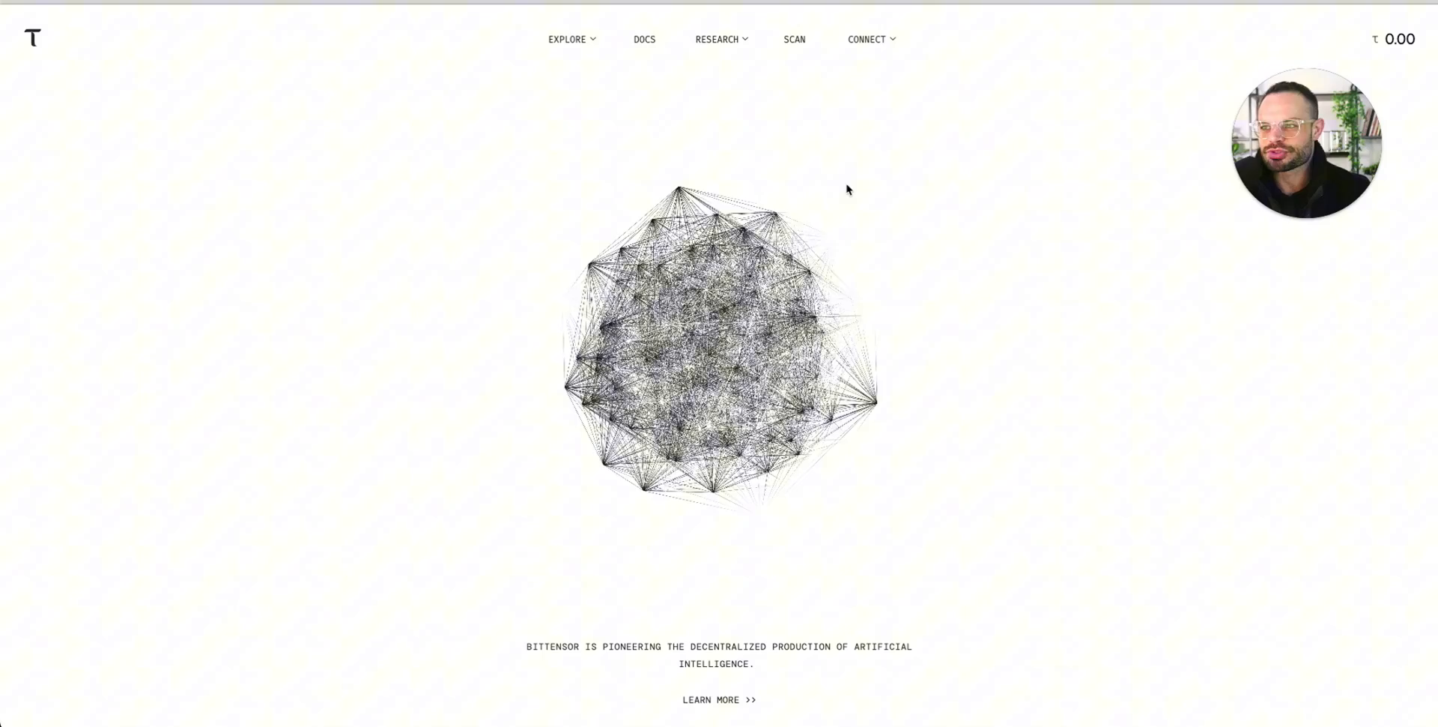
# - Open 'The Bittensor standard' article and read past Peer to Peer Intelligence Markets to Market Composability
pyautogui.click(567, 38)
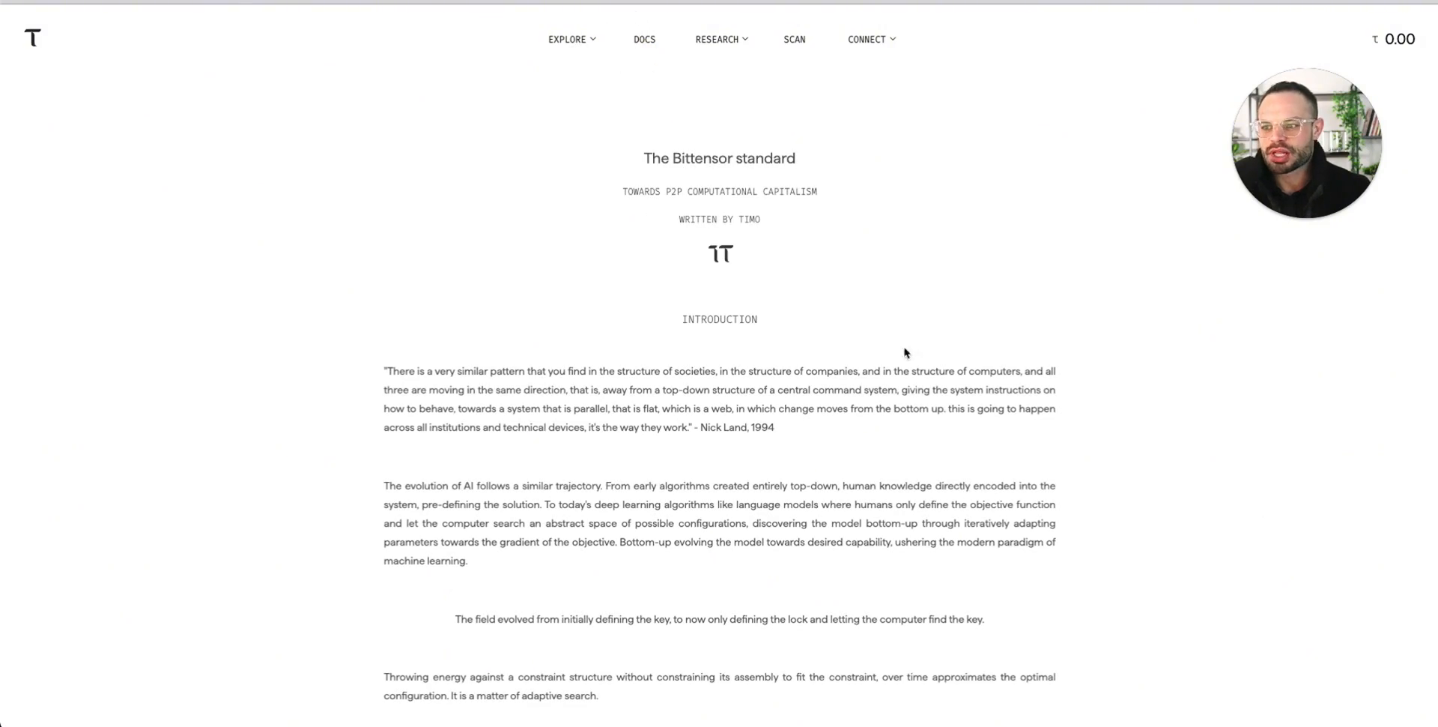
pyautogui.moveTo(989, 427)
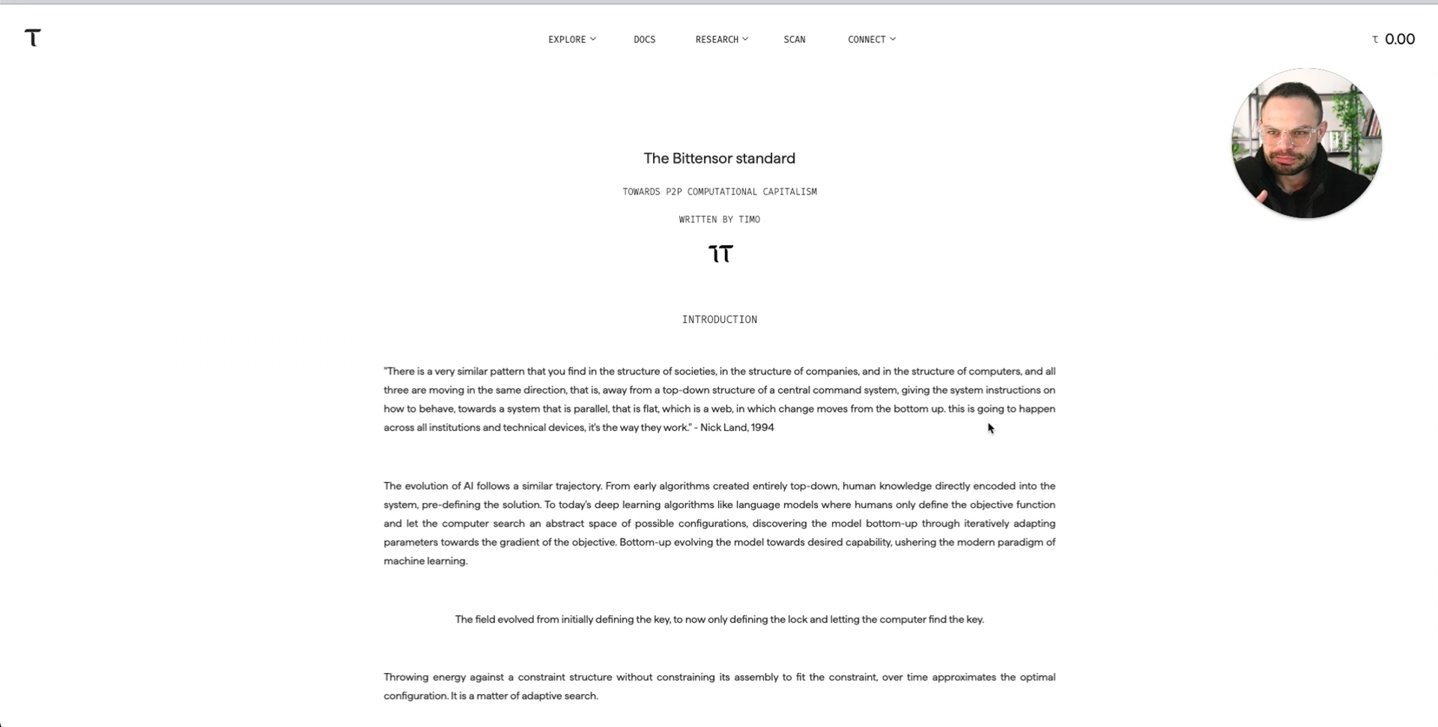
pyautogui.scroll(-3)
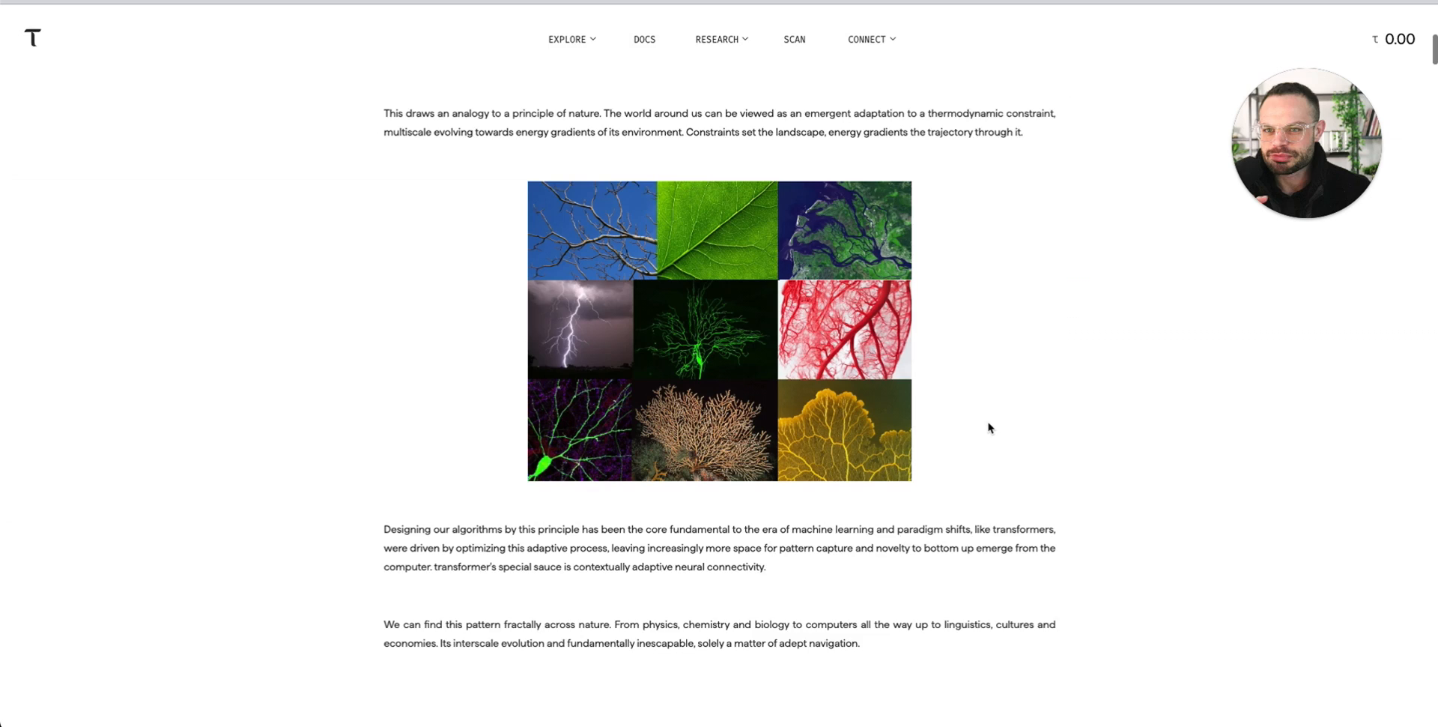
pyautogui.scroll(-3)
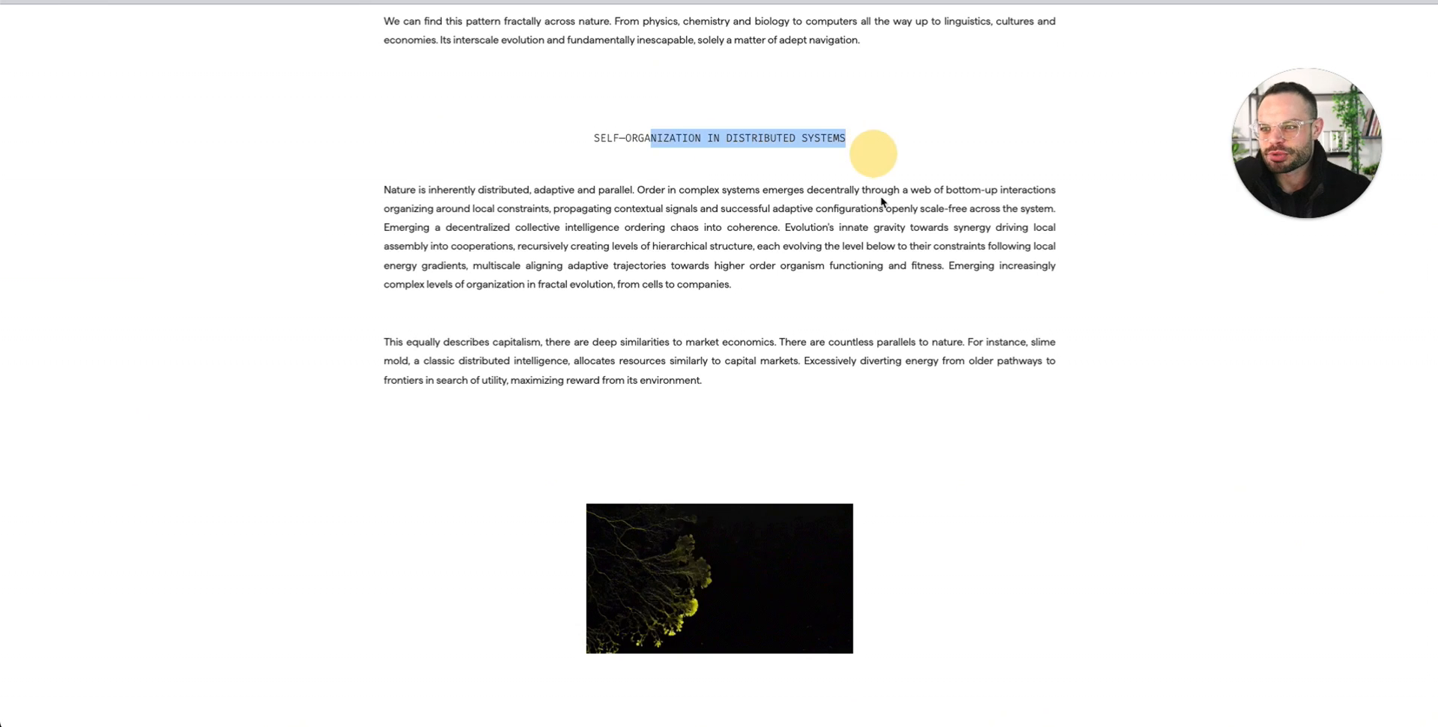
pyautogui.scroll(-3)
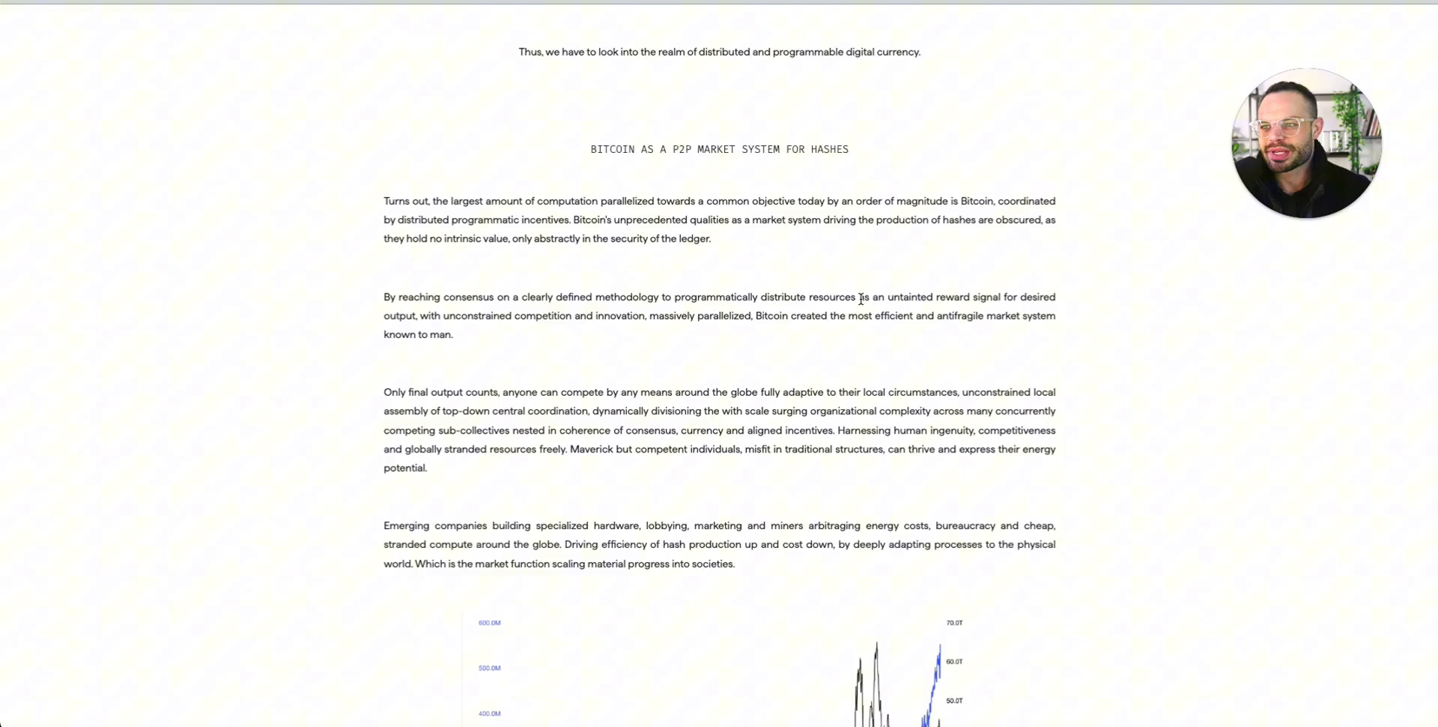
pyautogui.scroll(-3)
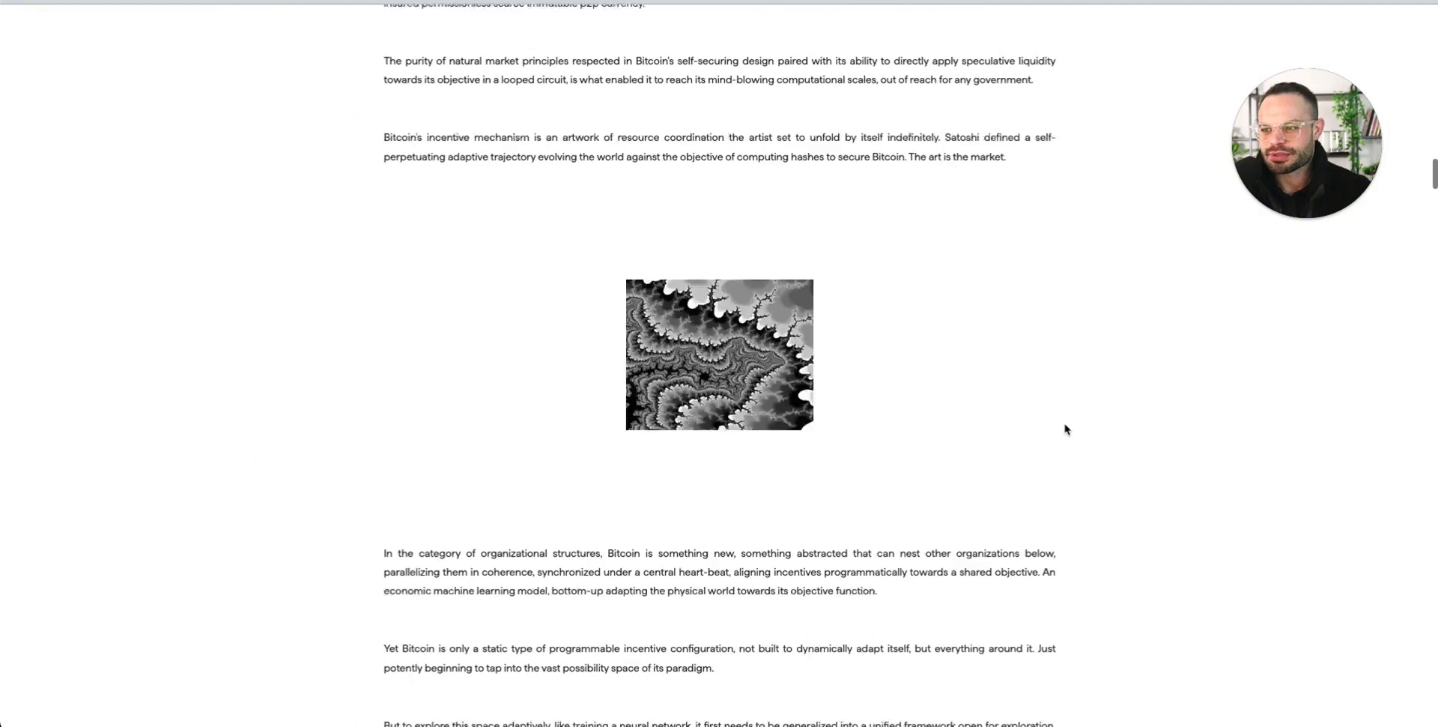
pyautogui.scroll(-3)
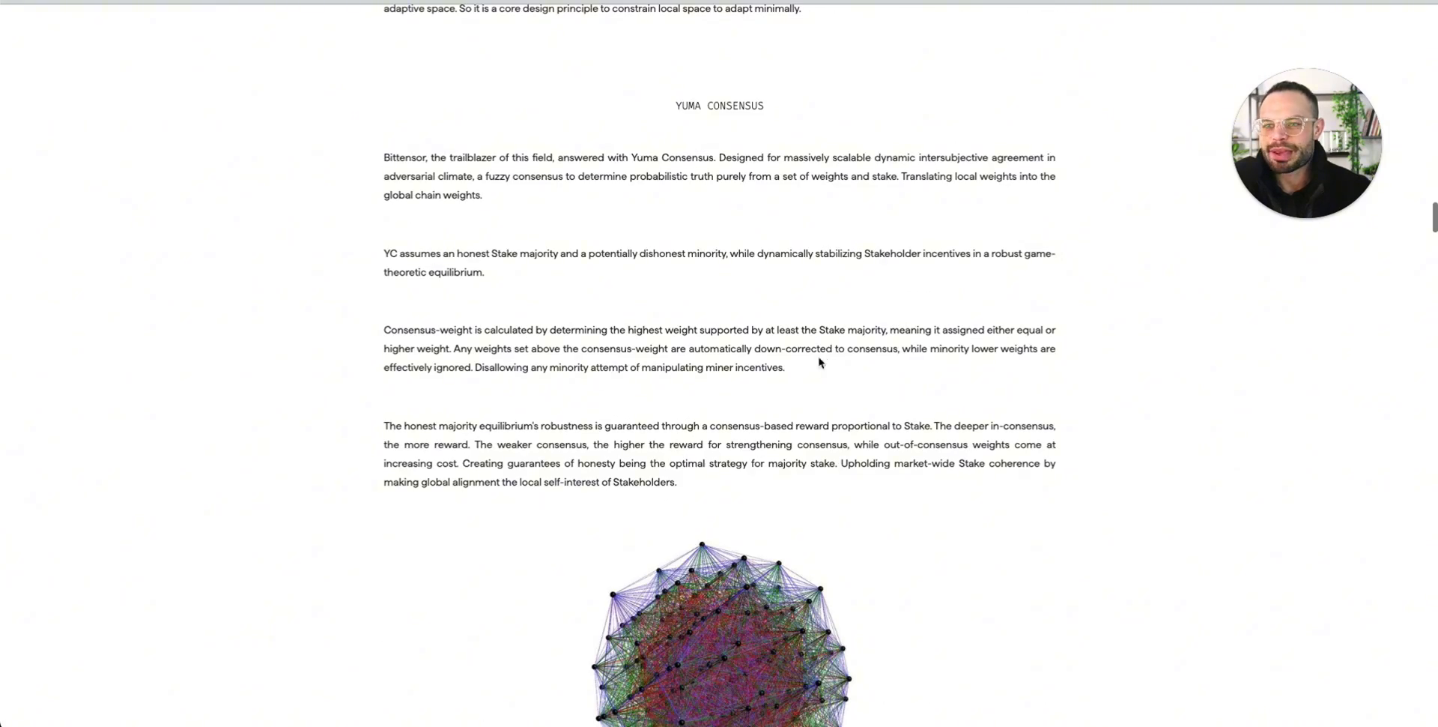
pyautogui.scroll(-3)
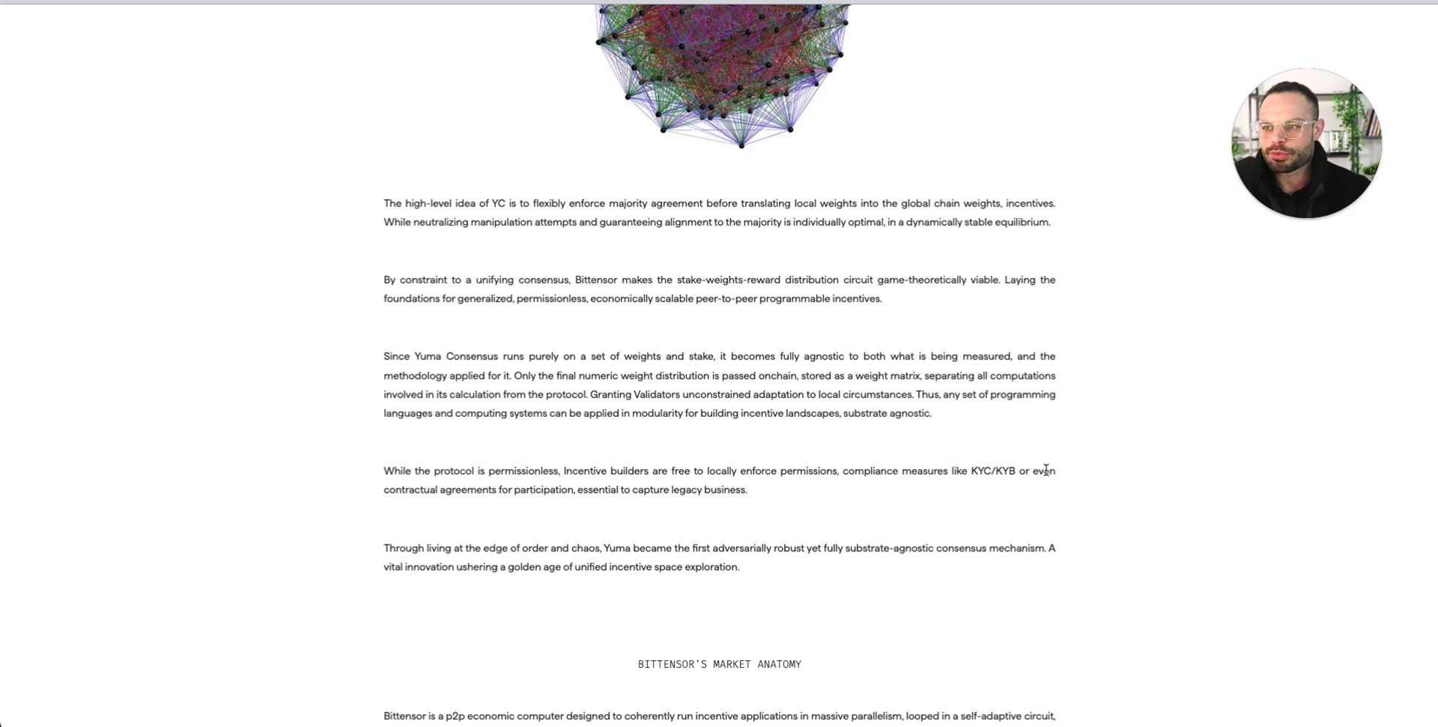
pyautogui.scroll(-3)
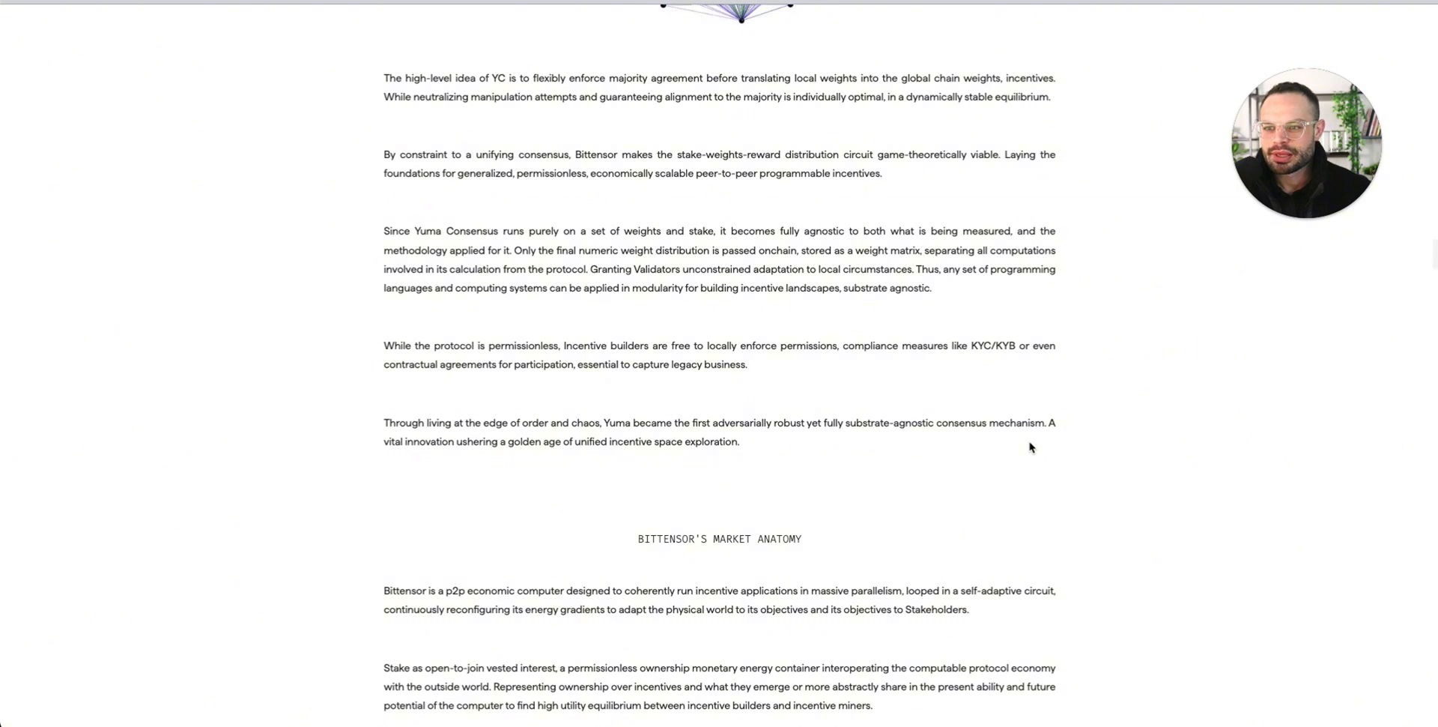
pyautogui.scroll(-3)
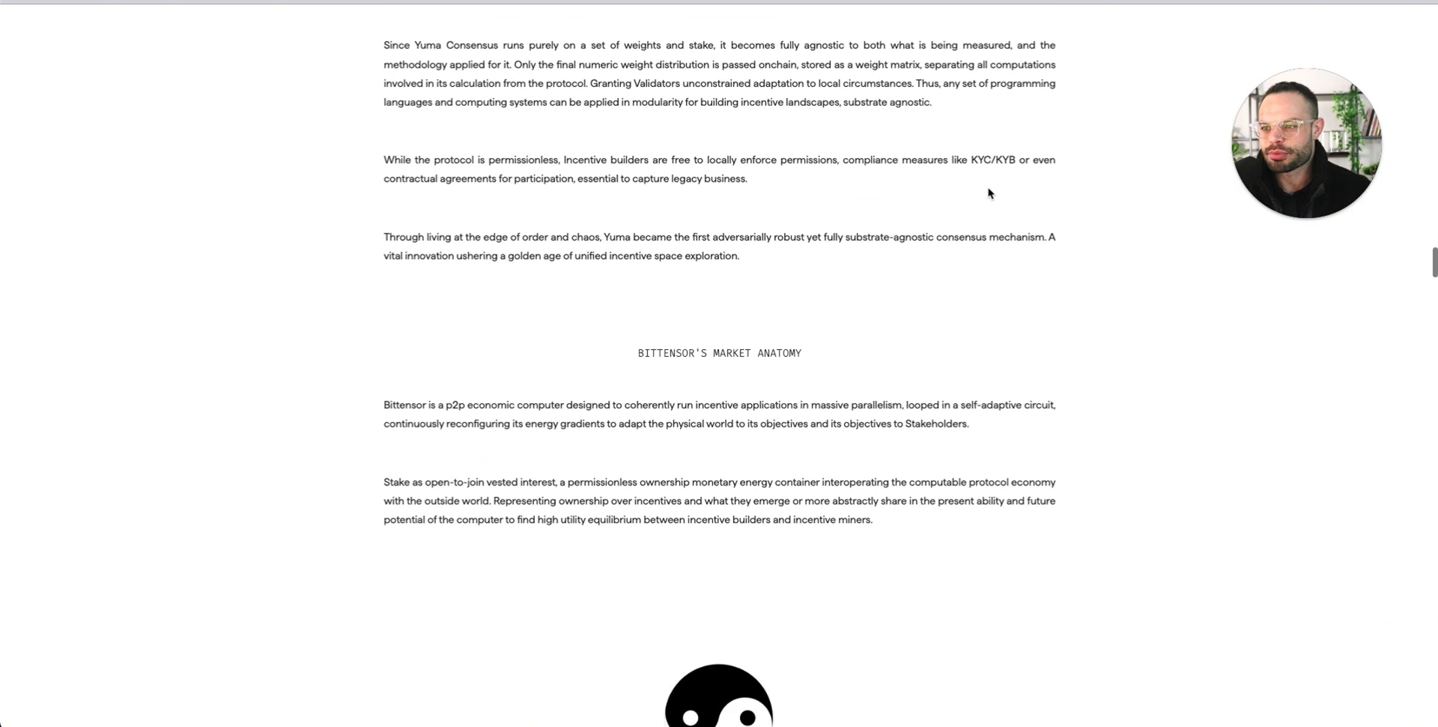
pyautogui.scroll(-3)
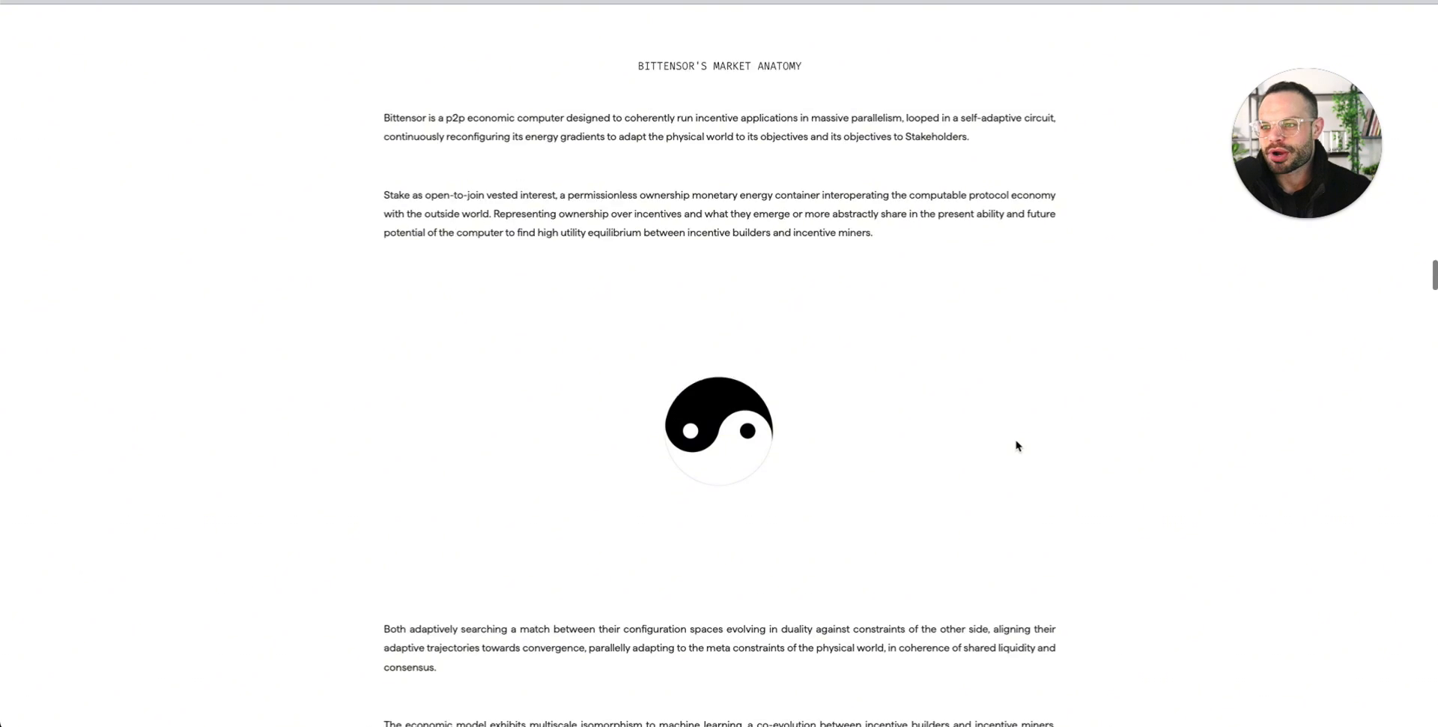
pyautogui.scroll(-3)
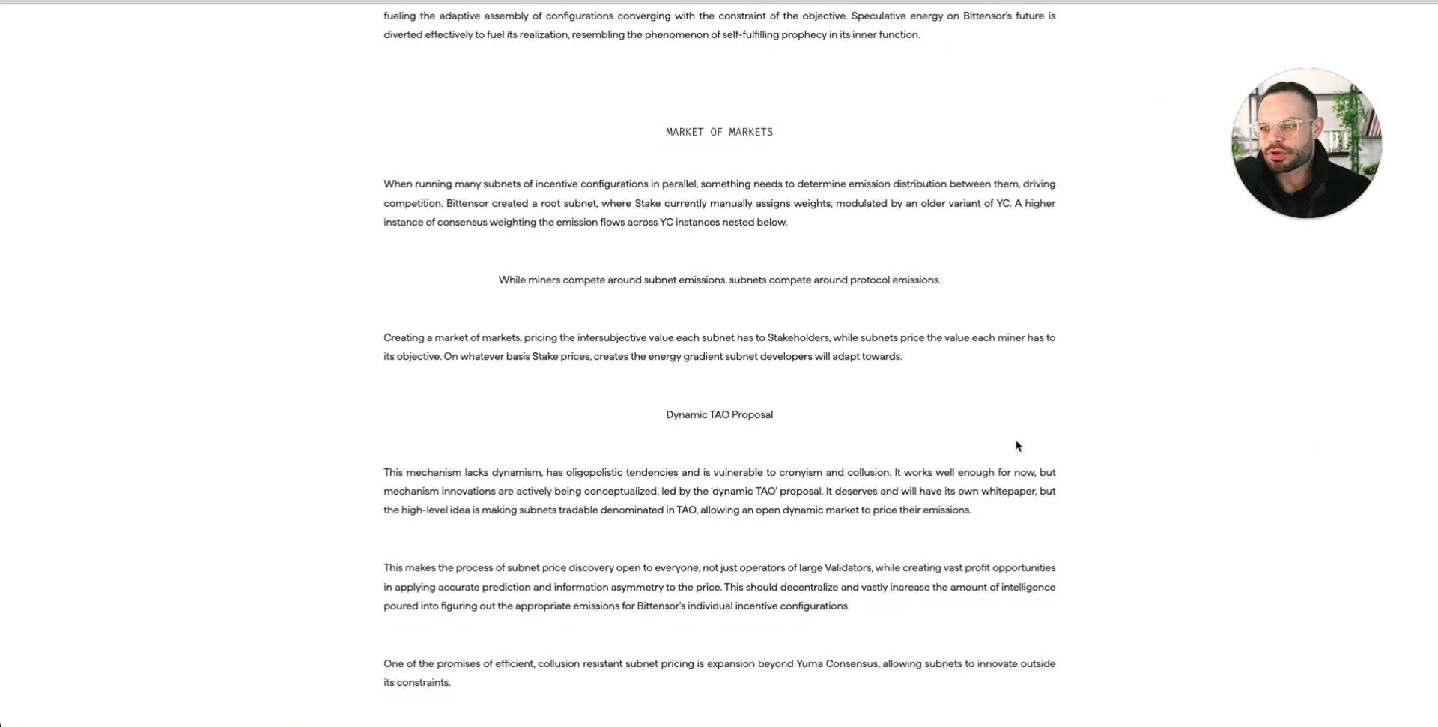
pyautogui.moveTo(1096, 488)
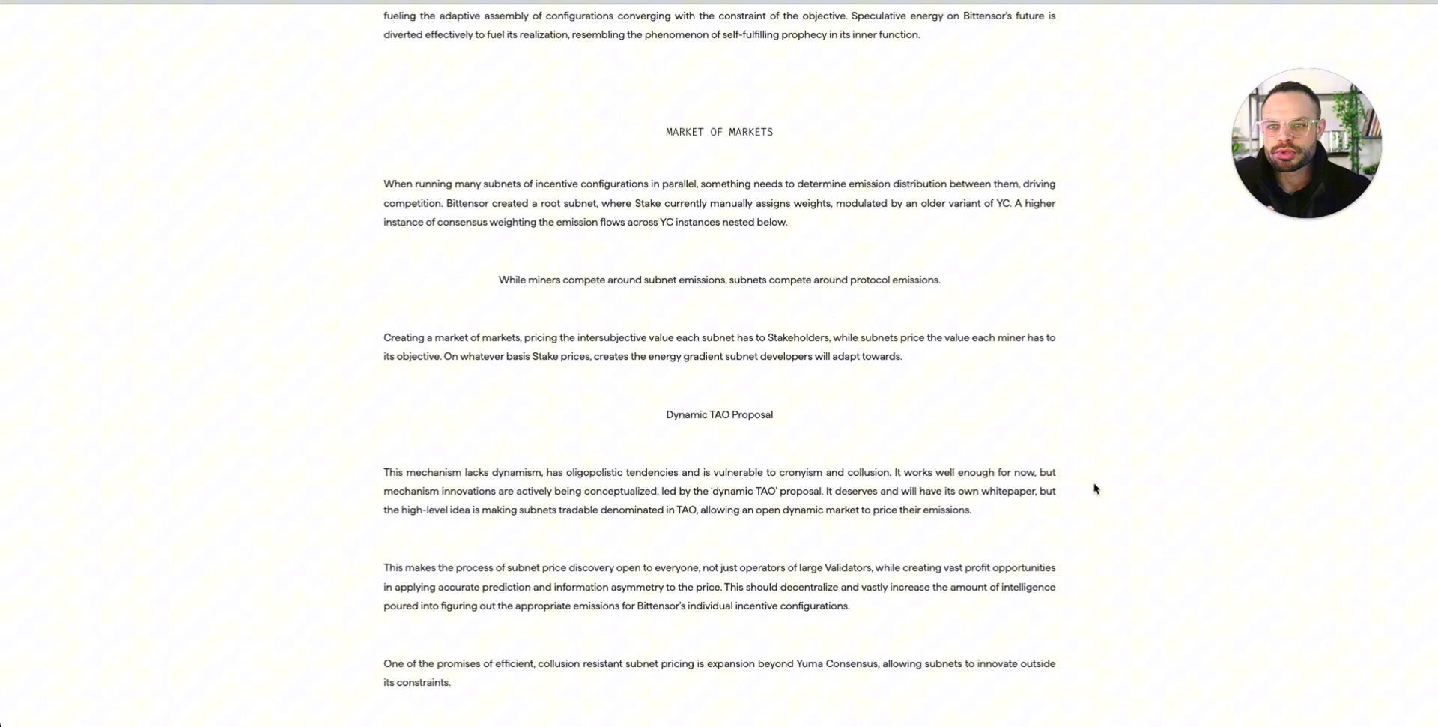
pyautogui.scroll(-3)
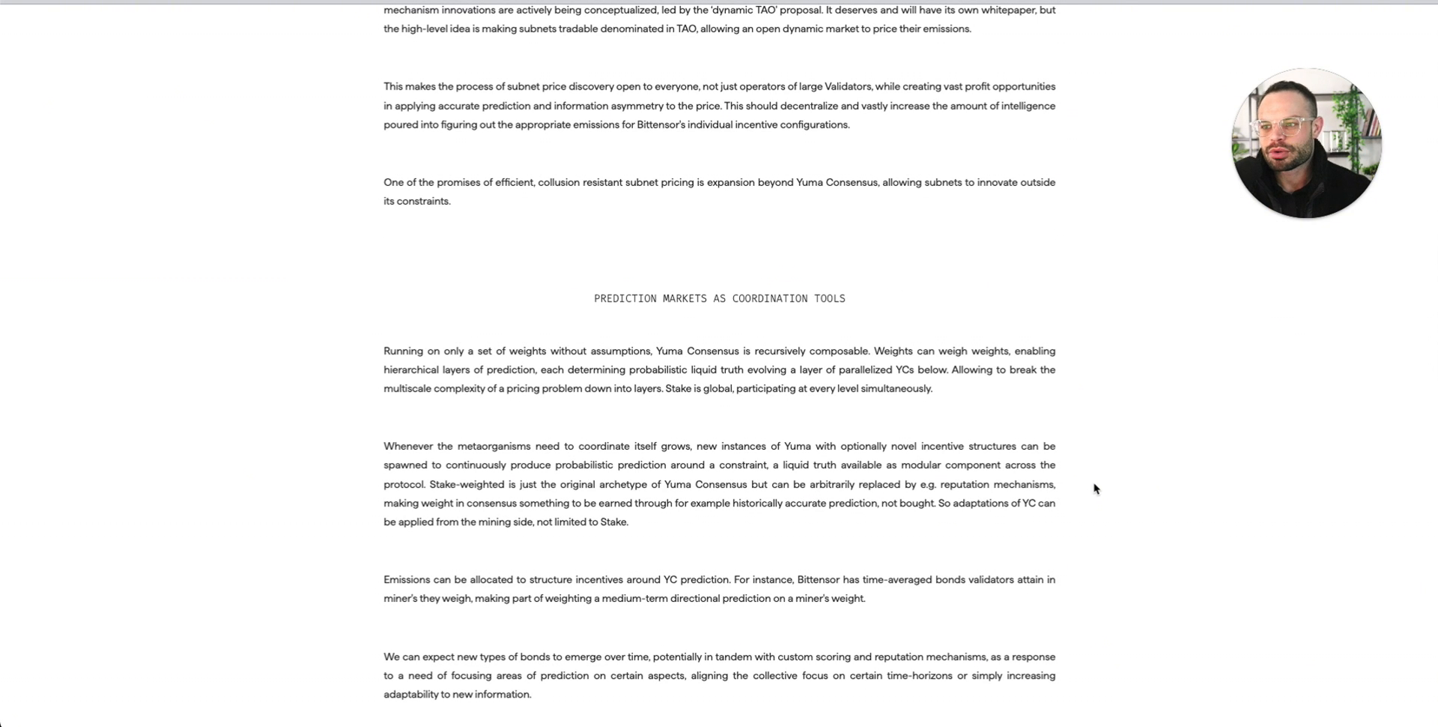
pyautogui.moveTo(1057, 383)
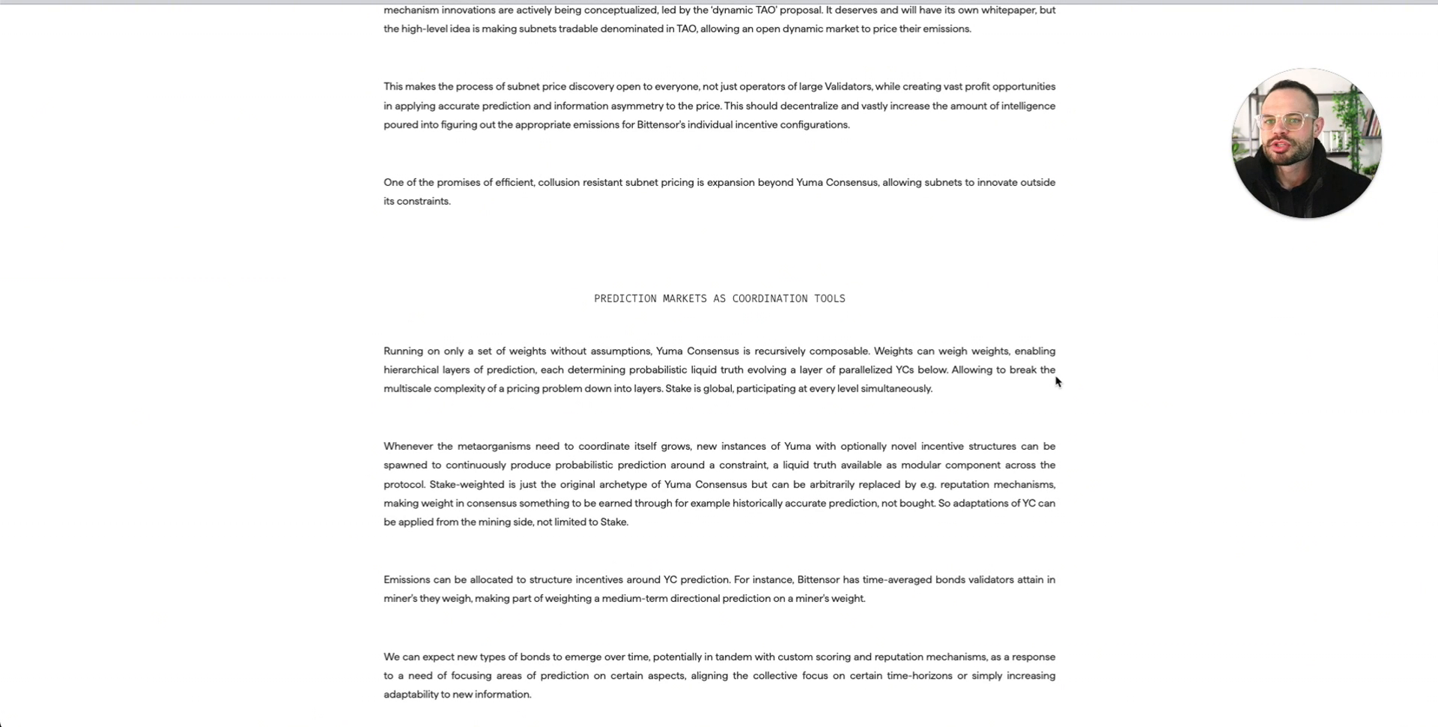
pyautogui.moveTo(954, 428)
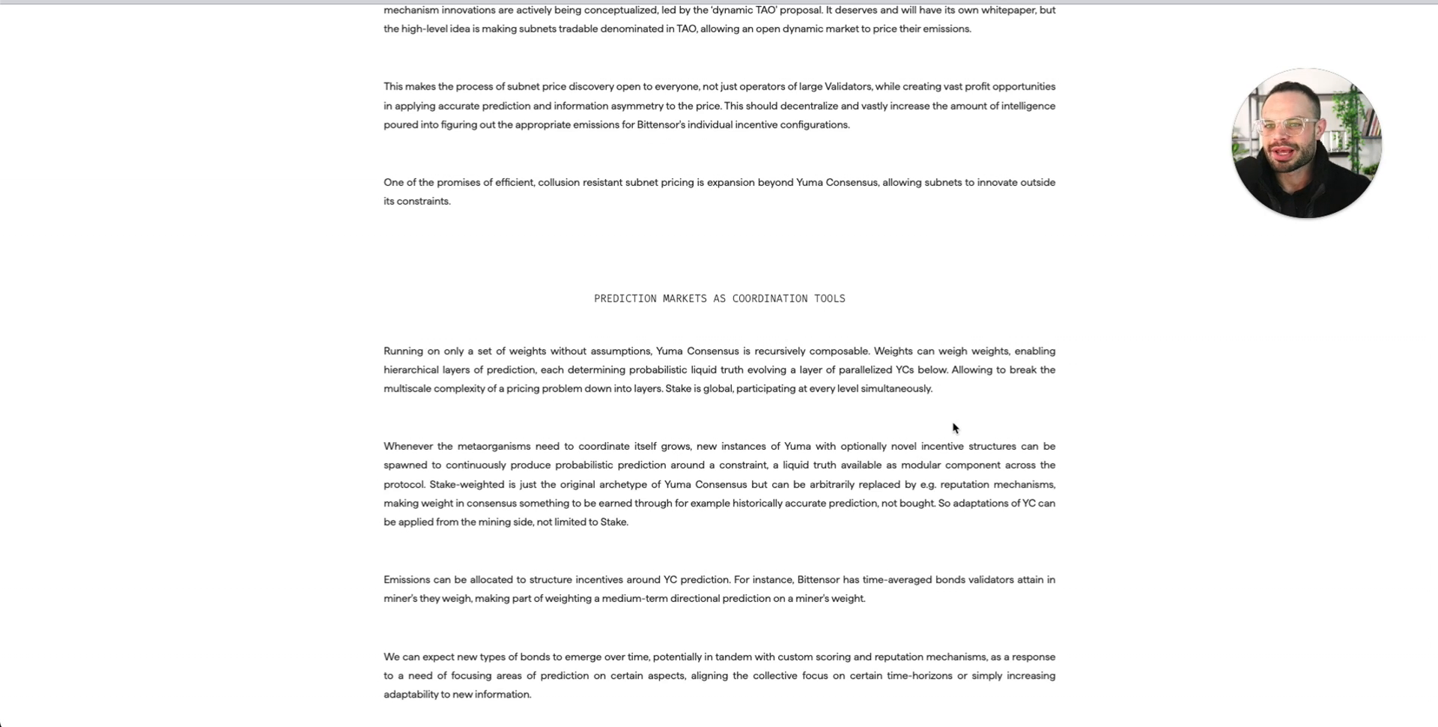
pyautogui.moveTo(779, 236)
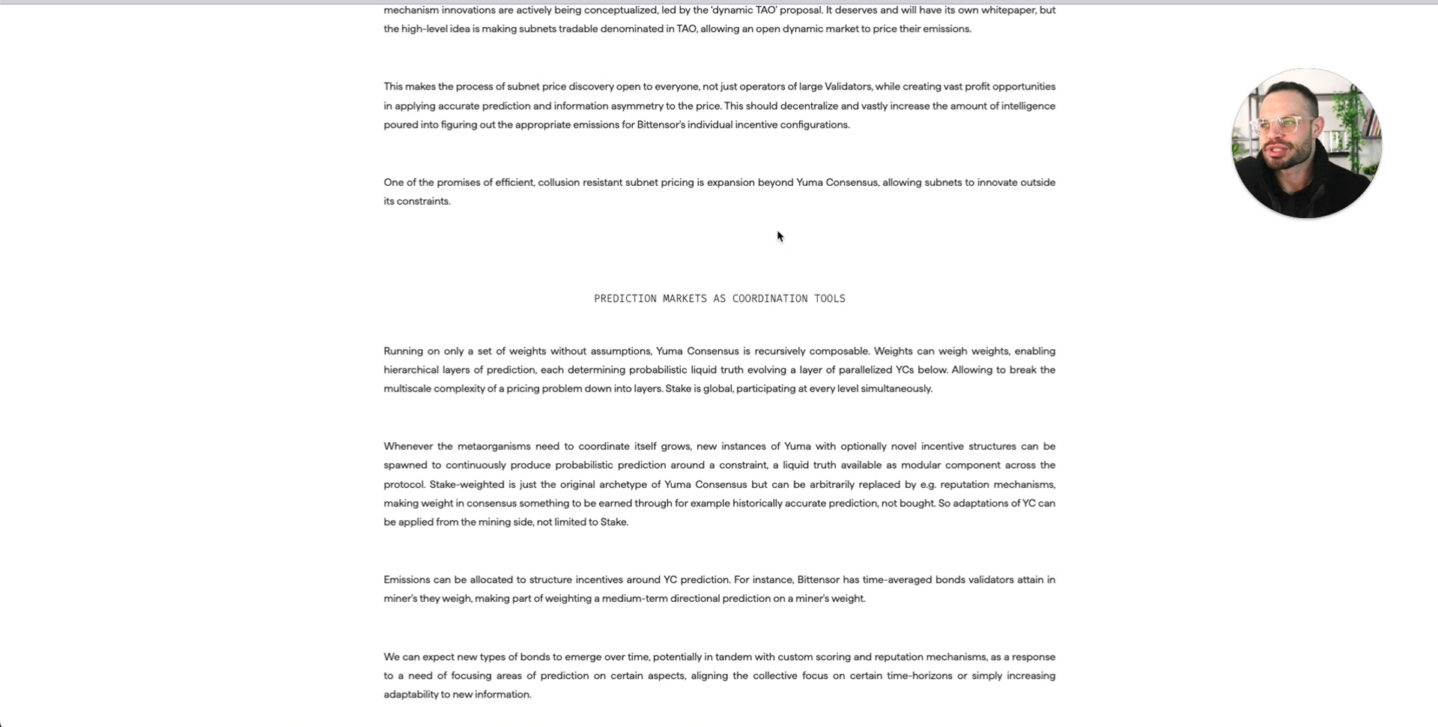
pyautogui.moveTo(784, 200)
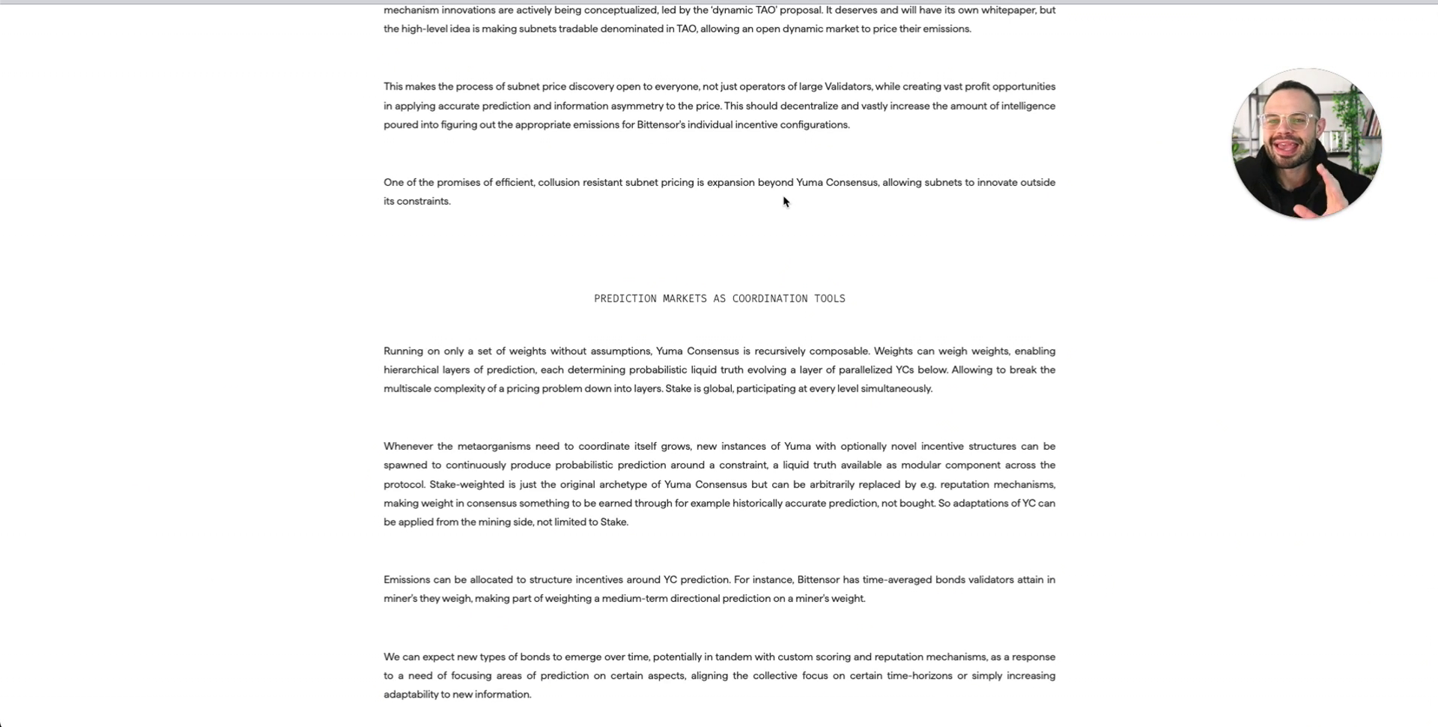
pyautogui.moveTo(890, 297)
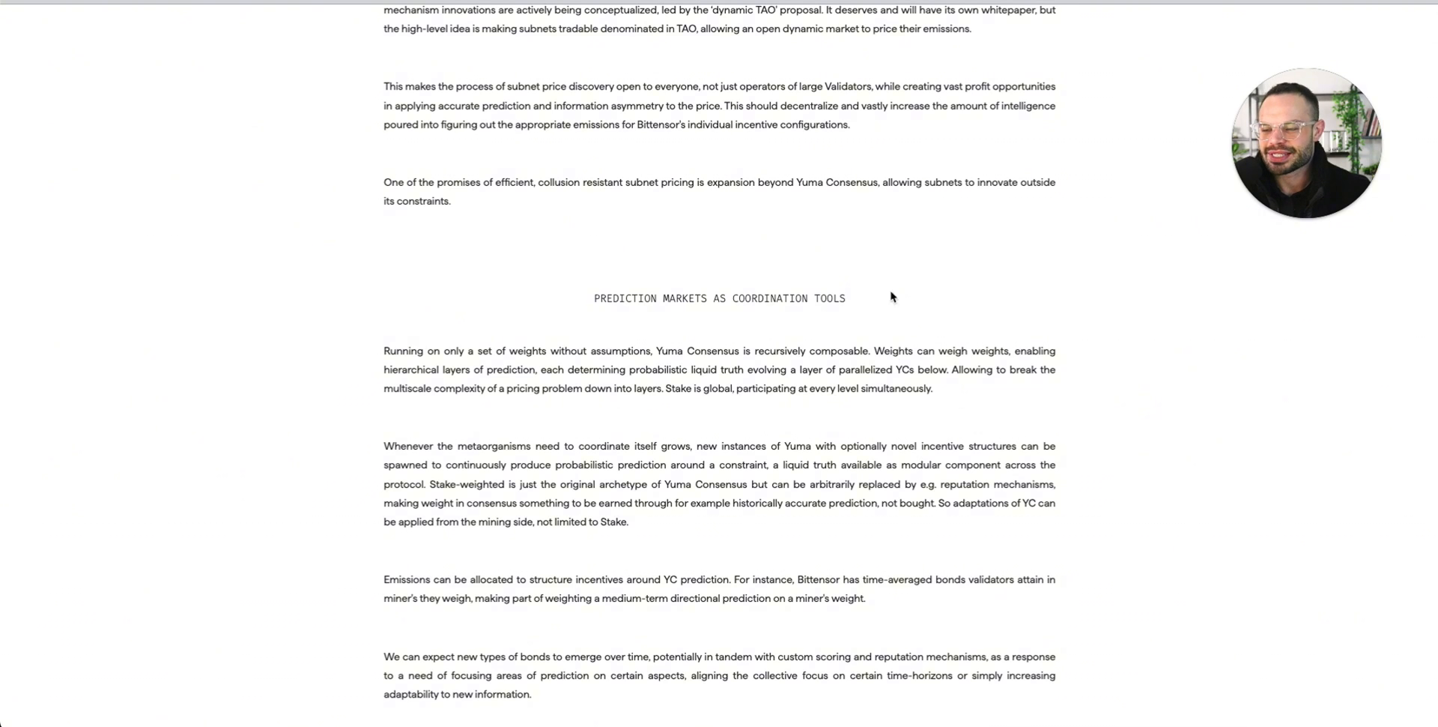
pyautogui.scroll(-3)
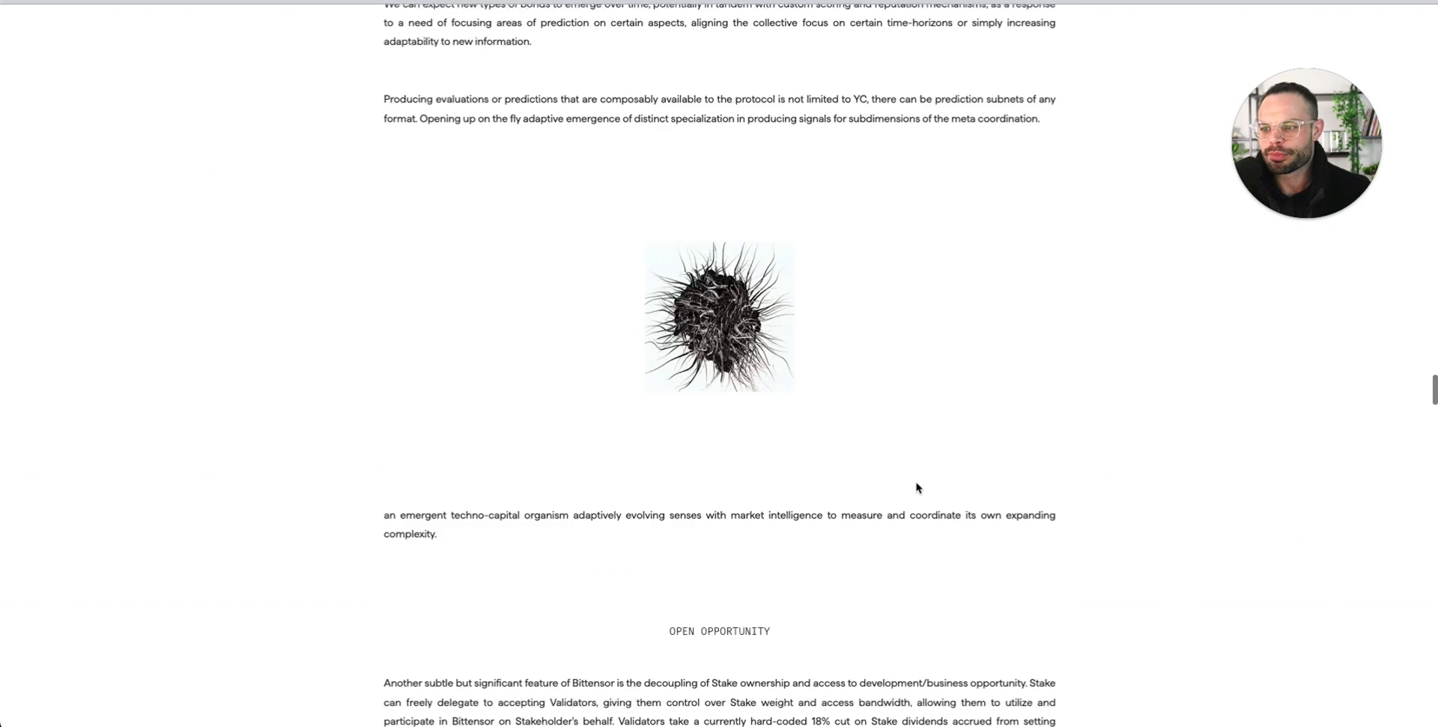
pyautogui.scroll(-3)
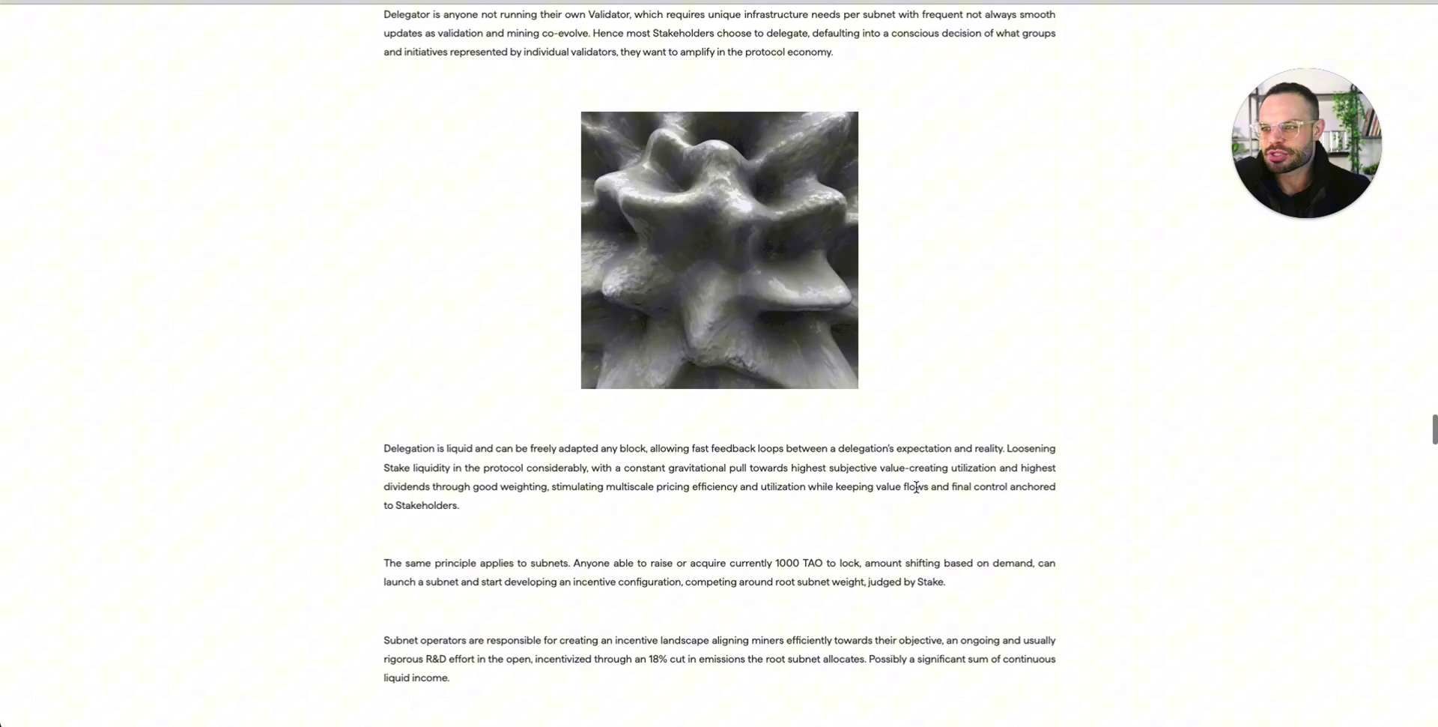
pyautogui.scroll(-3)
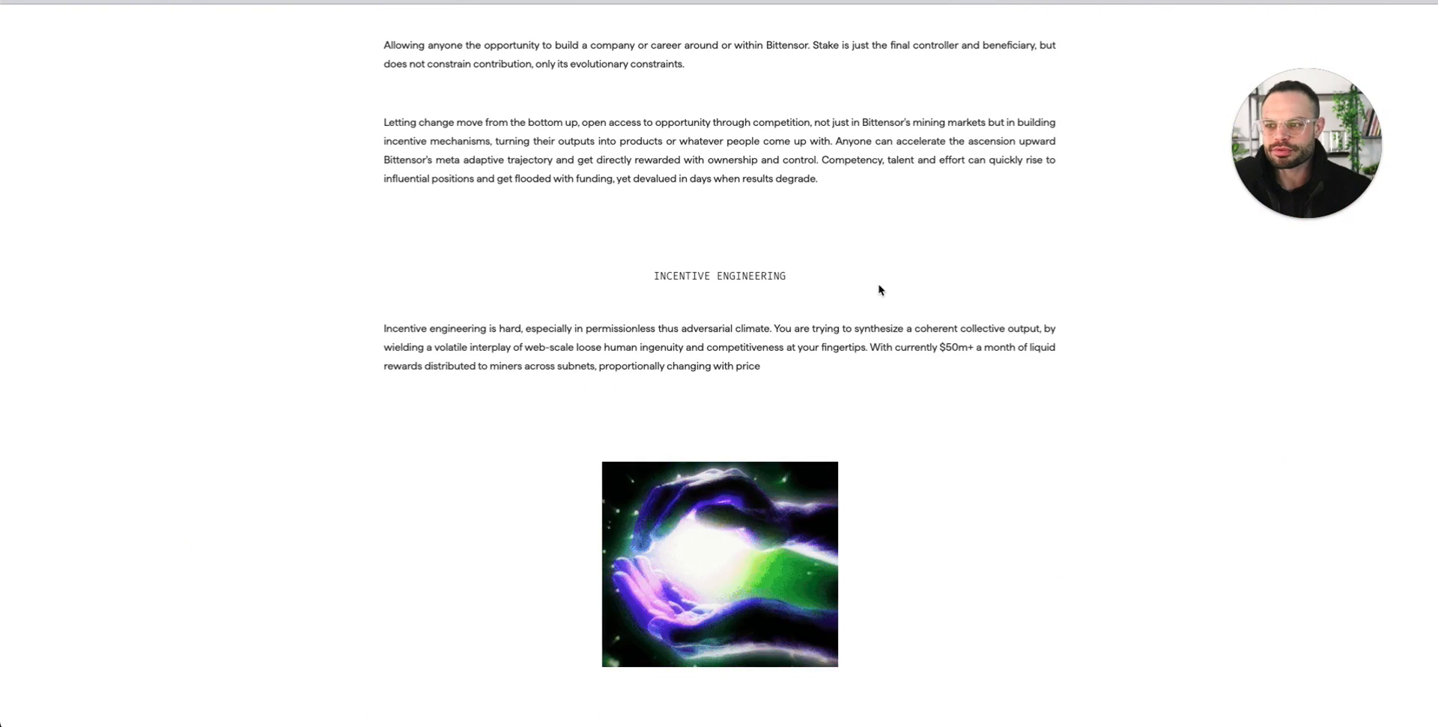
pyautogui.scroll(-3)
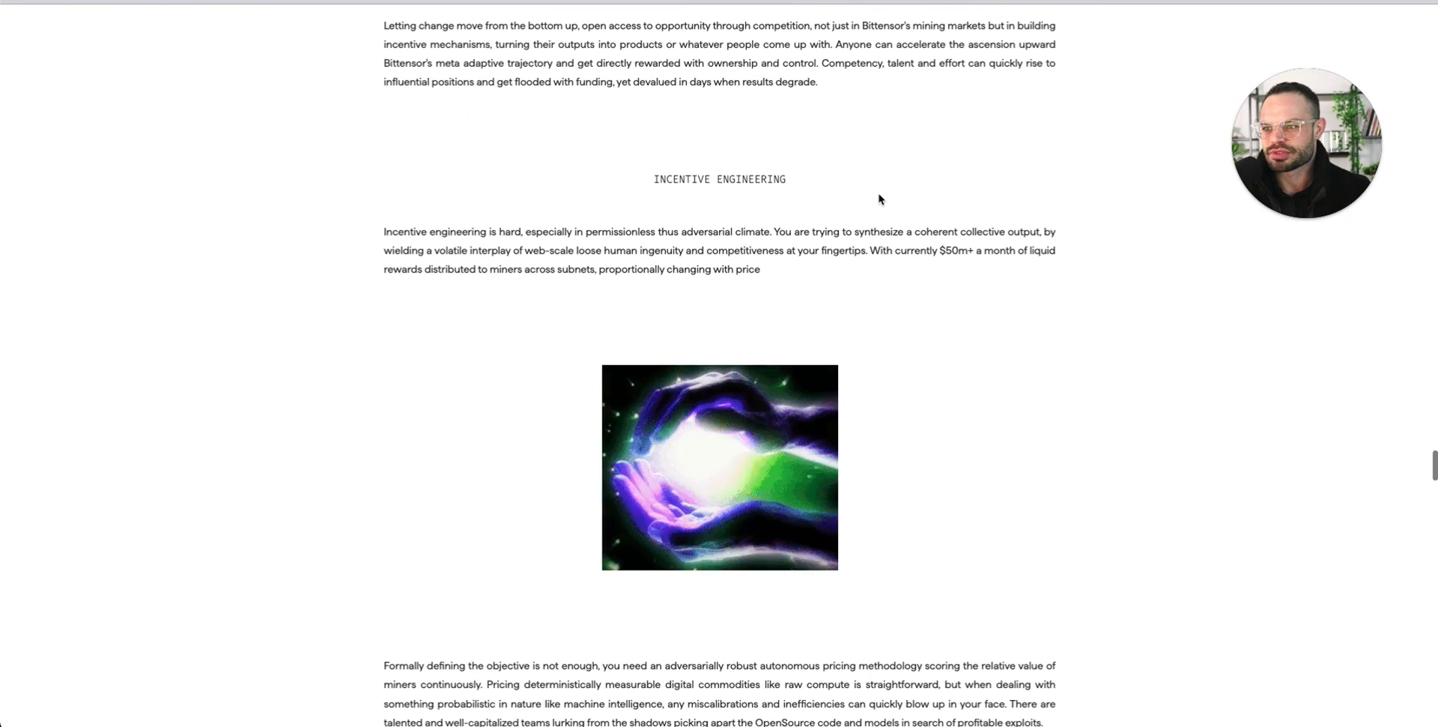
pyautogui.scroll(-3)
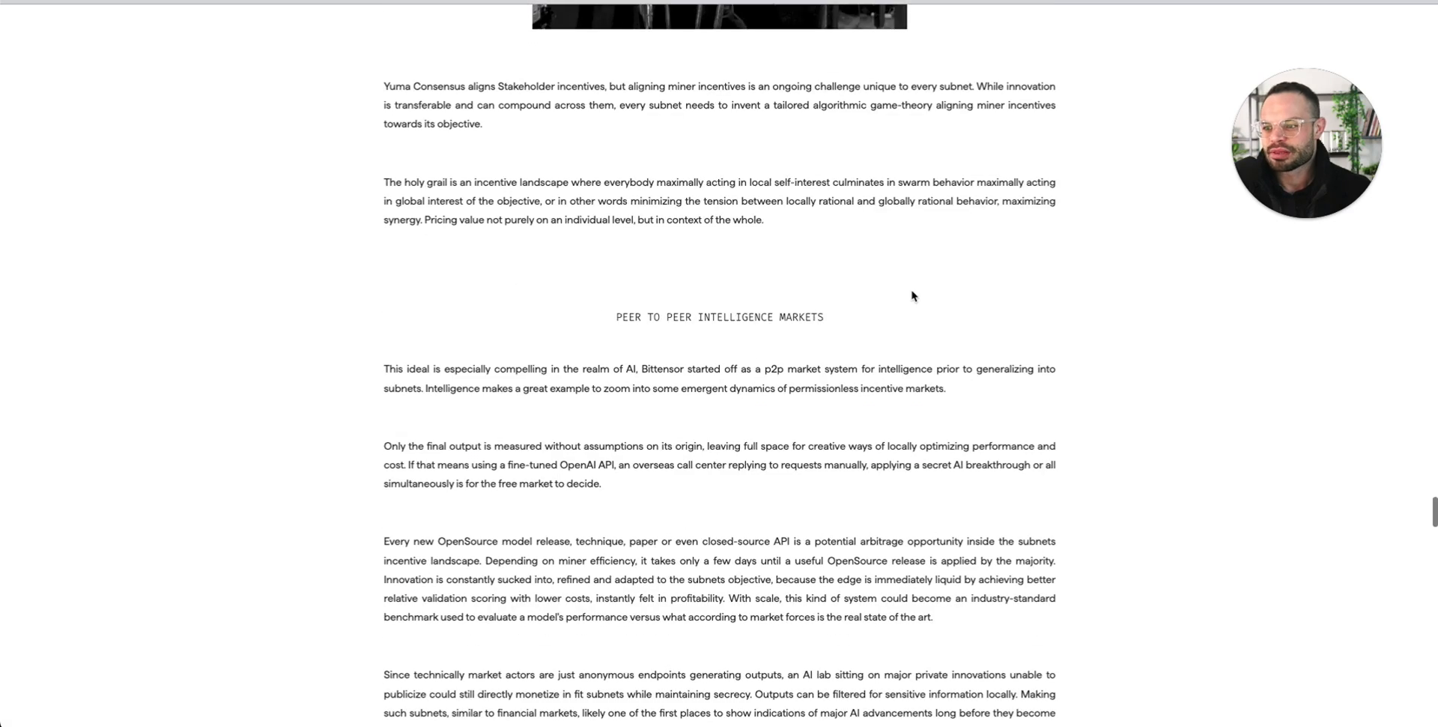
pyautogui.scroll(-3)
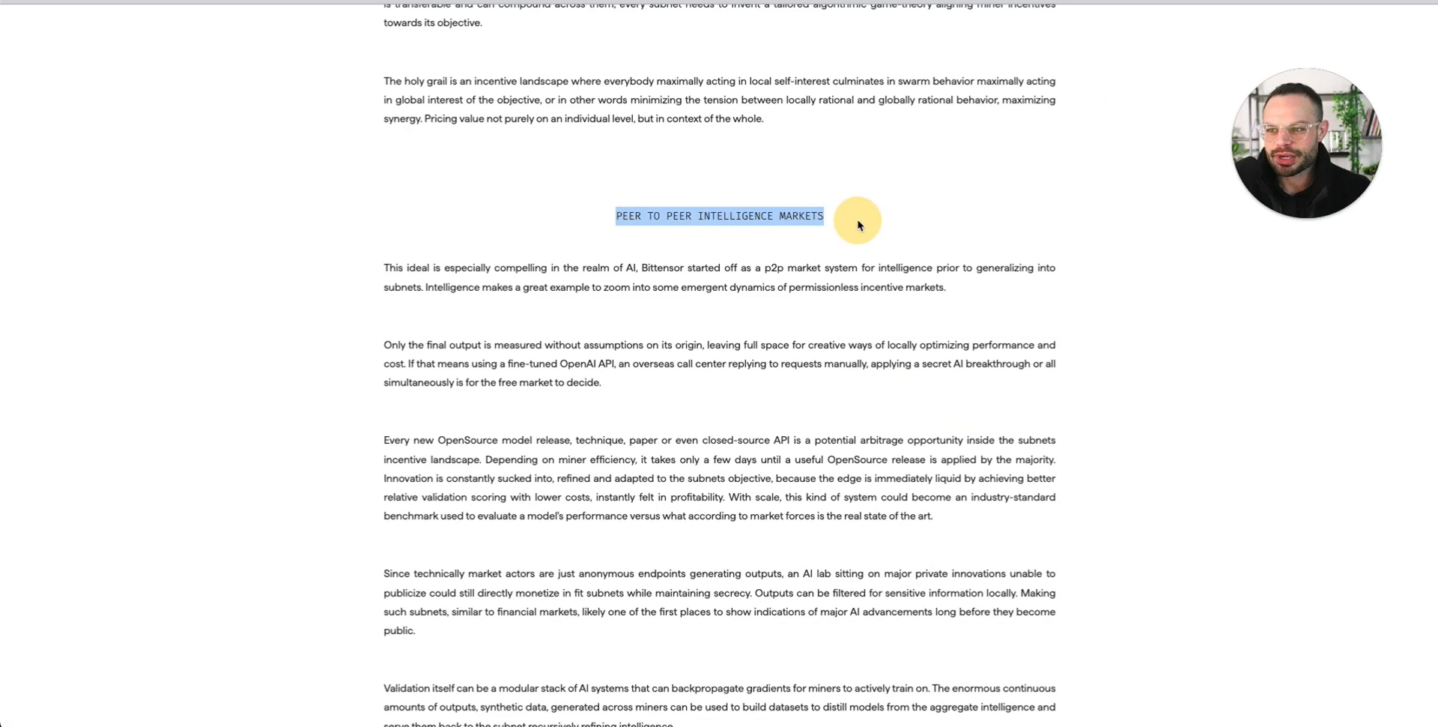
pyautogui.scroll(-3)
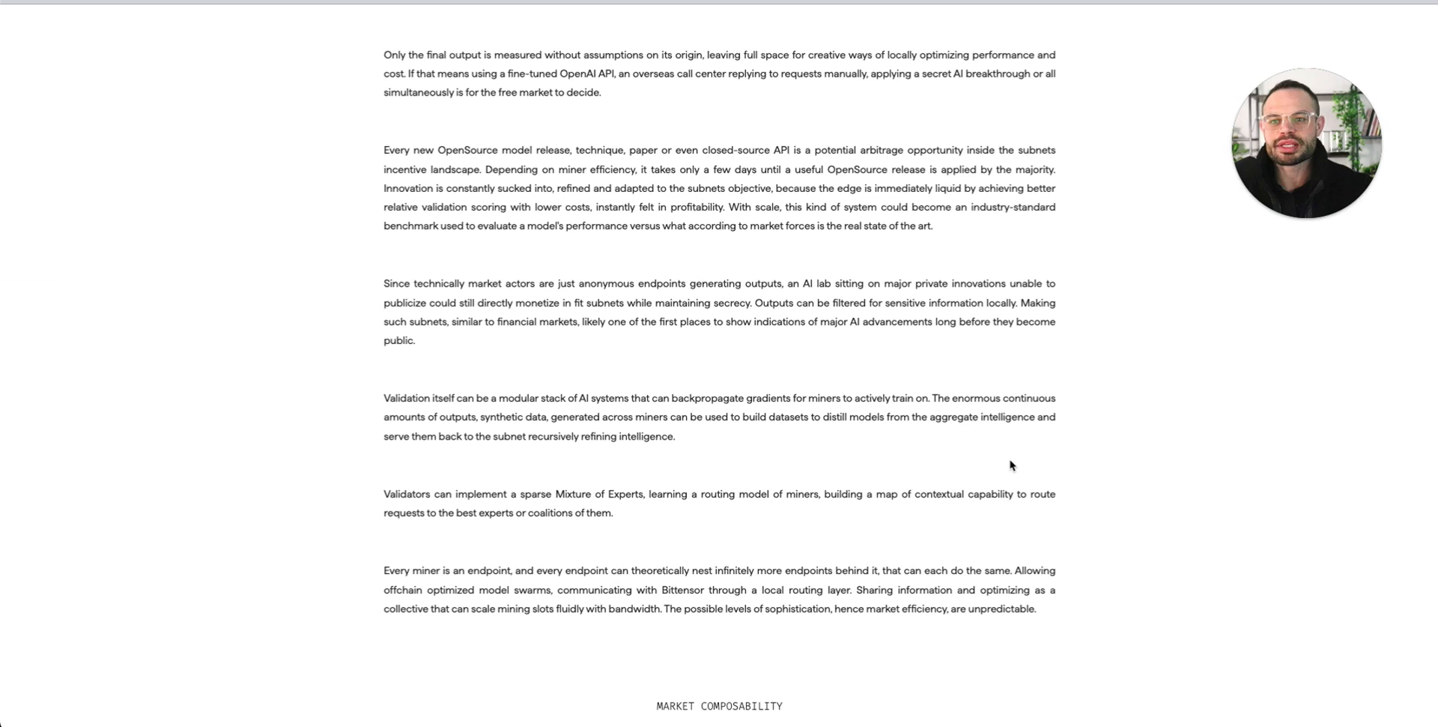
pyautogui.scroll(-3)
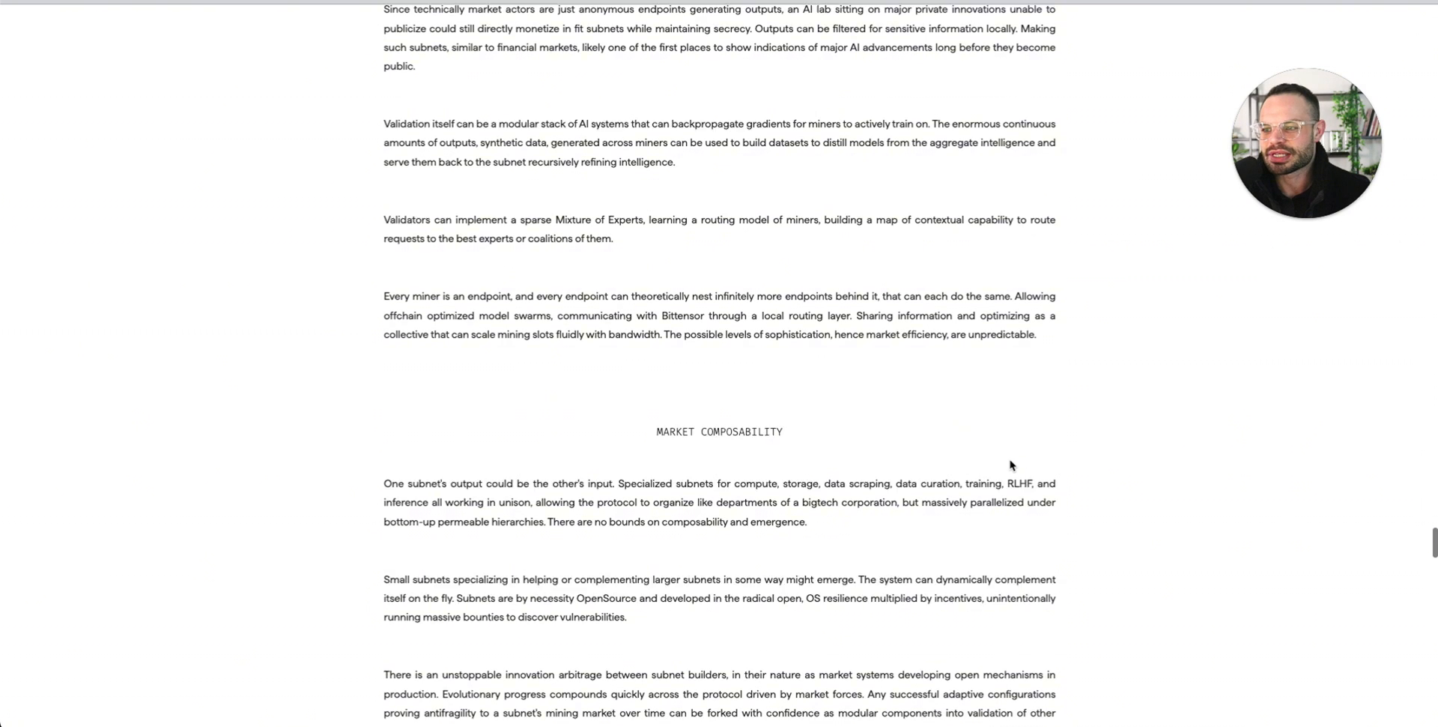
pyautogui.scroll(-3)
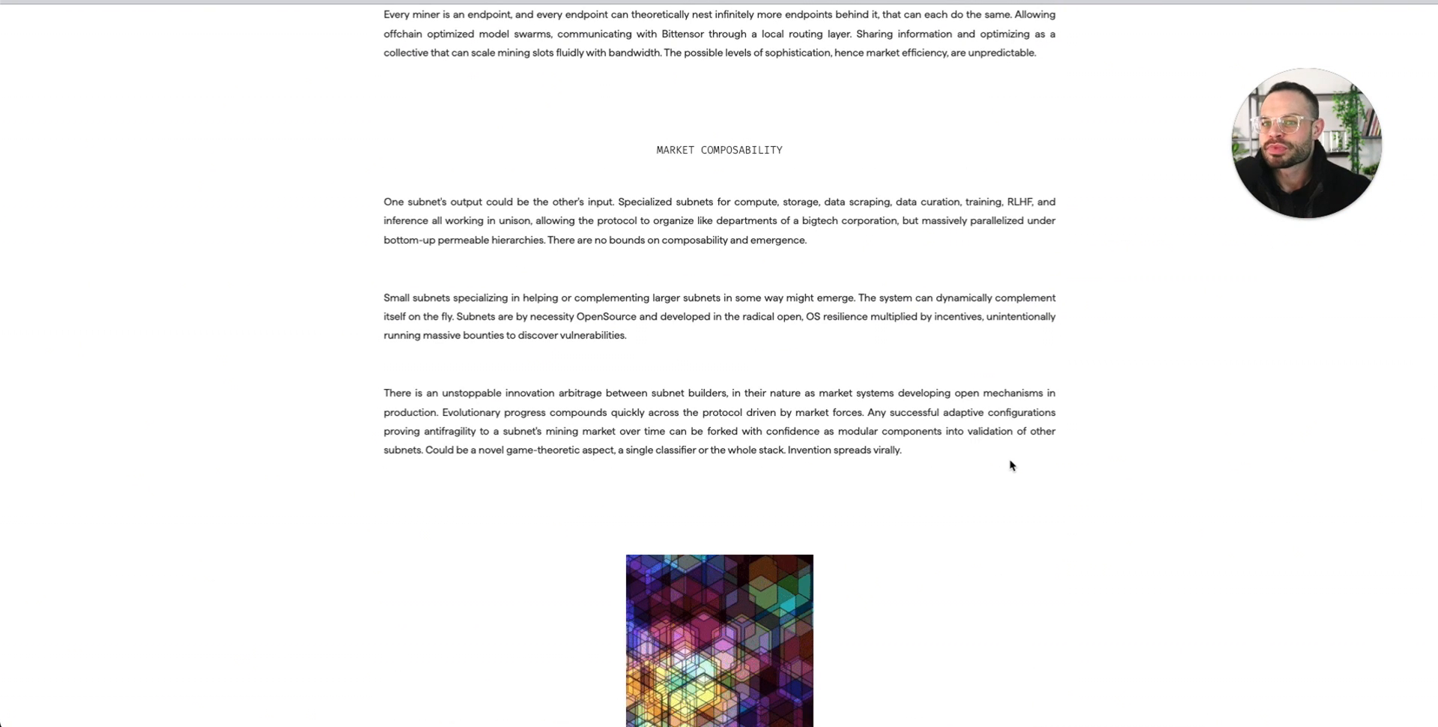
pyautogui.moveTo(928, 278)
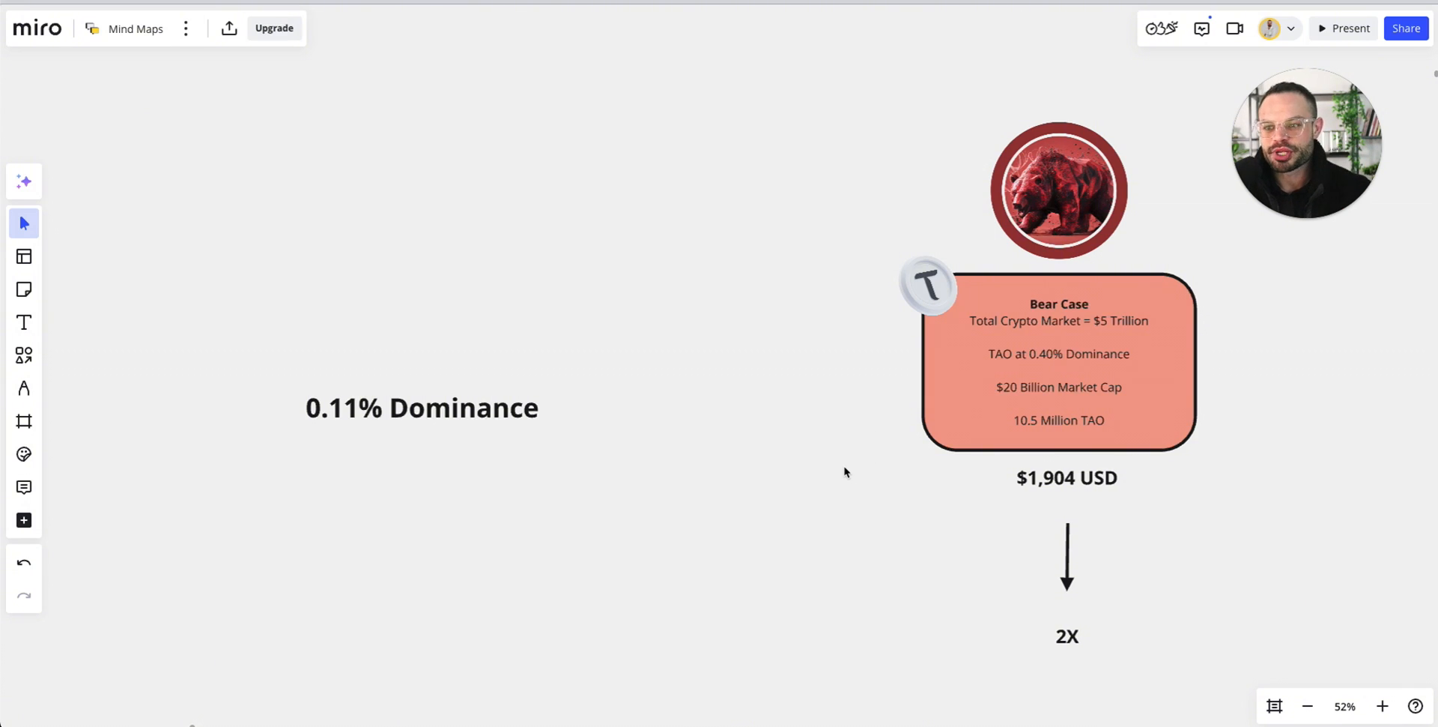
pyautogui.moveTo(866, 466)
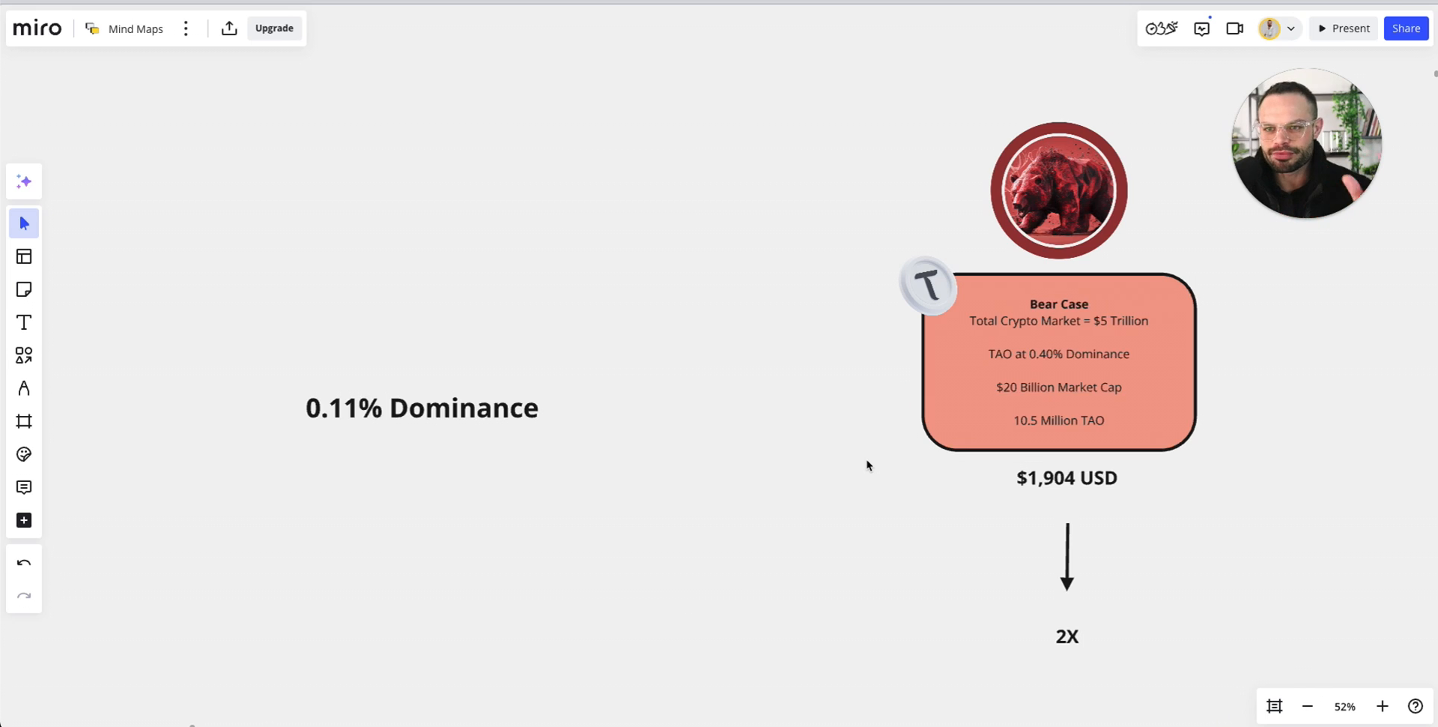
pyautogui.moveTo(785, 517)
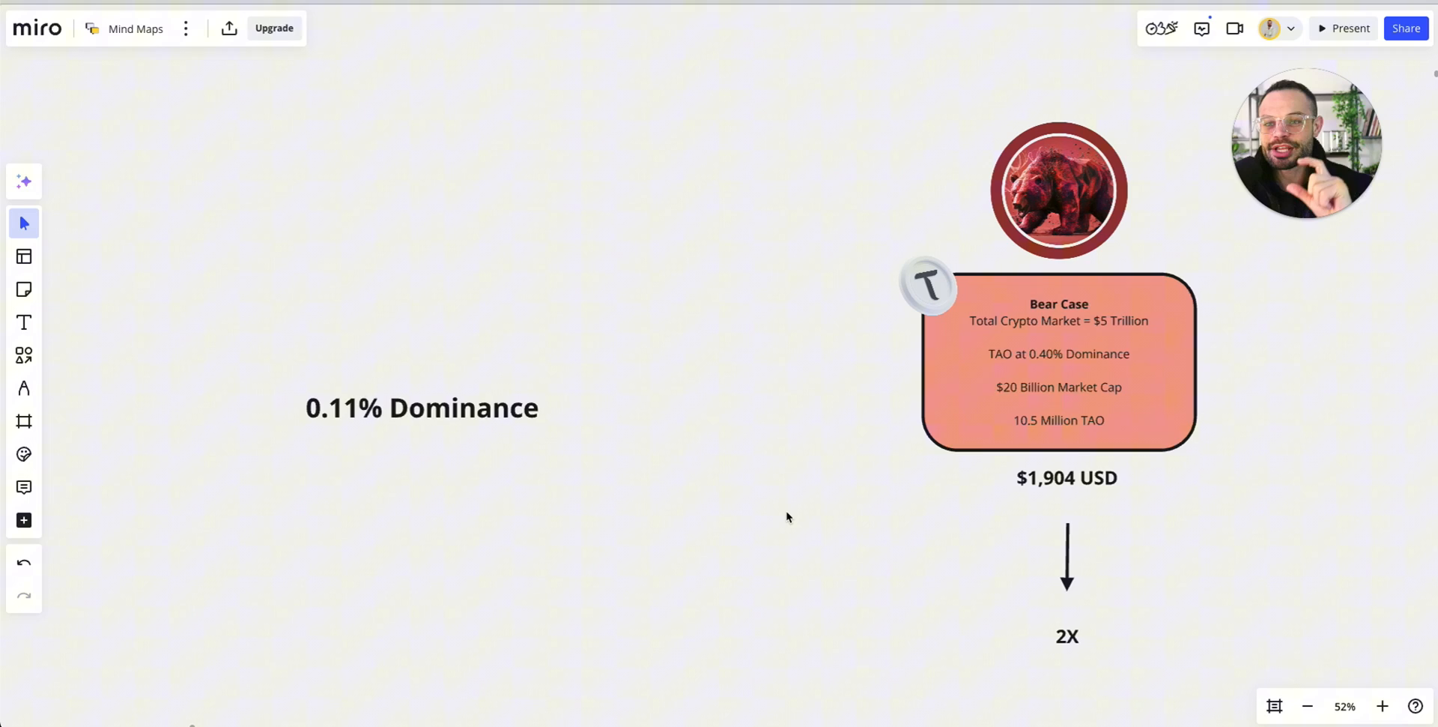
pyautogui.moveTo(806, 484)
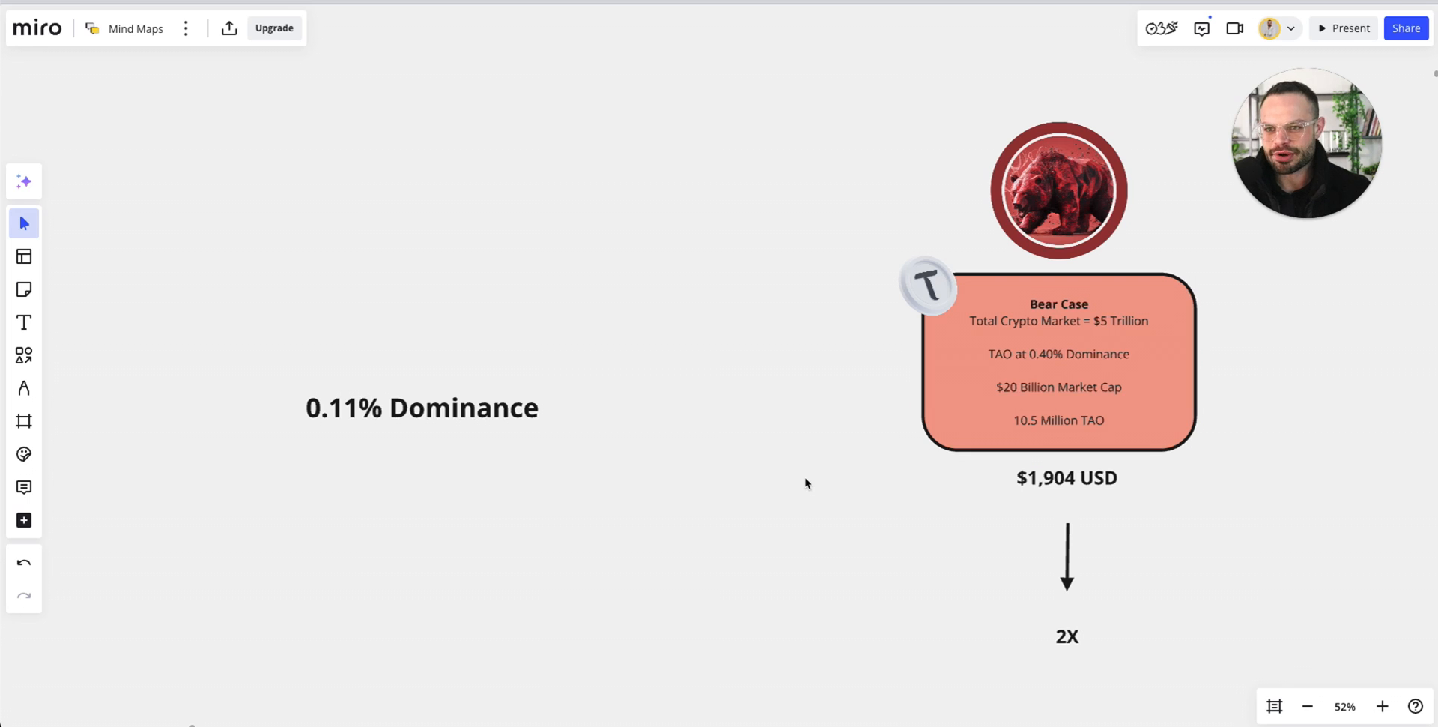
pyautogui.moveTo(767, 570)
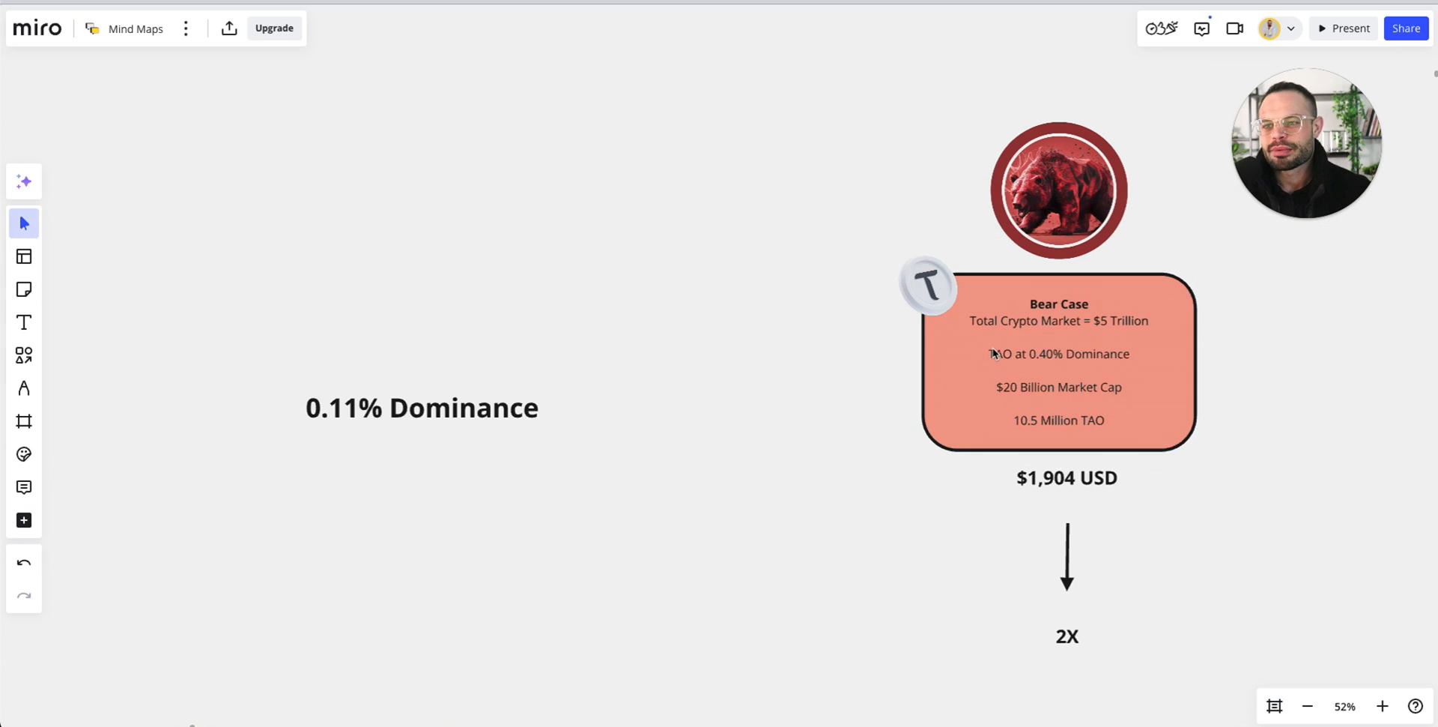
pyautogui.moveTo(808, 438)
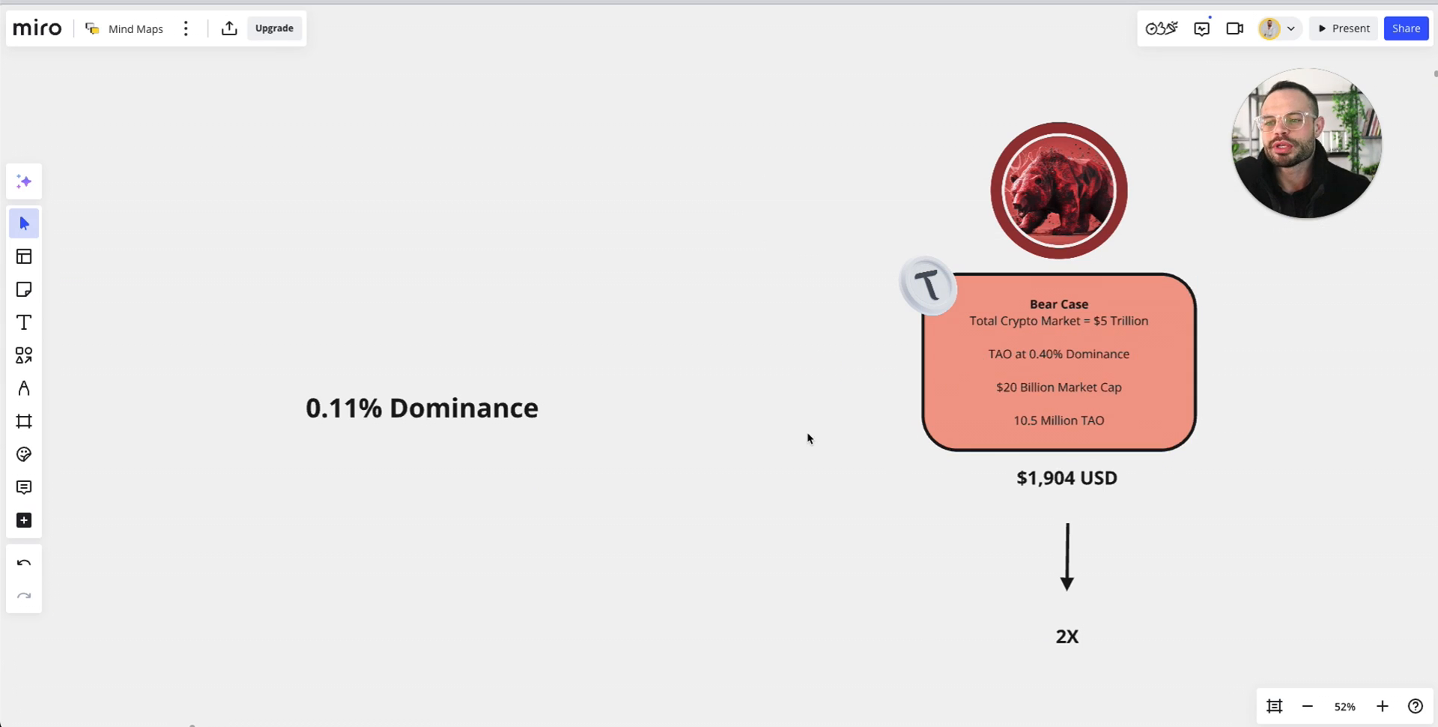
pyautogui.moveTo(412, 346)
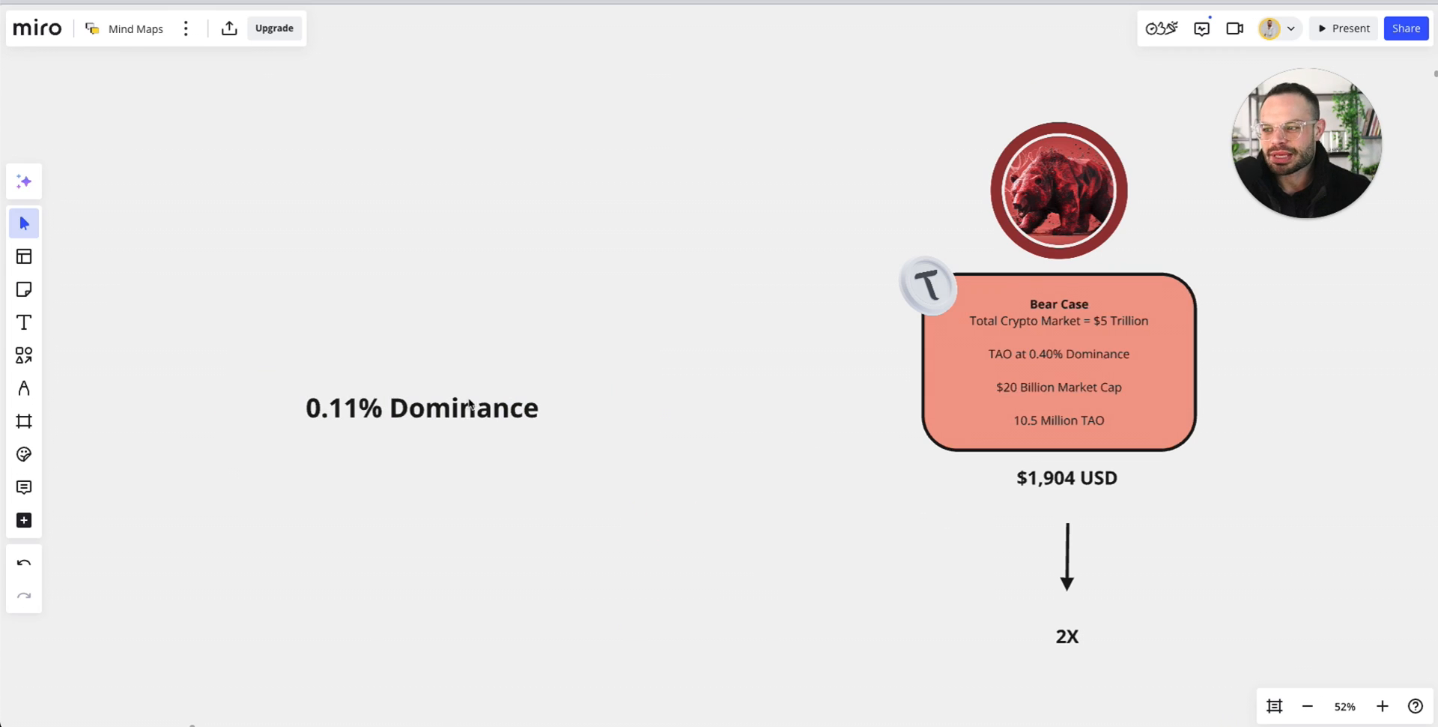
pyautogui.moveTo(544, 529)
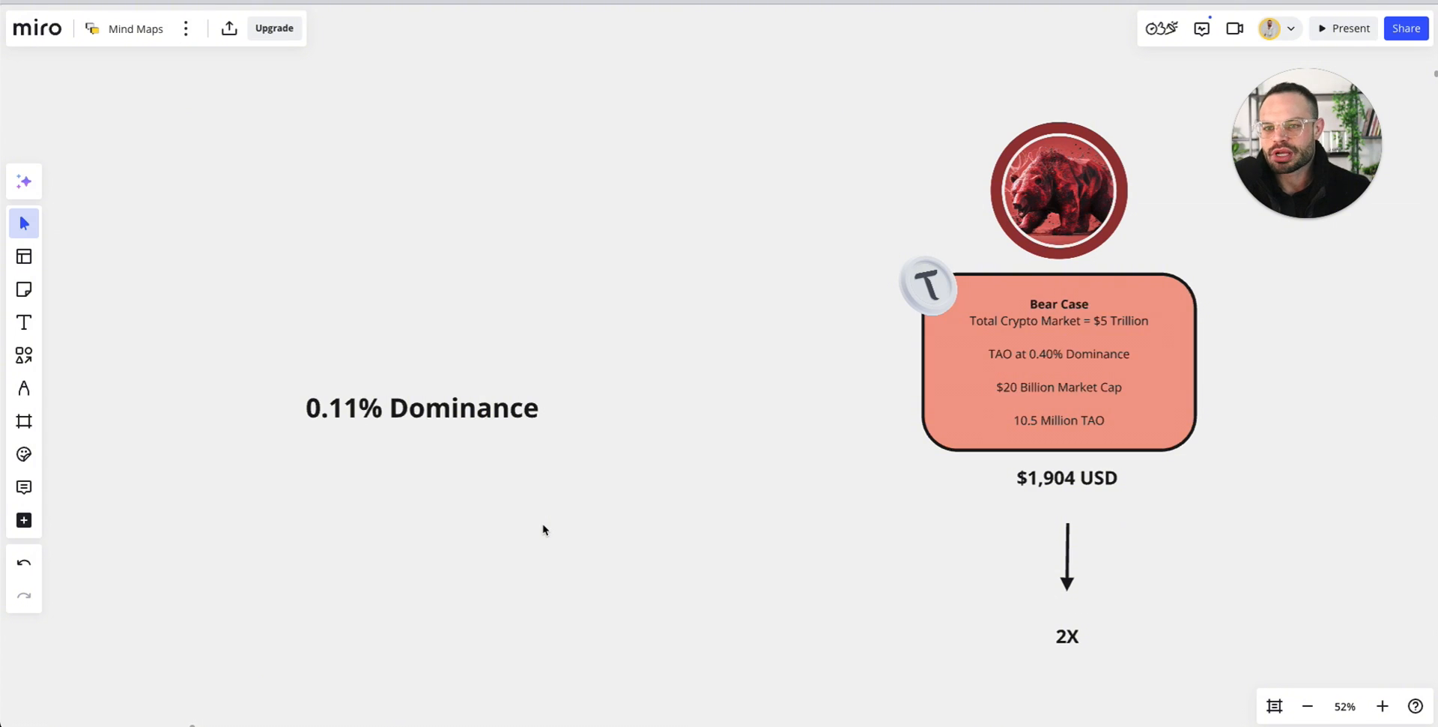
pyautogui.moveTo(746, 304)
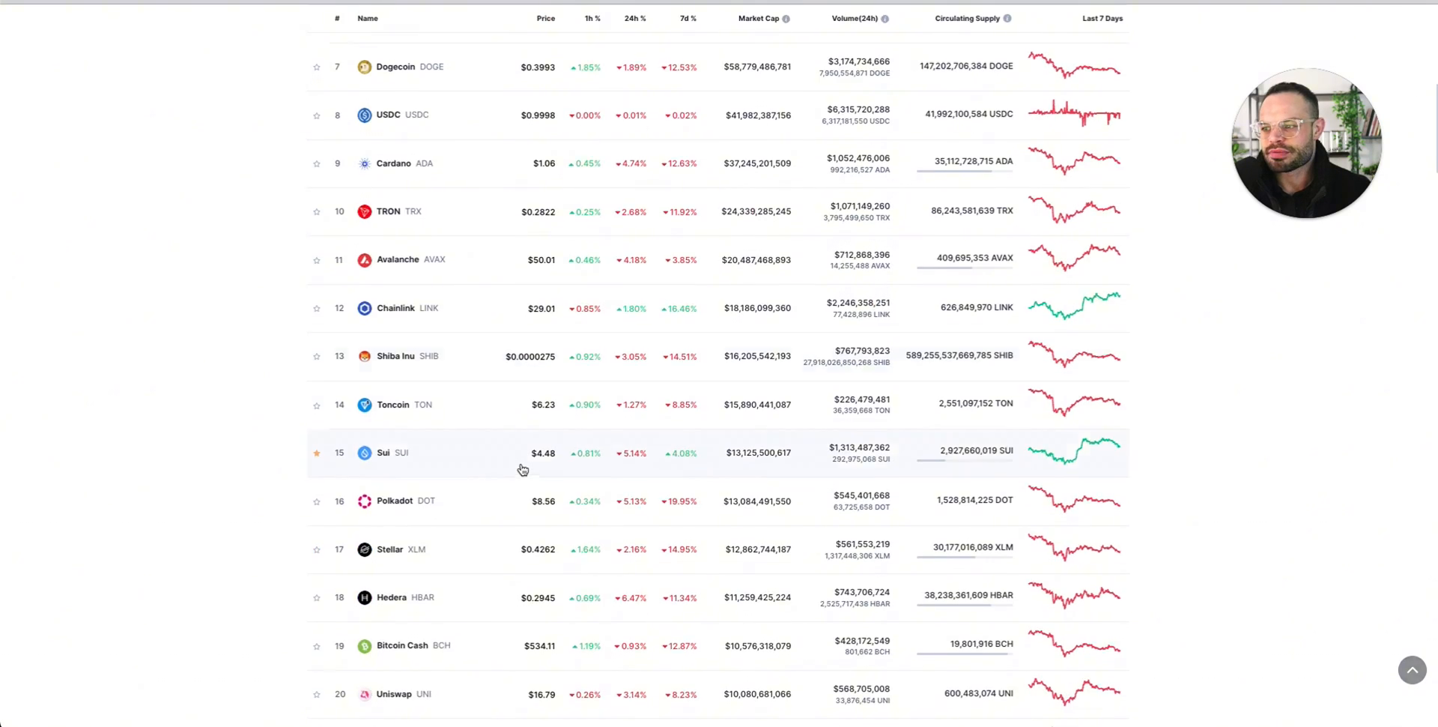
# - Scroll the CoinMarketCap rankings to #38 Bittensor and open its TAO coin page
pyautogui.scroll(-3)
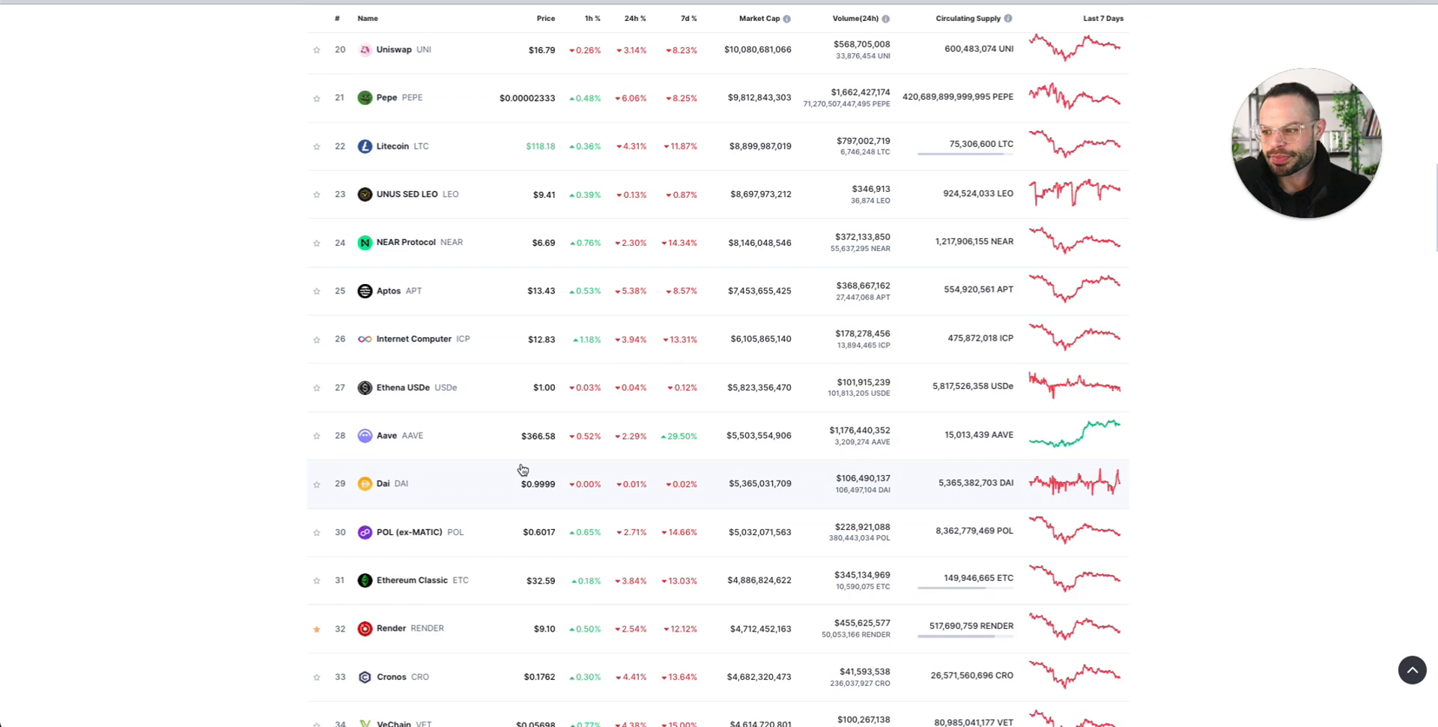
pyautogui.scroll(-3)
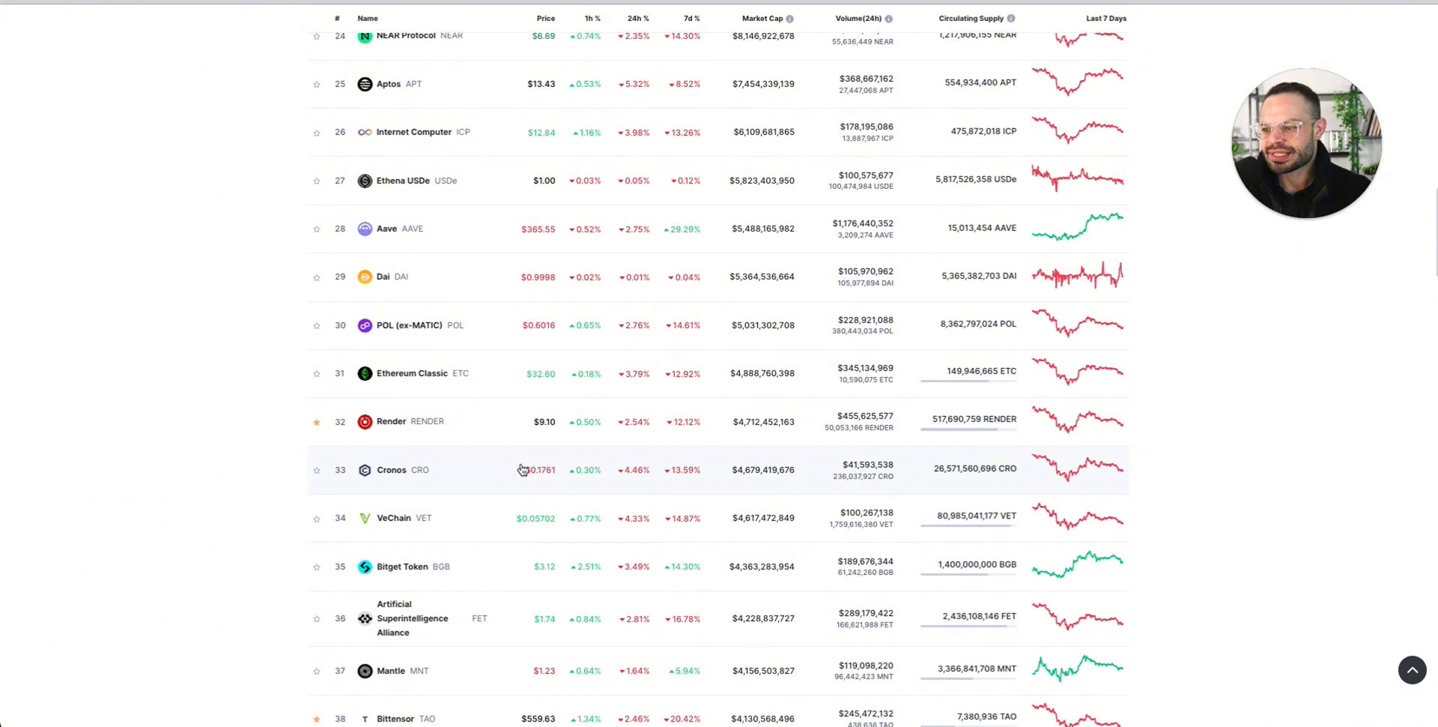
pyautogui.scroll(-3)
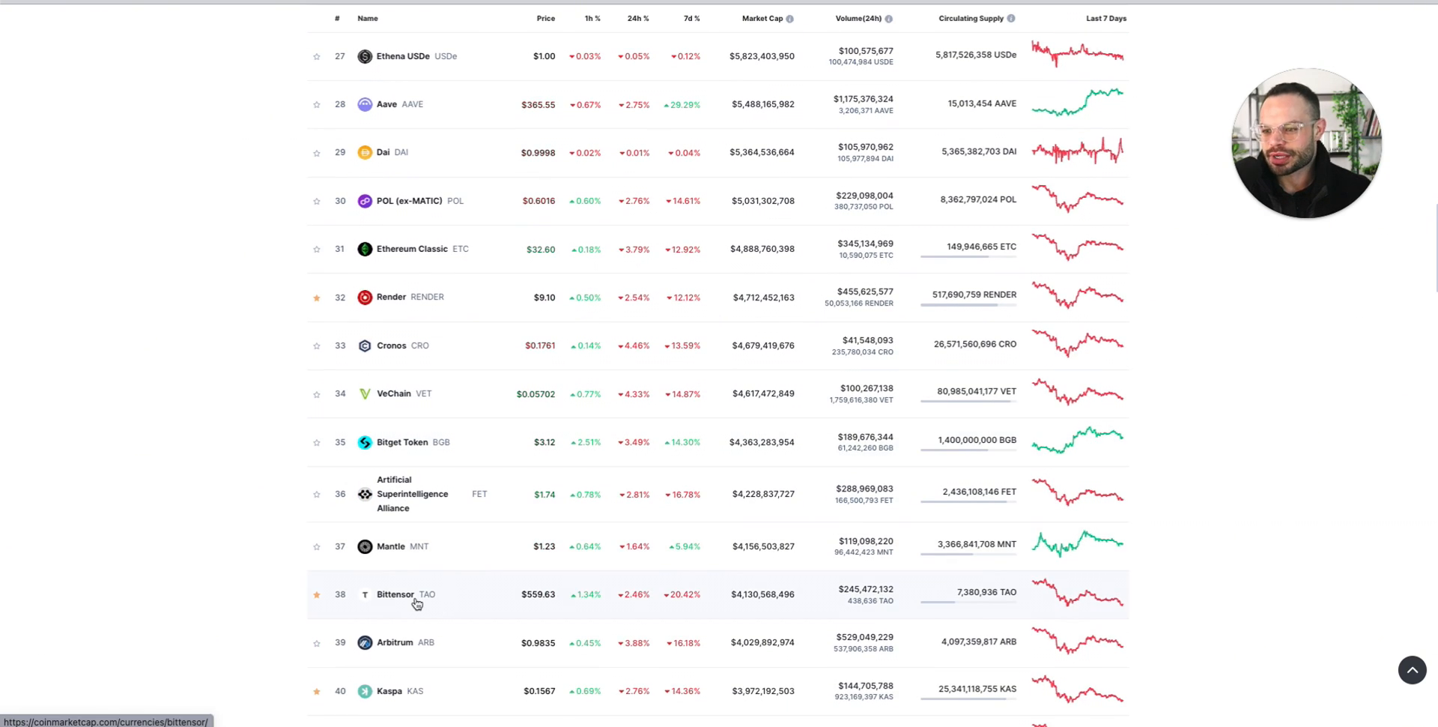
pyautogui.click(396, 593)
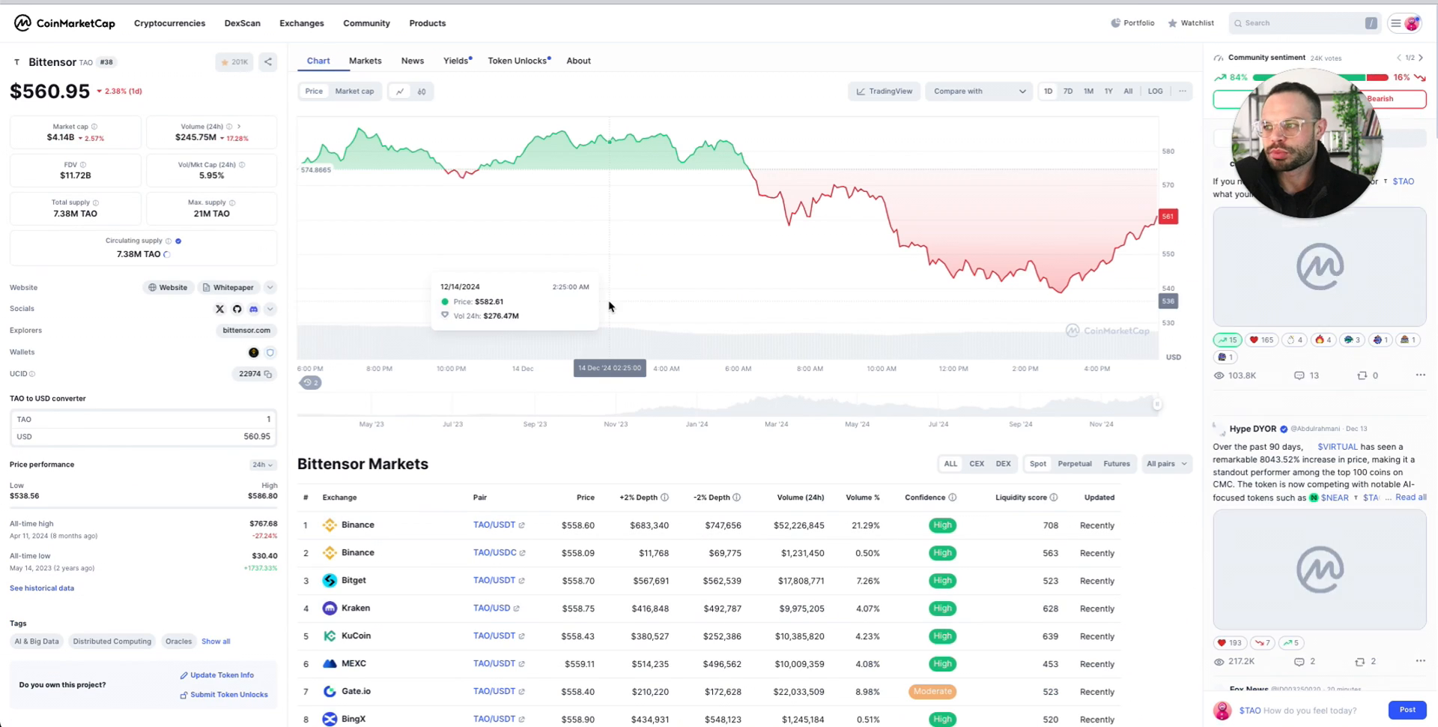
pyautogui.moveTo(401, 318)
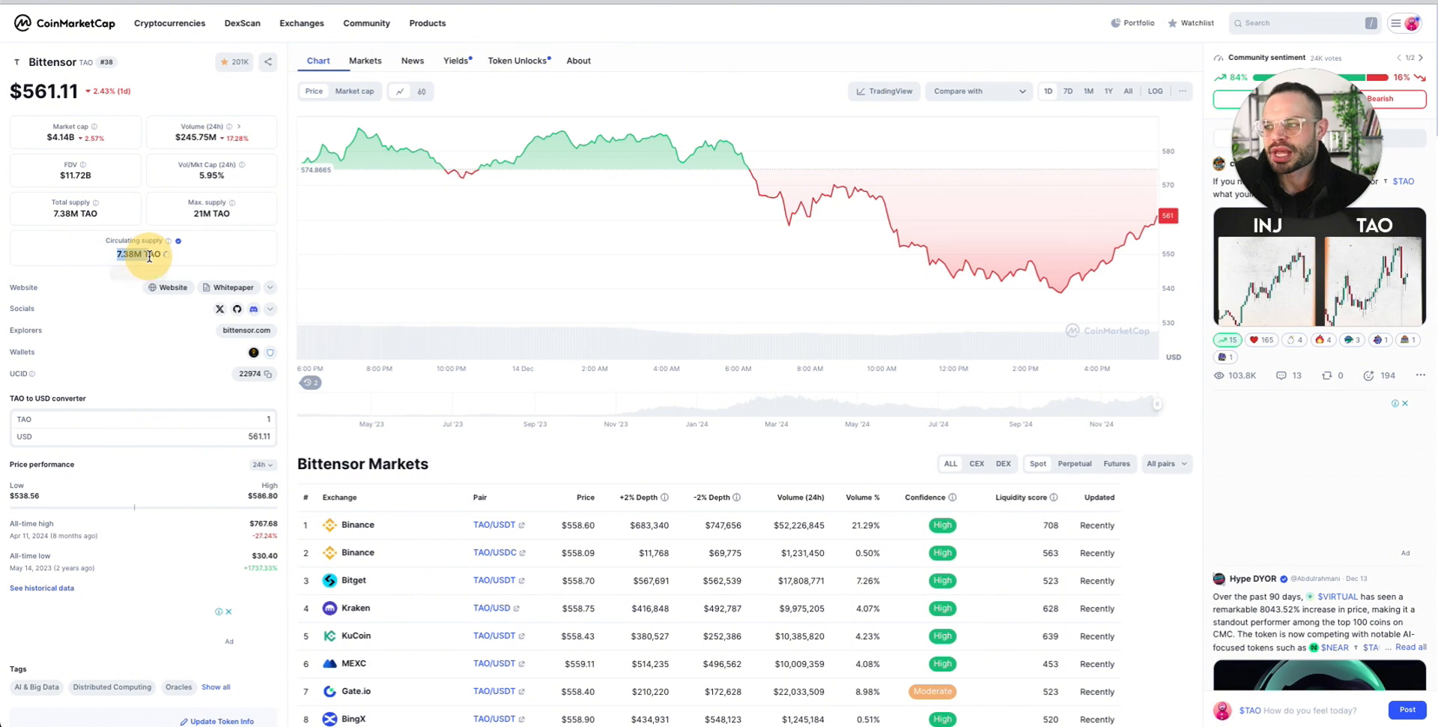
pyautogui.moveTo(139, 254)
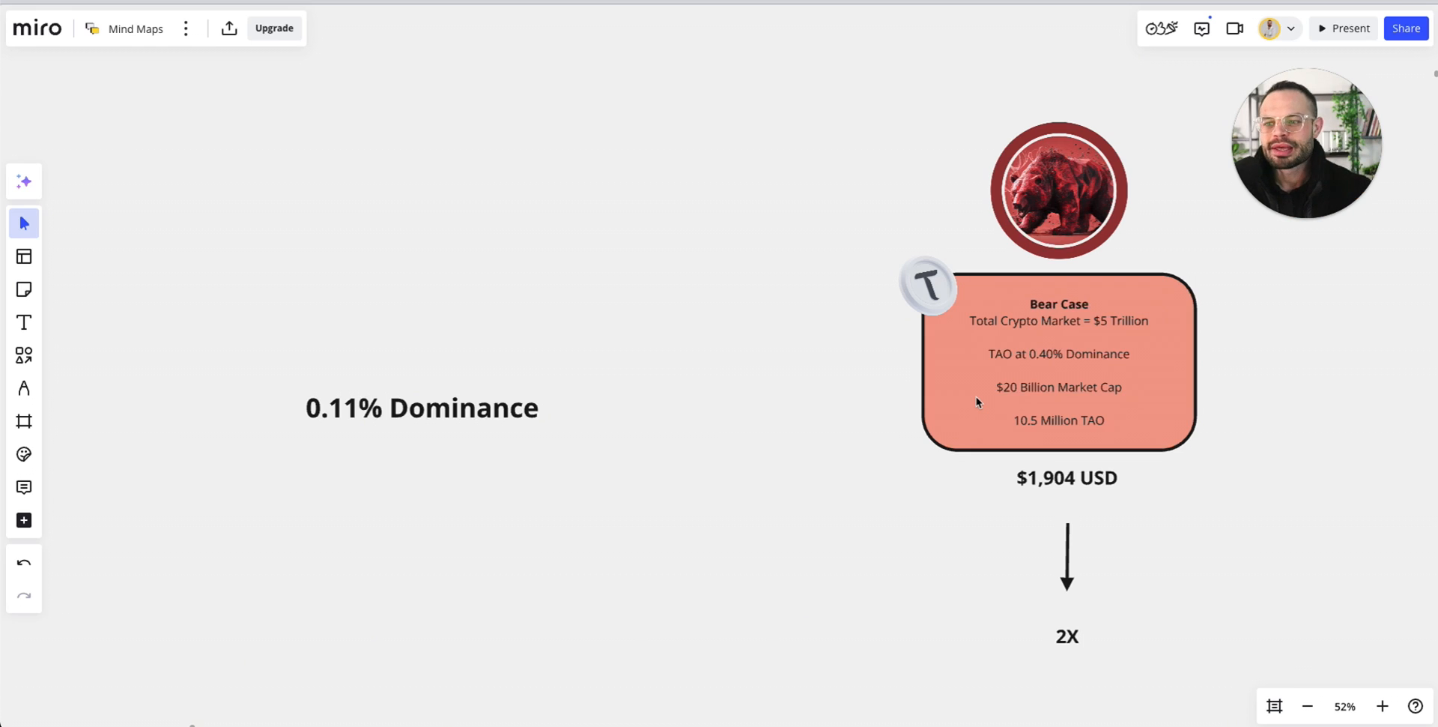
pyautogui.moveTo(1070, 423)
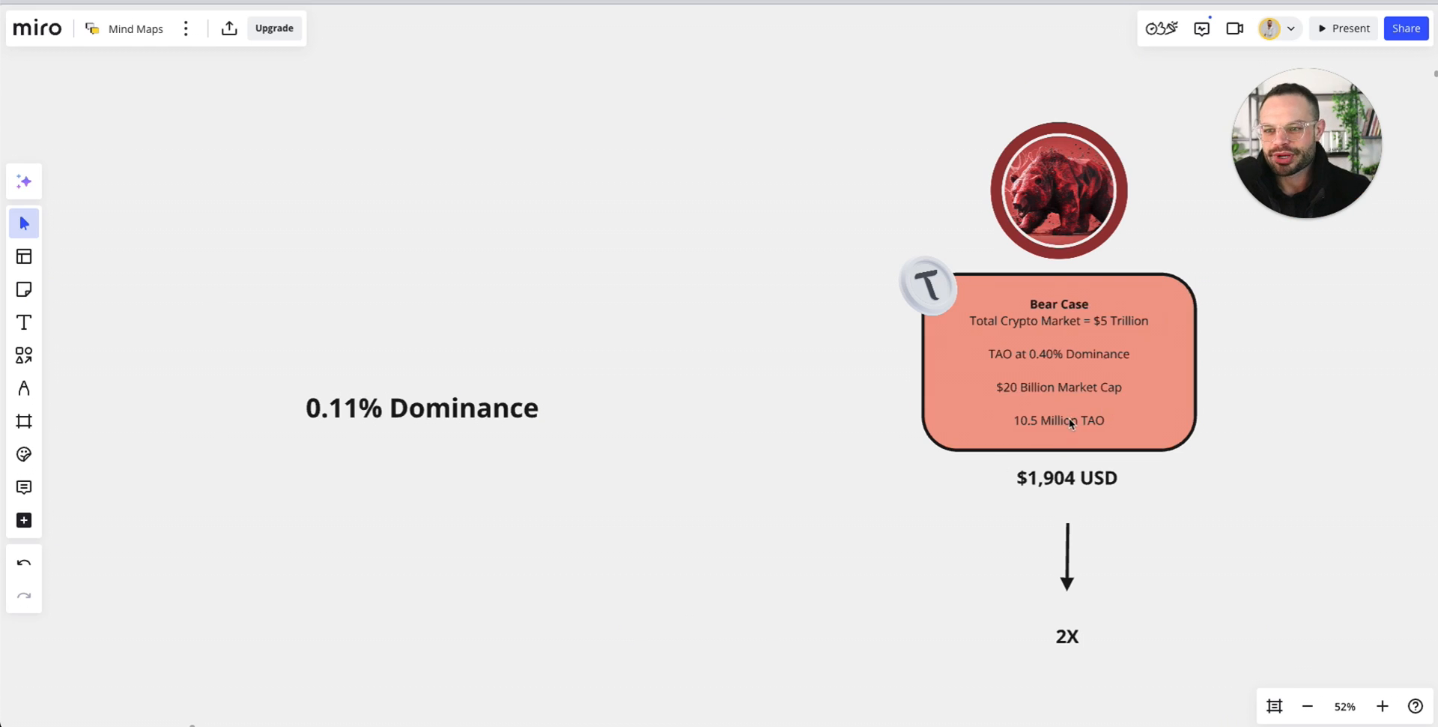
pyautogui.doubleClick(1058, 420)
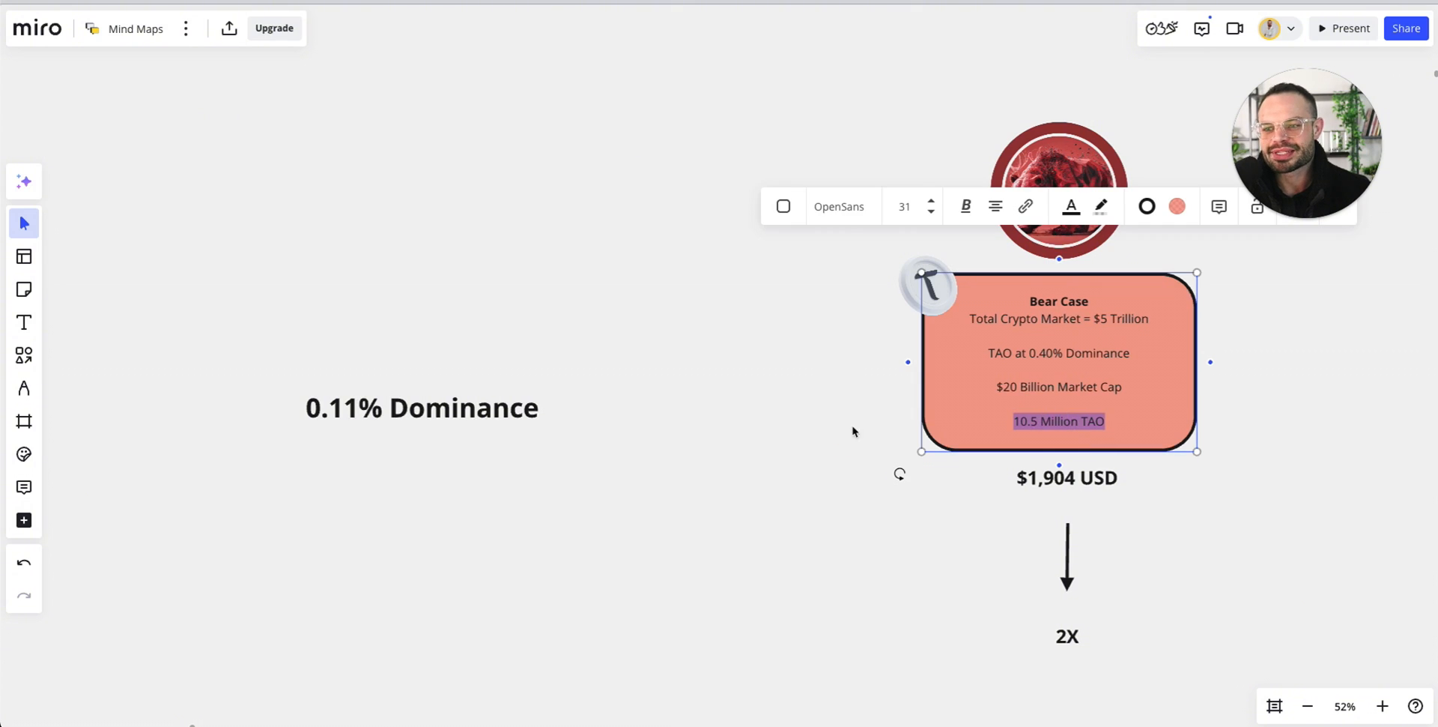
pyautogui.click(832, 432)
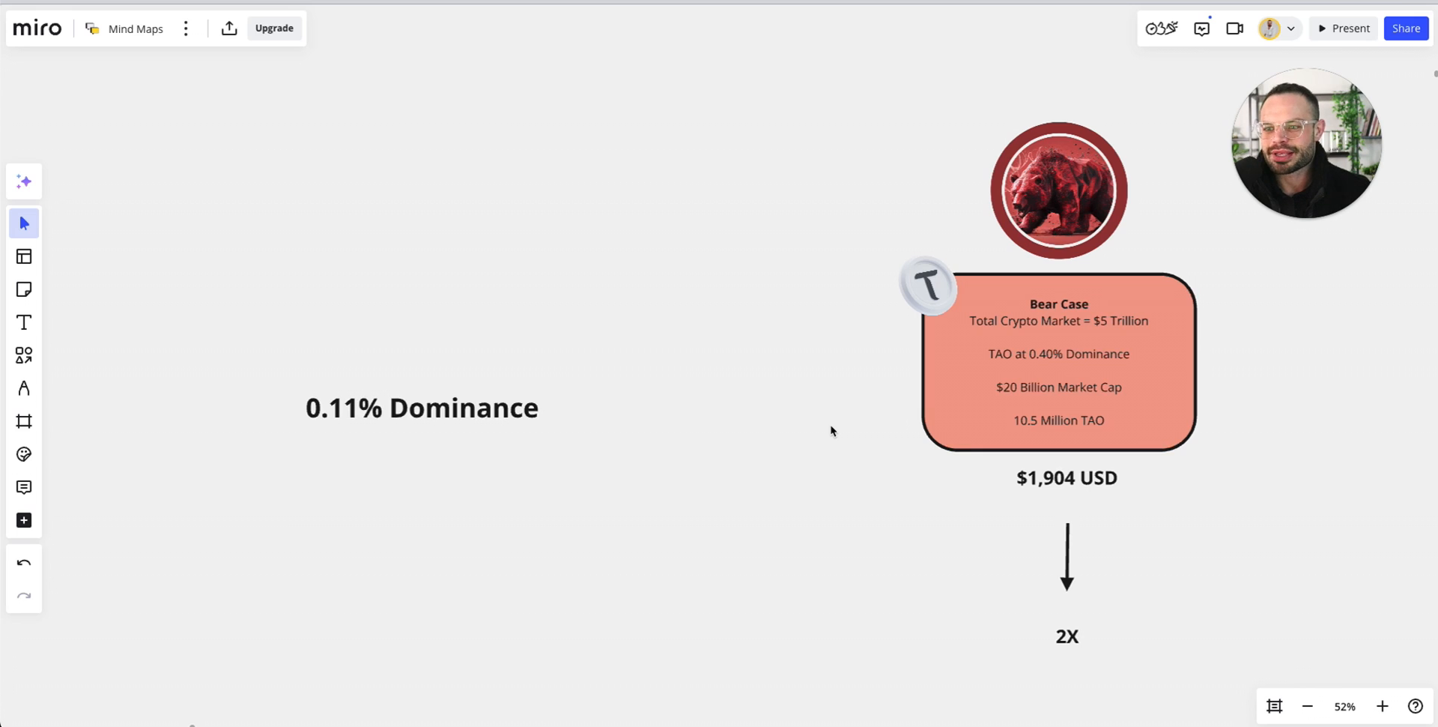
pyautogui.moveTo(861, 306)
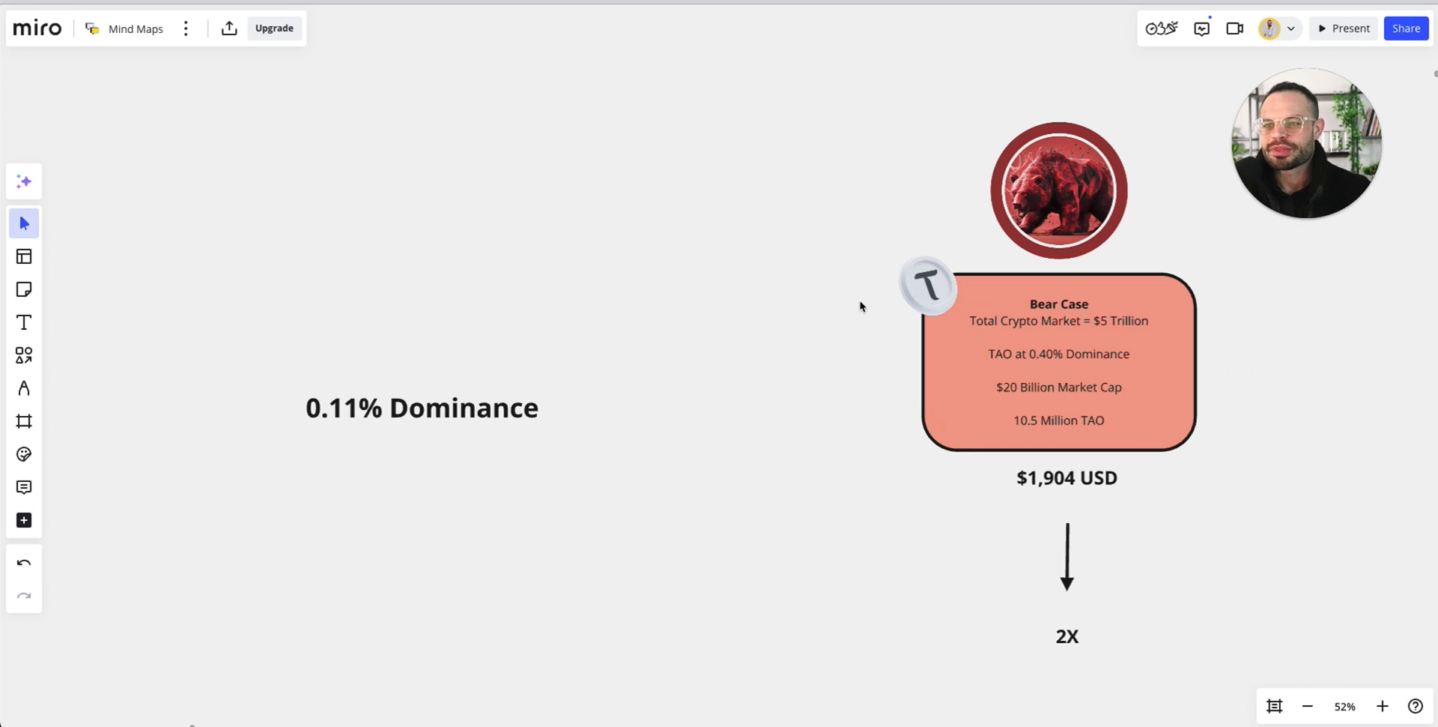
pyautogui.moveTo(796, 265)
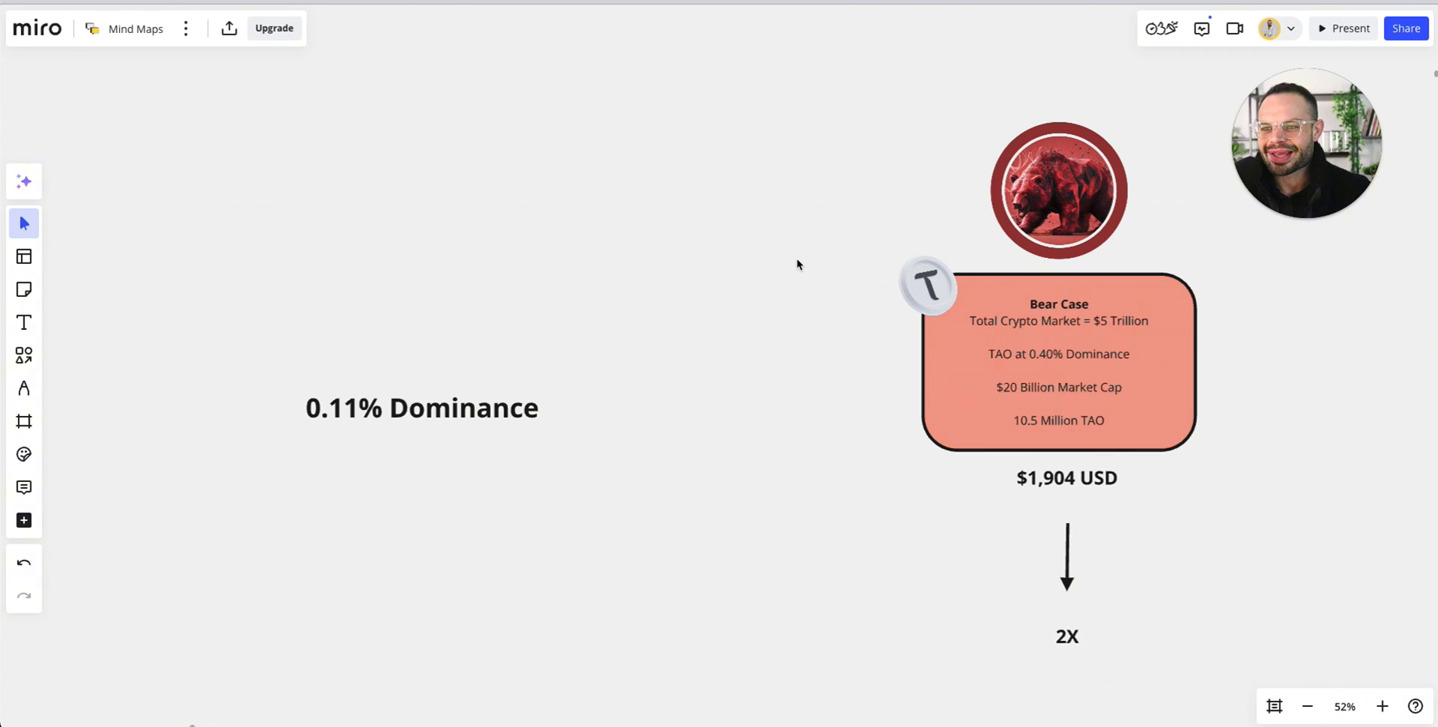
pyautogui.moveTo(1022, 364)
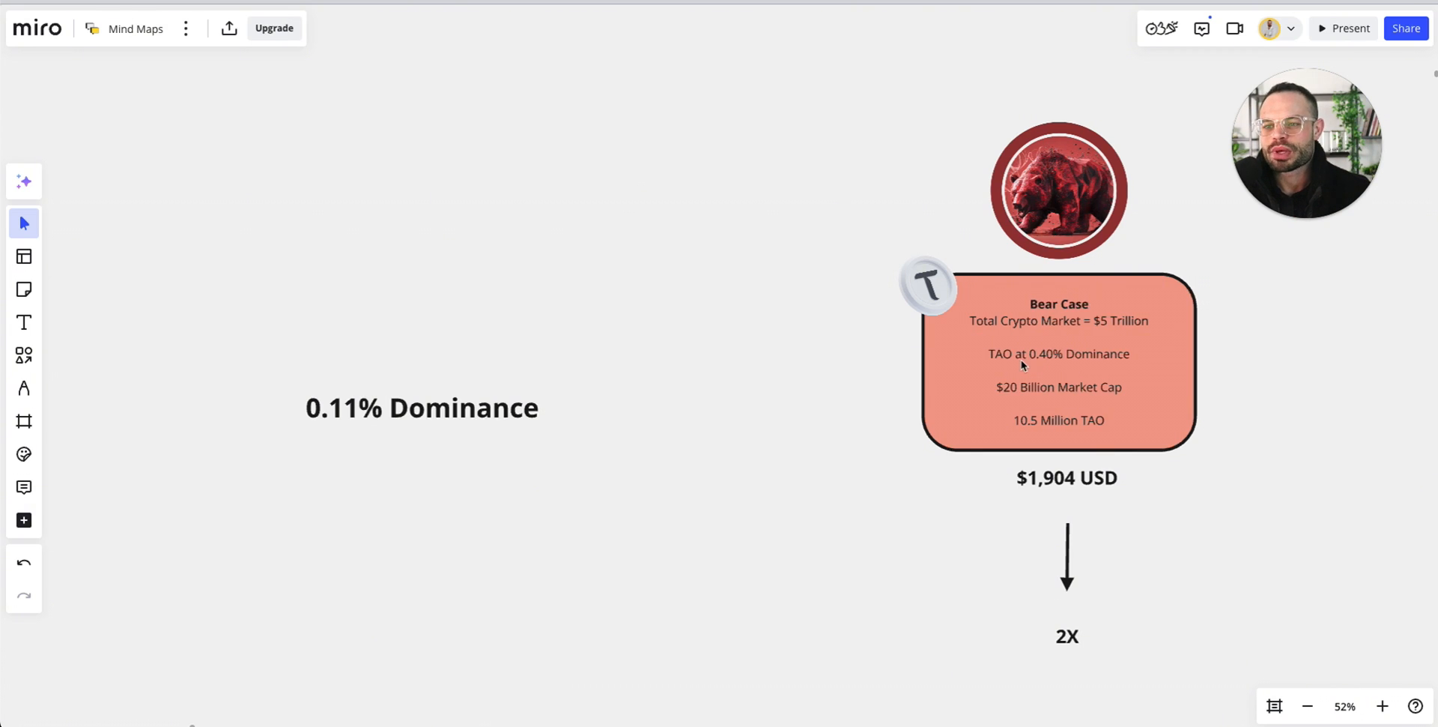
pyautogui.click(1058, 362)
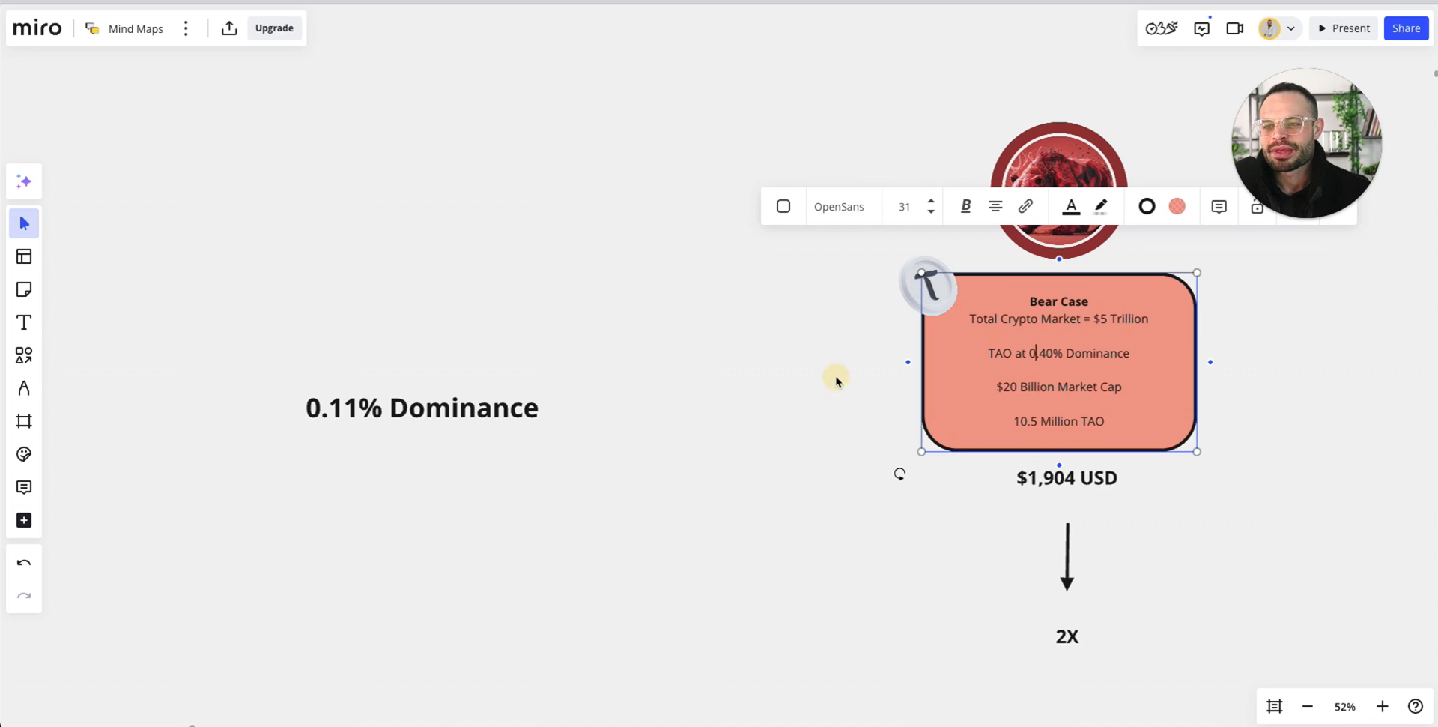
pyautogui.doubleClick(1058, 387)
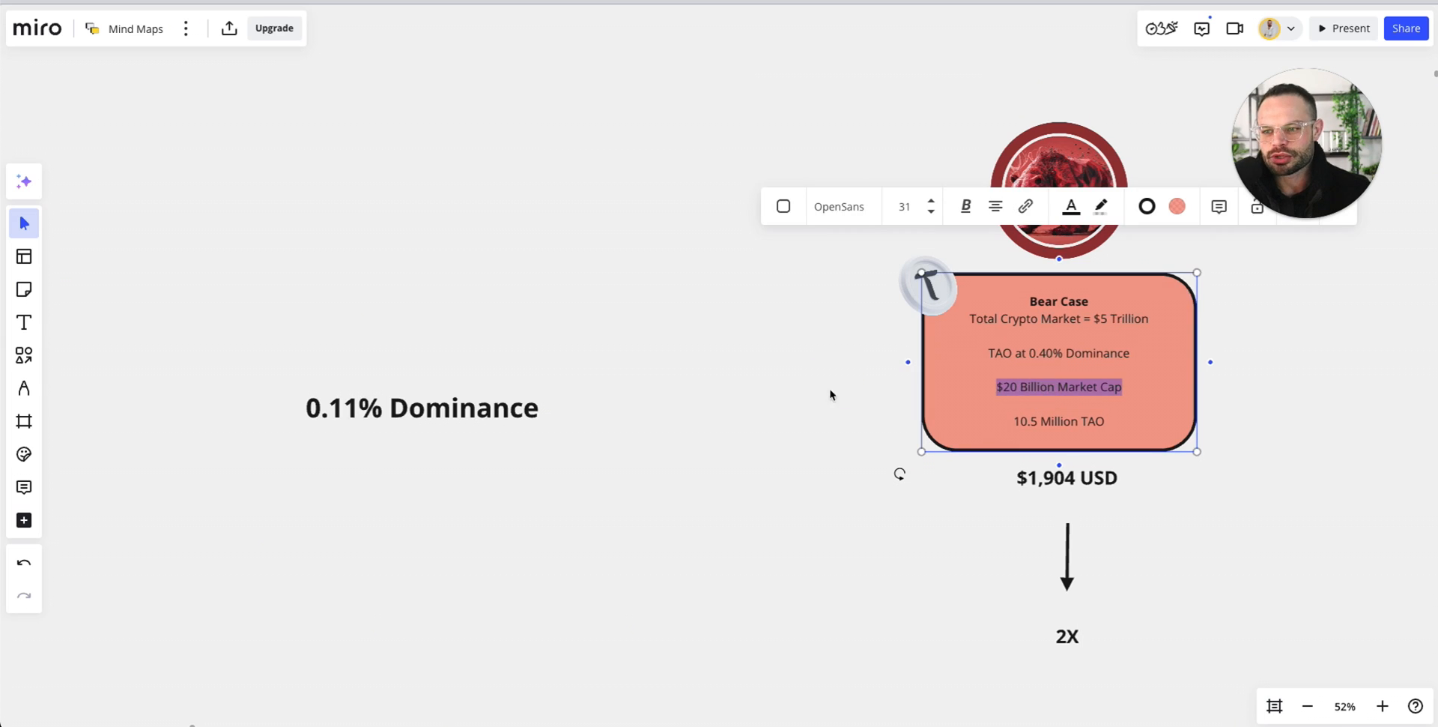
pyautogui.click(801, 391)
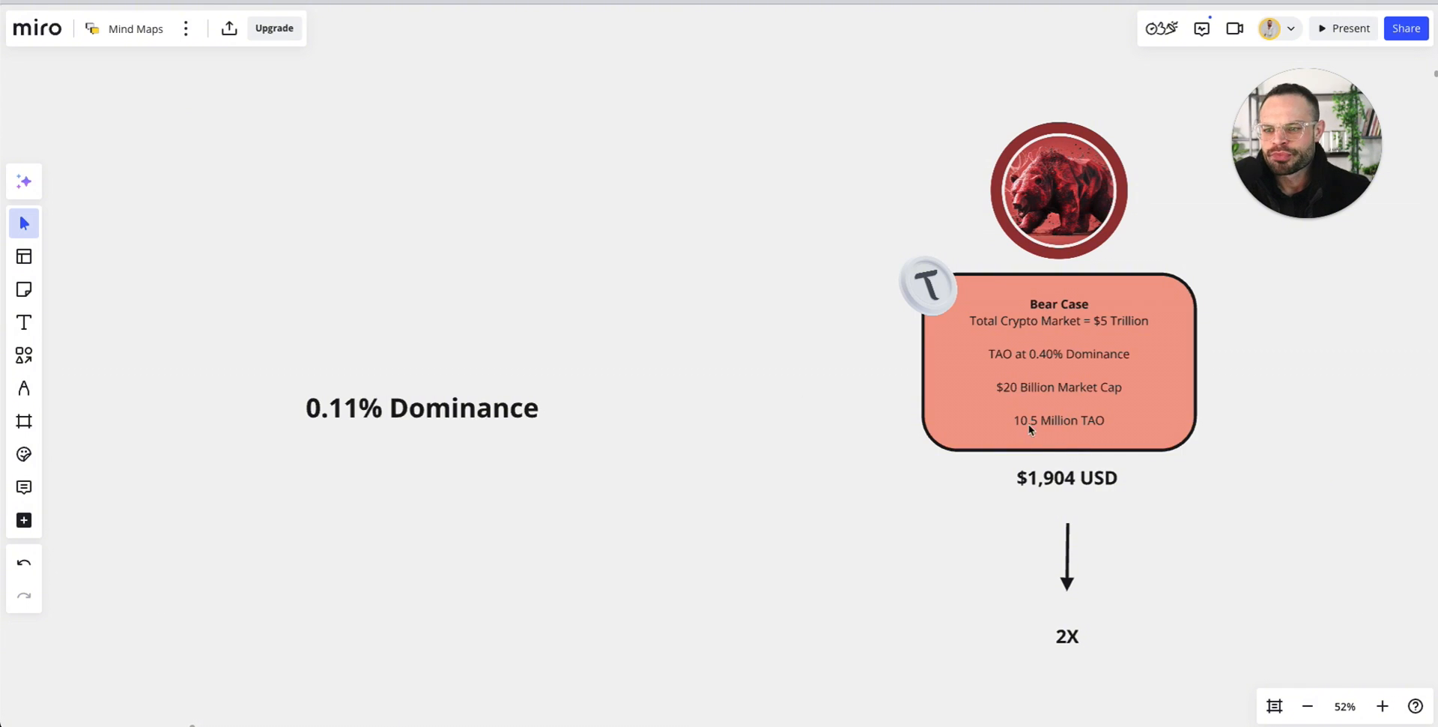
pyautogui.moveTo(806, 373)
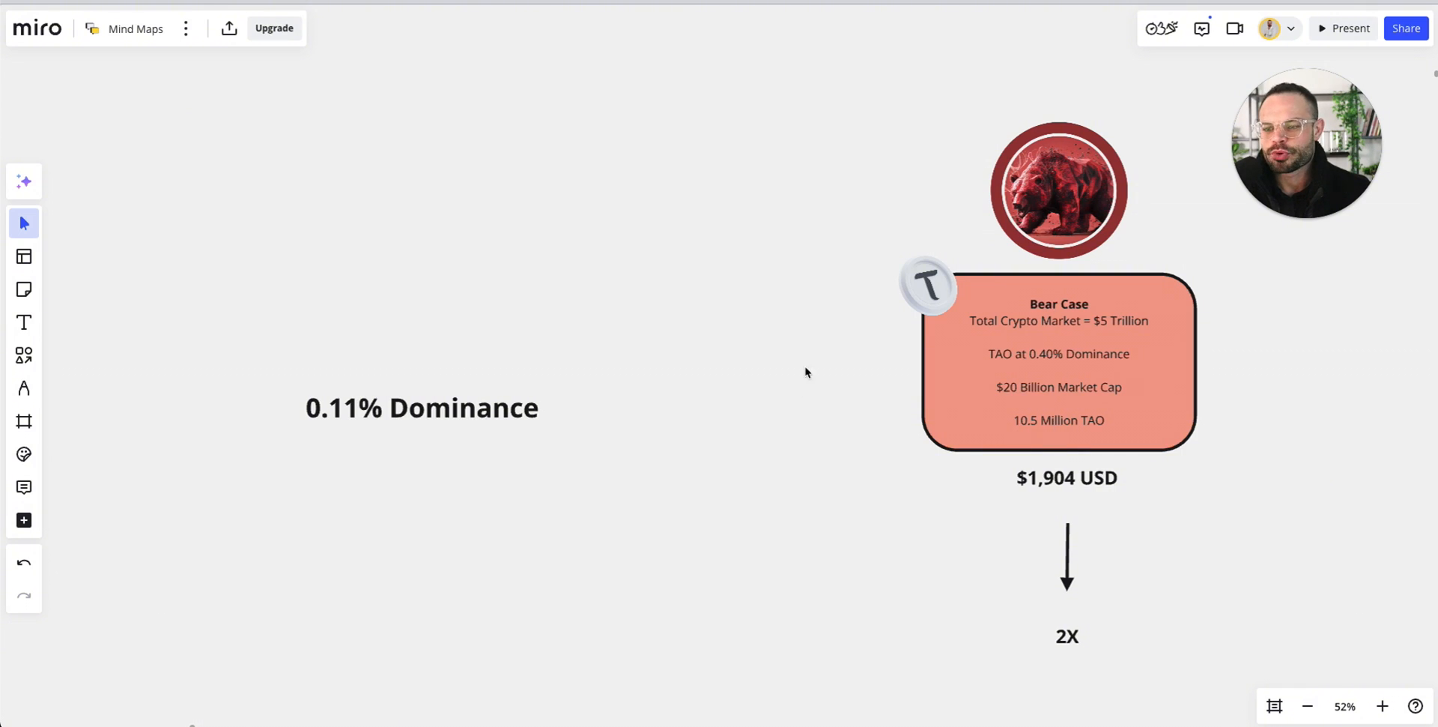
pyautogui.moveTo(781, 364)
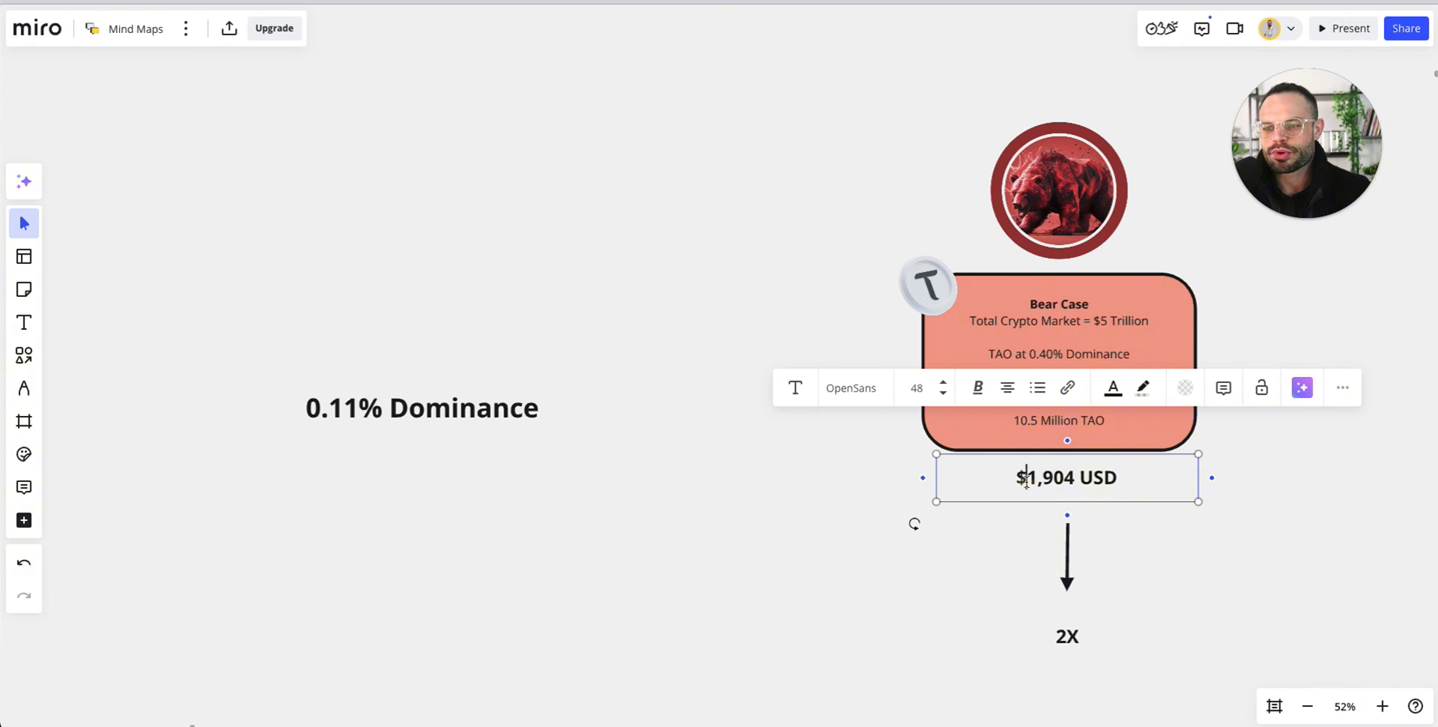
pyautogui.click(1193, 595)
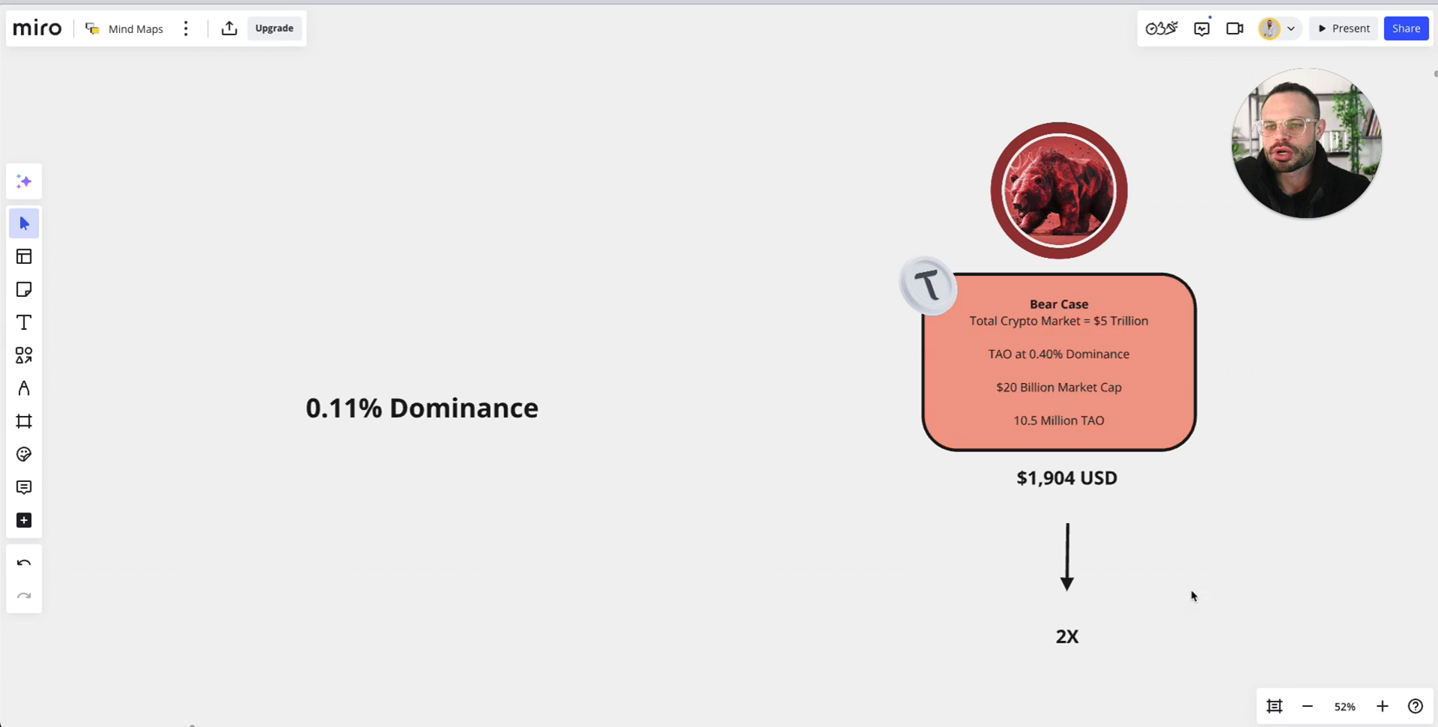
pyautogui.moveTo(1195, 485)
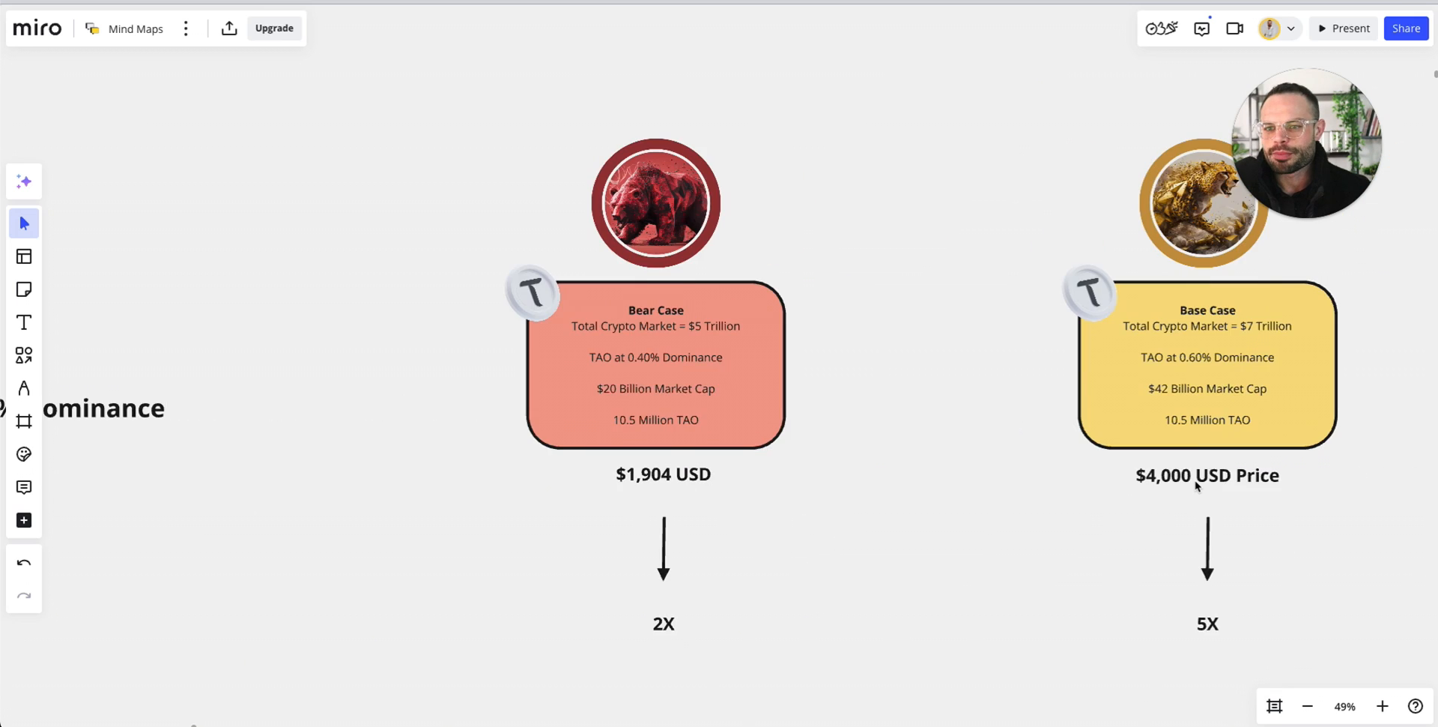
pyautogui.scroll(-3)
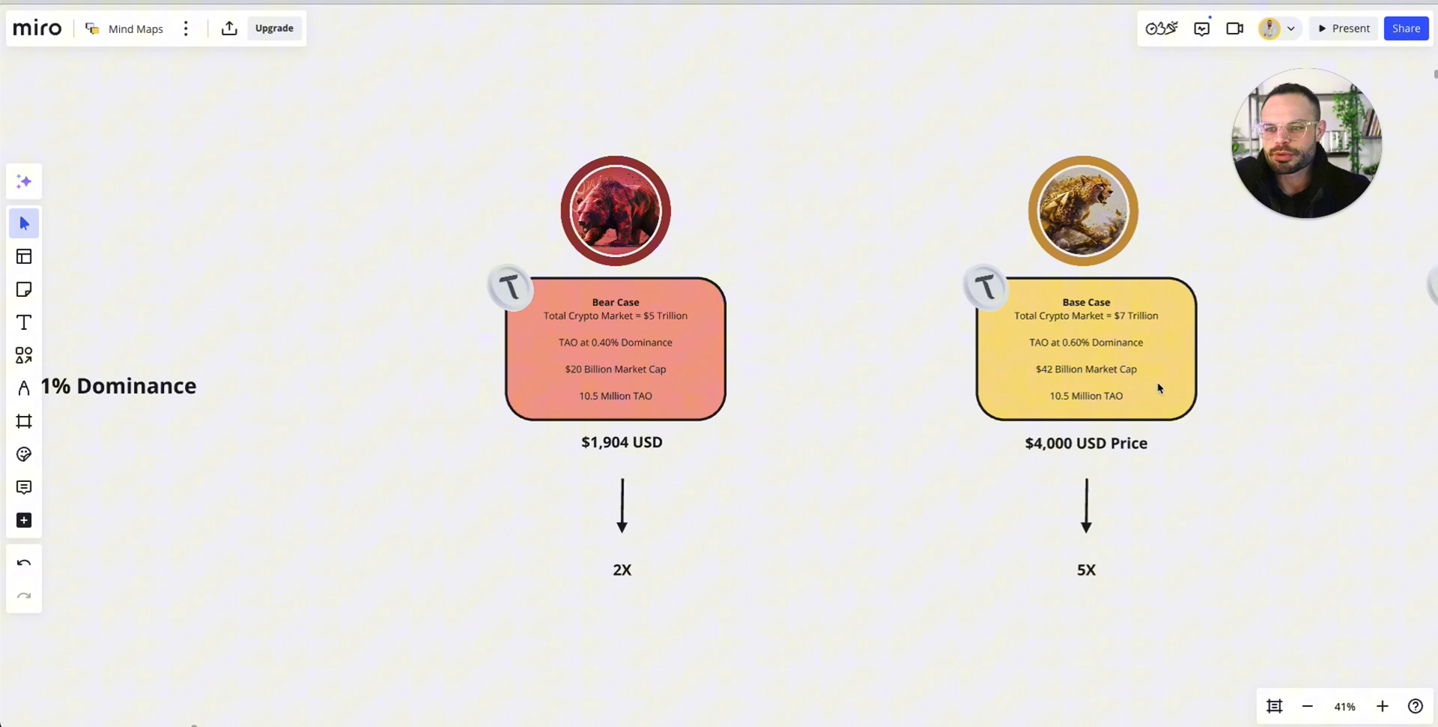
pyautogui.doubleClick(1140, 314)
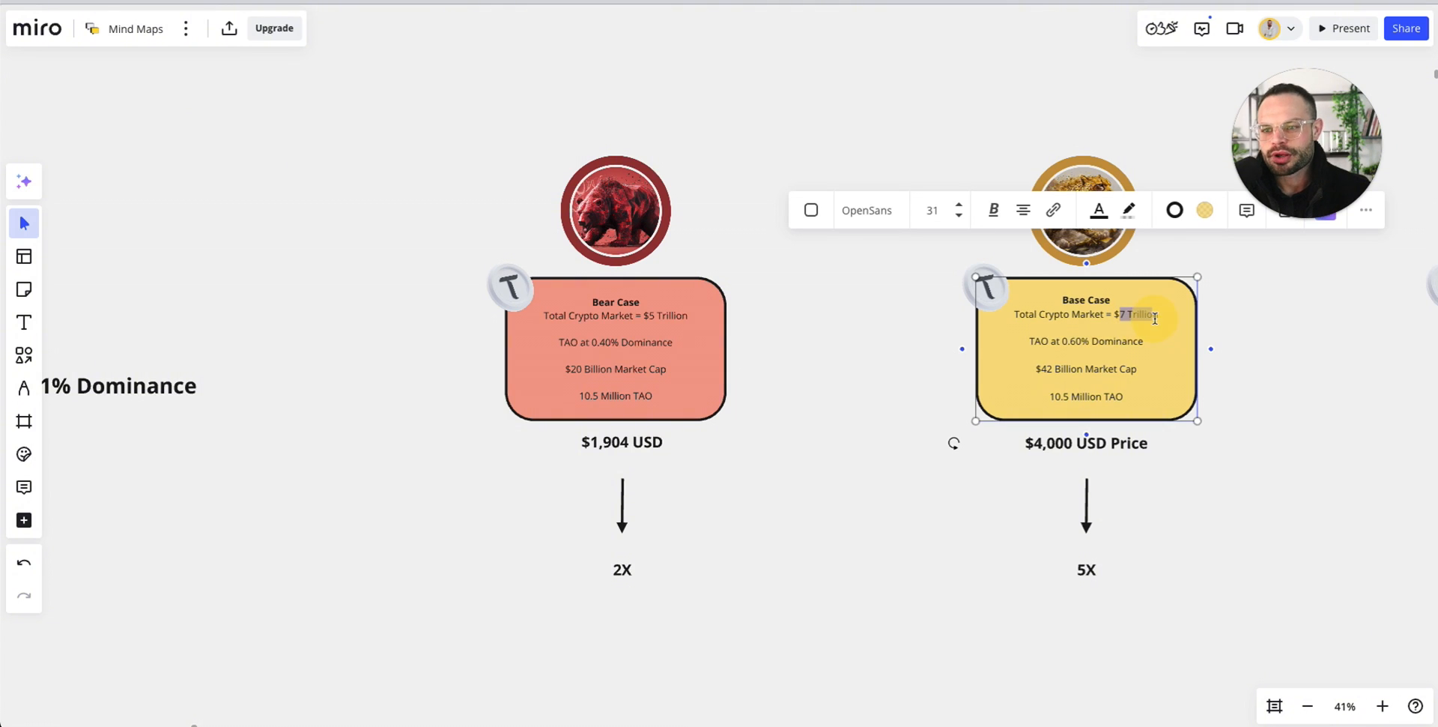
pyautogui.click(1284, 338)
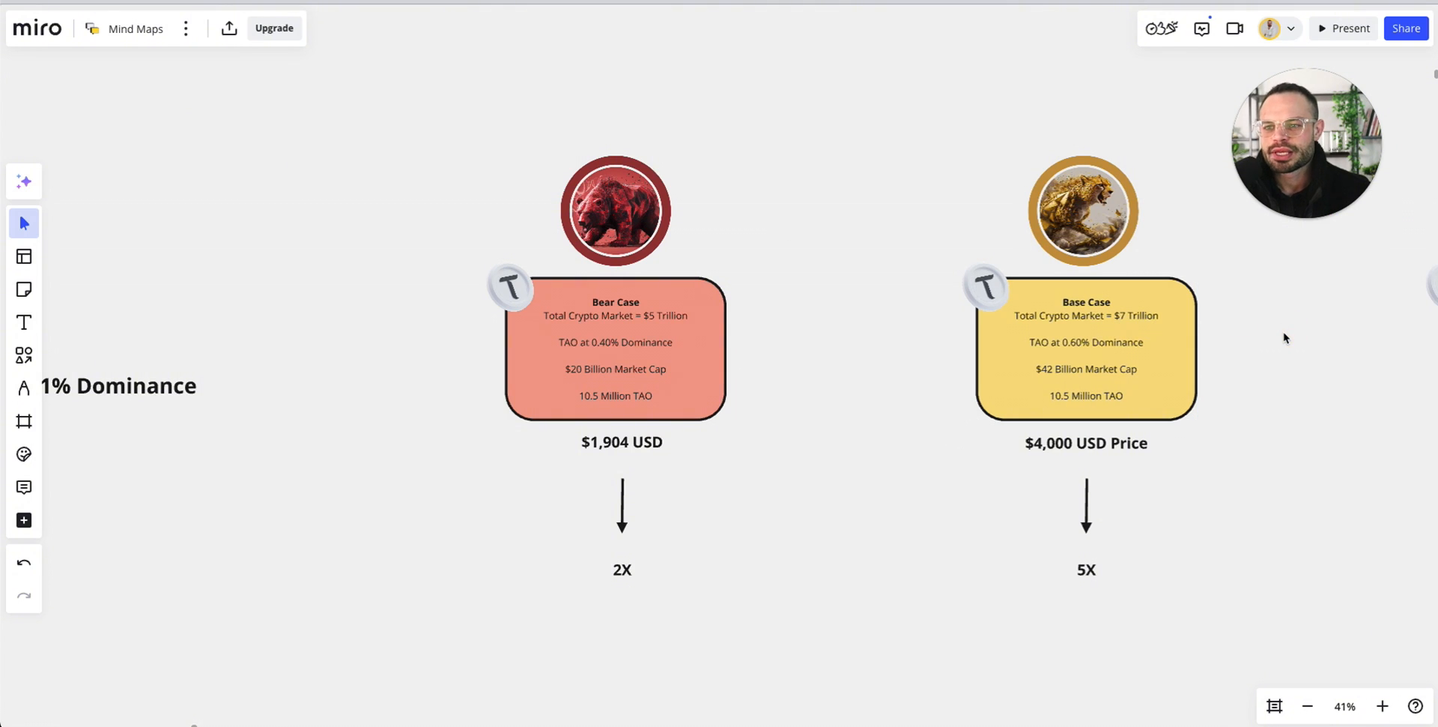
pyautogui.moveTo(1213, 334)
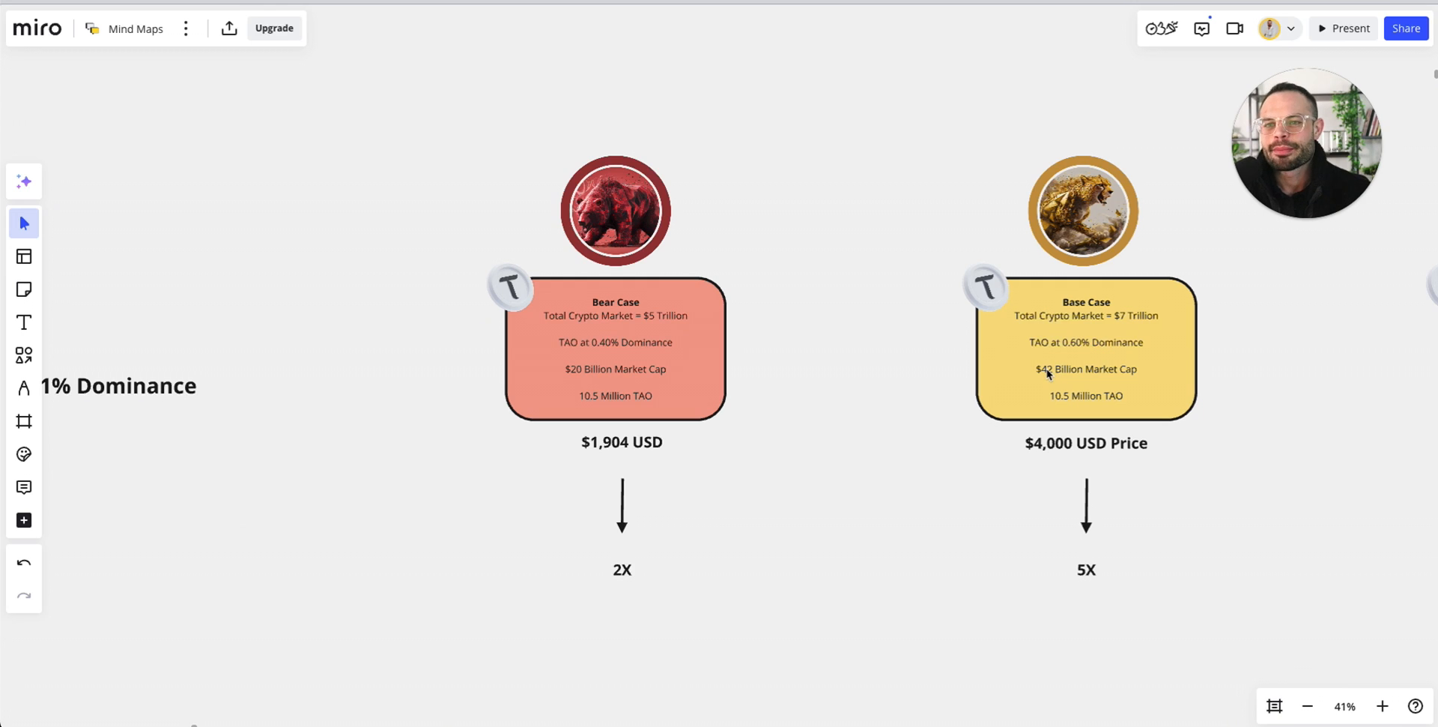
pyautogui.moveTo(1067, 386)
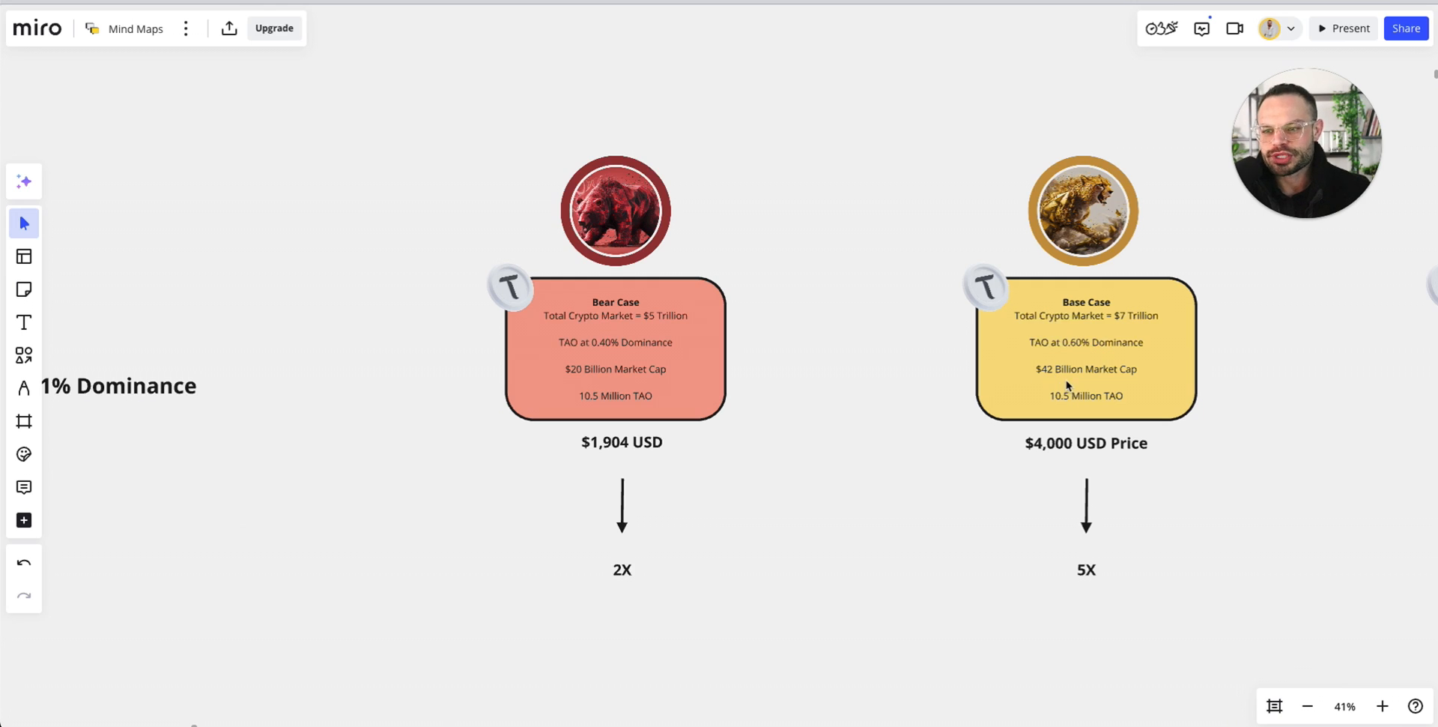
pyautogui.moveTo(1113, 376)
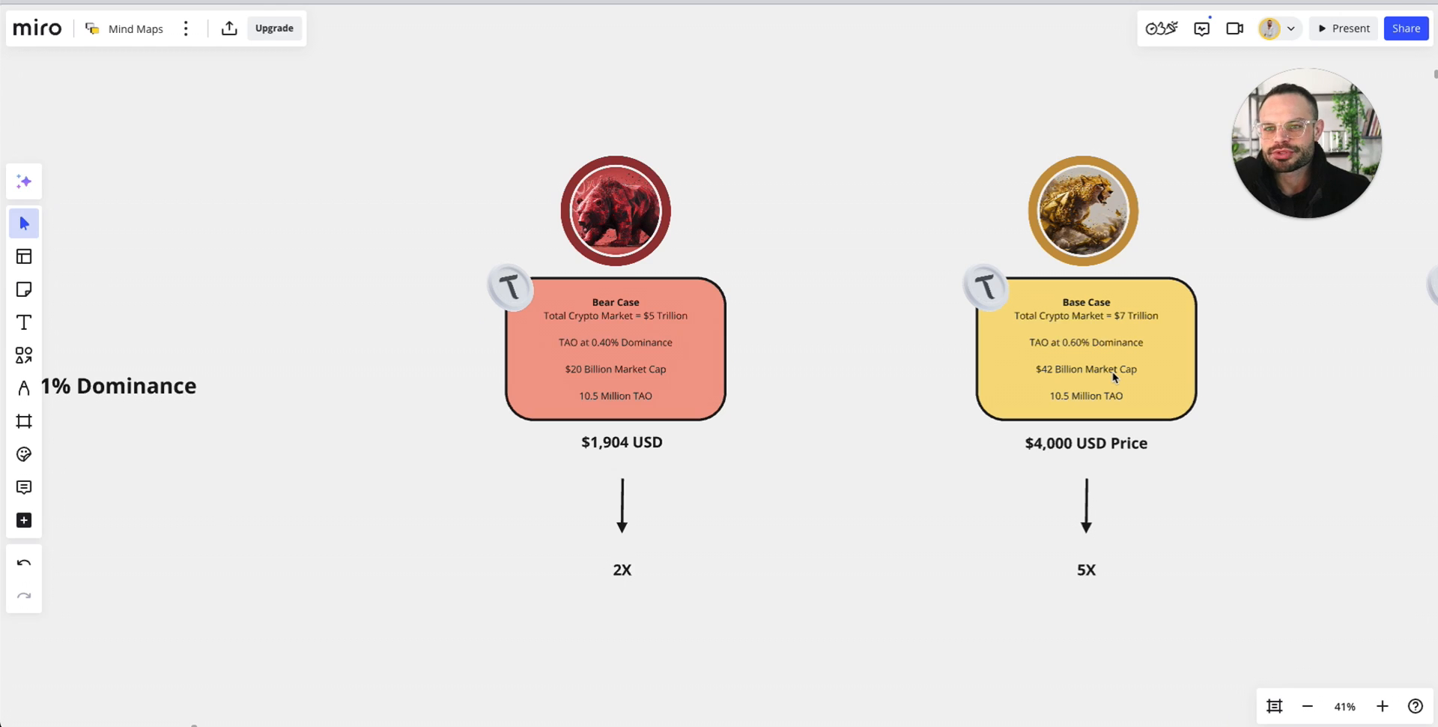
pyautogui.moveTo(1132, 410)
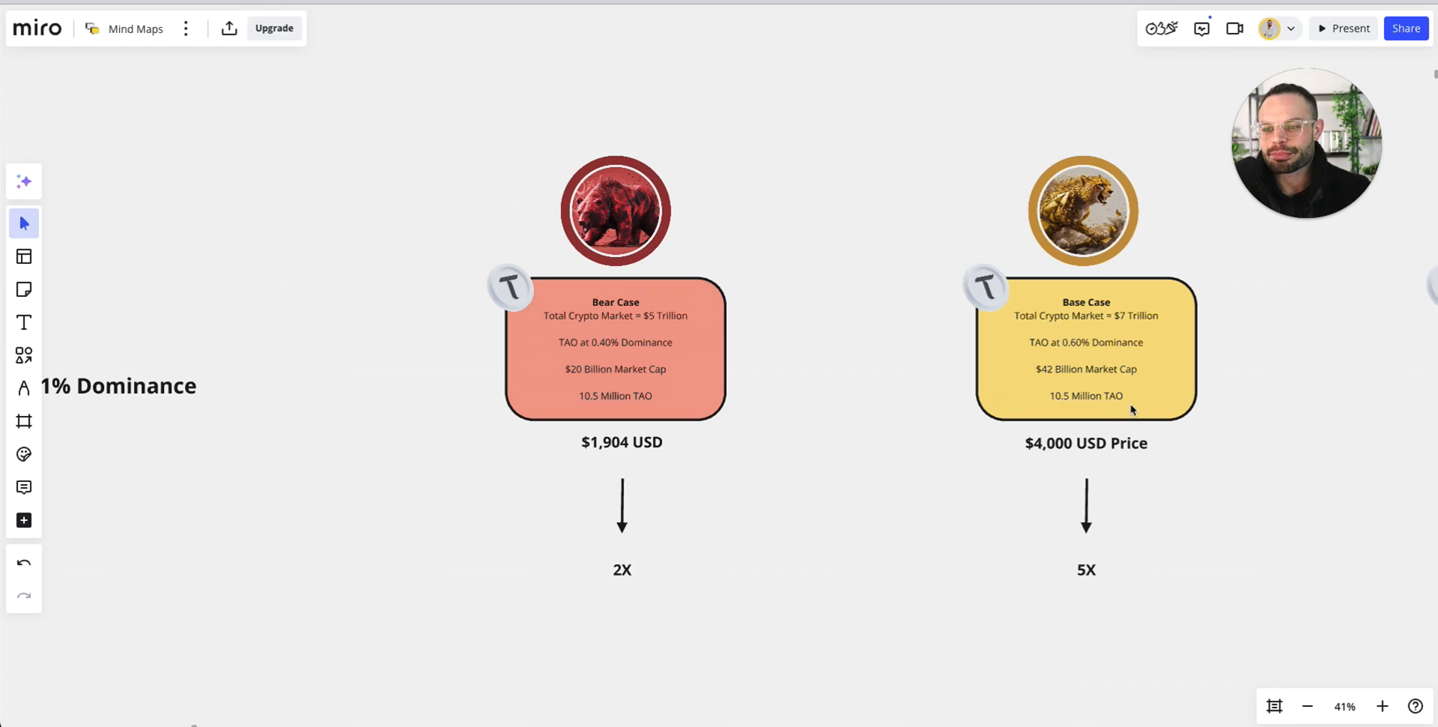
pyautogui.moveTo(1290, 423)
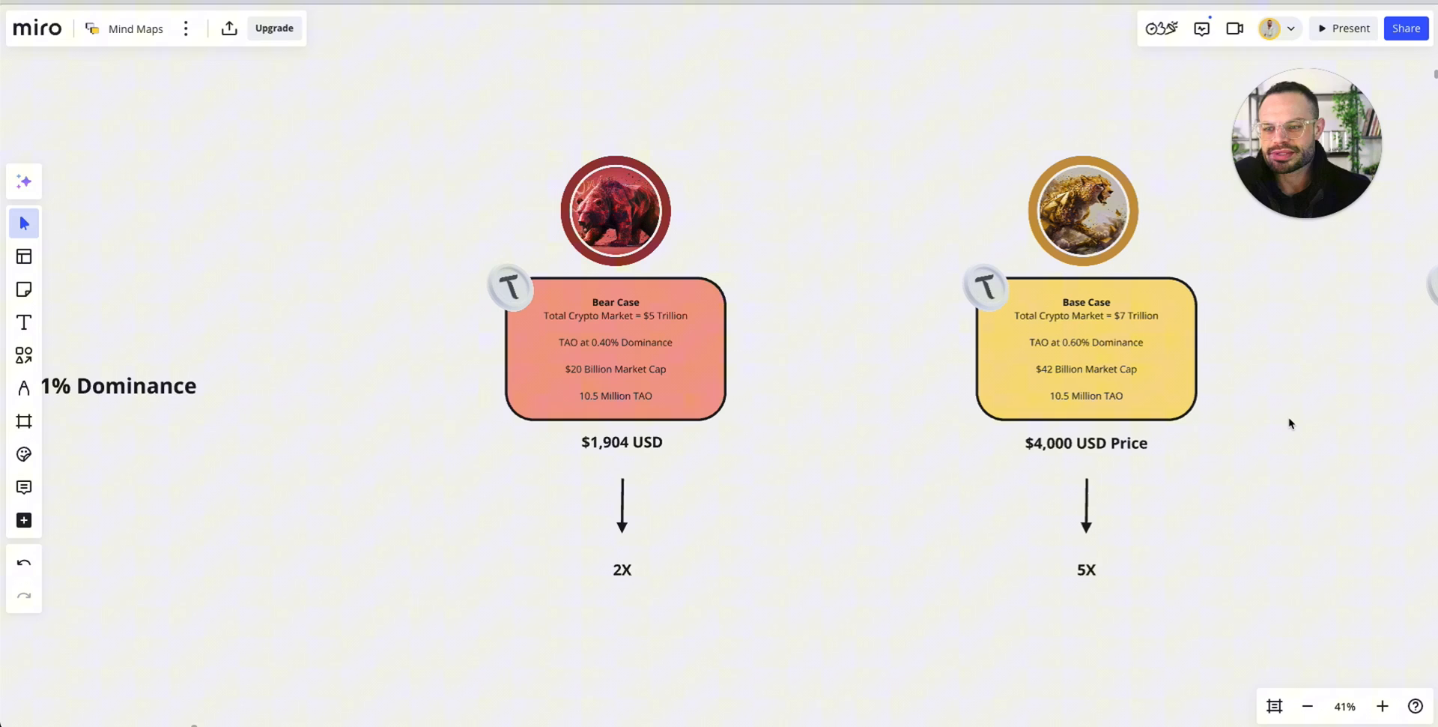
pyautogui.moveTo(1119, 416)
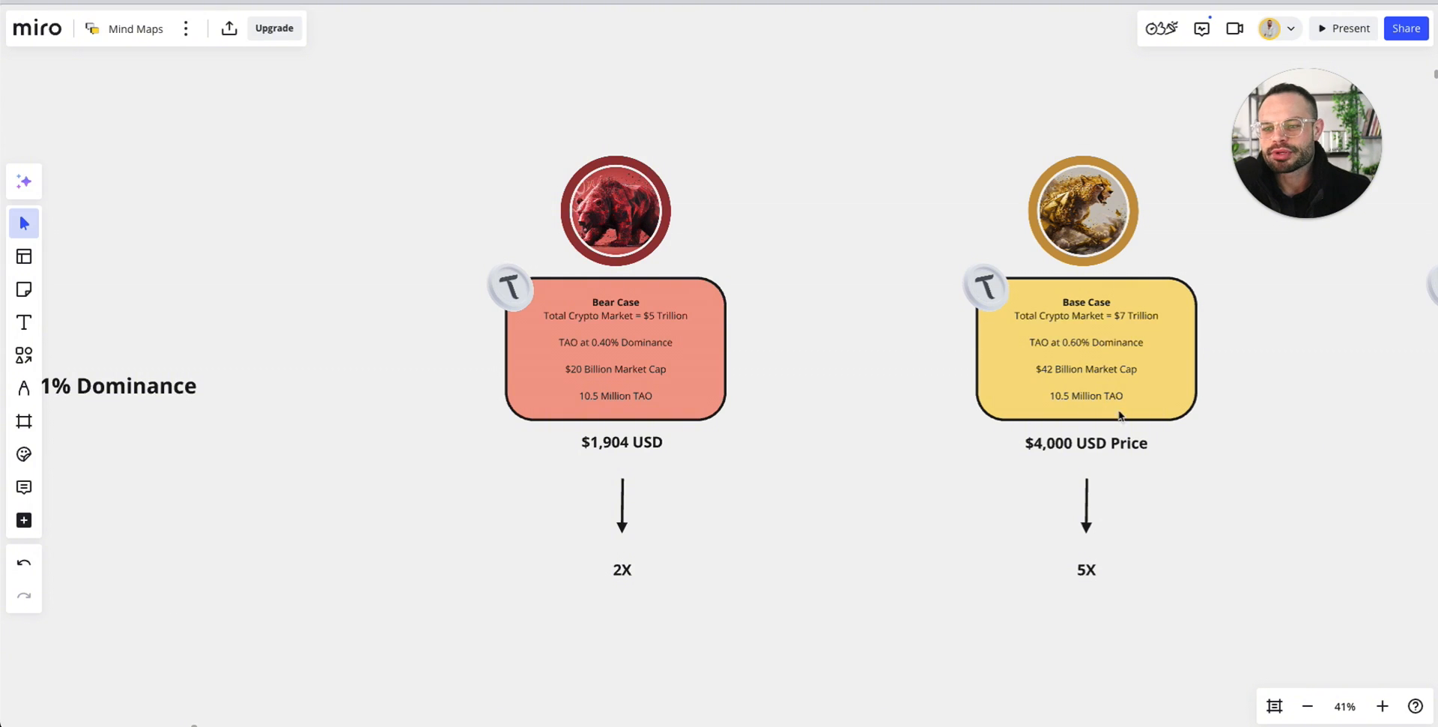
pyautogui.moveTo(902, 552)
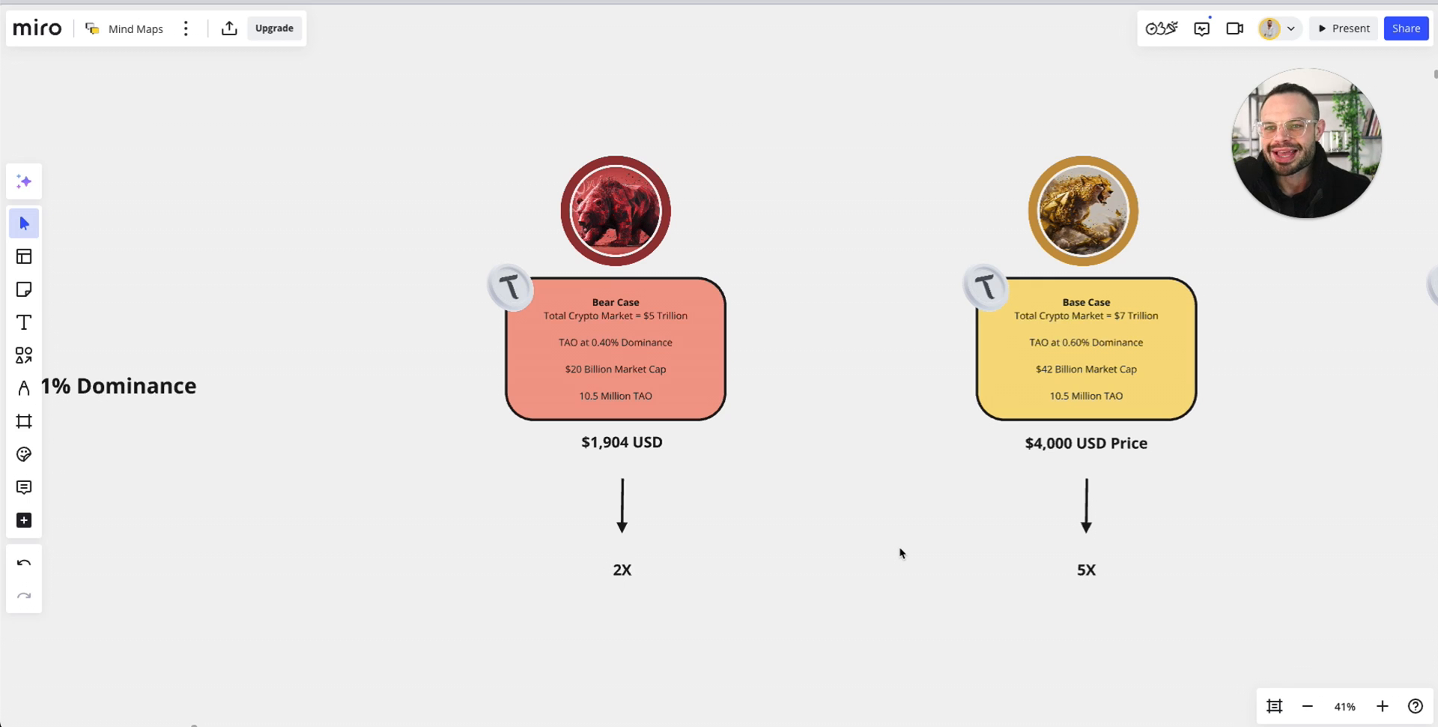
pyautogui.moveTo(829, 566)
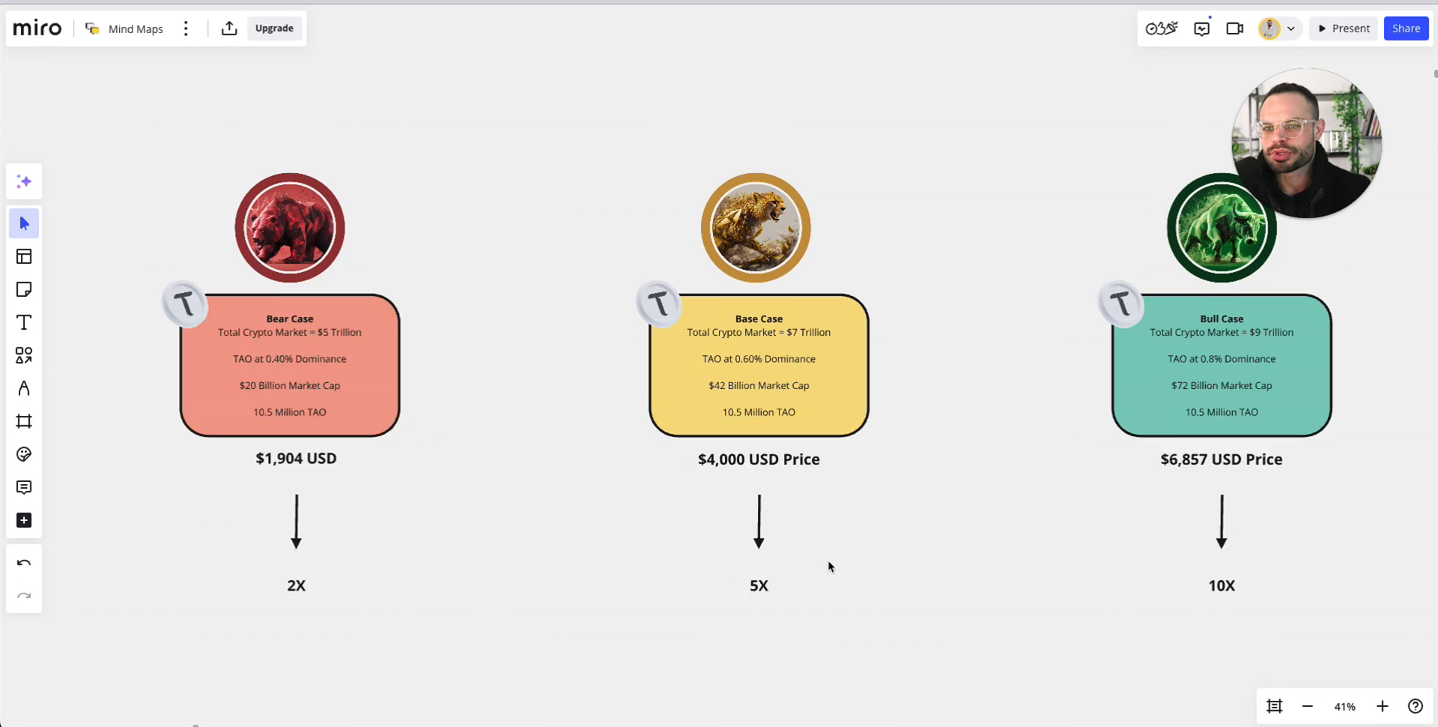
pyautogui.scroll(-3)
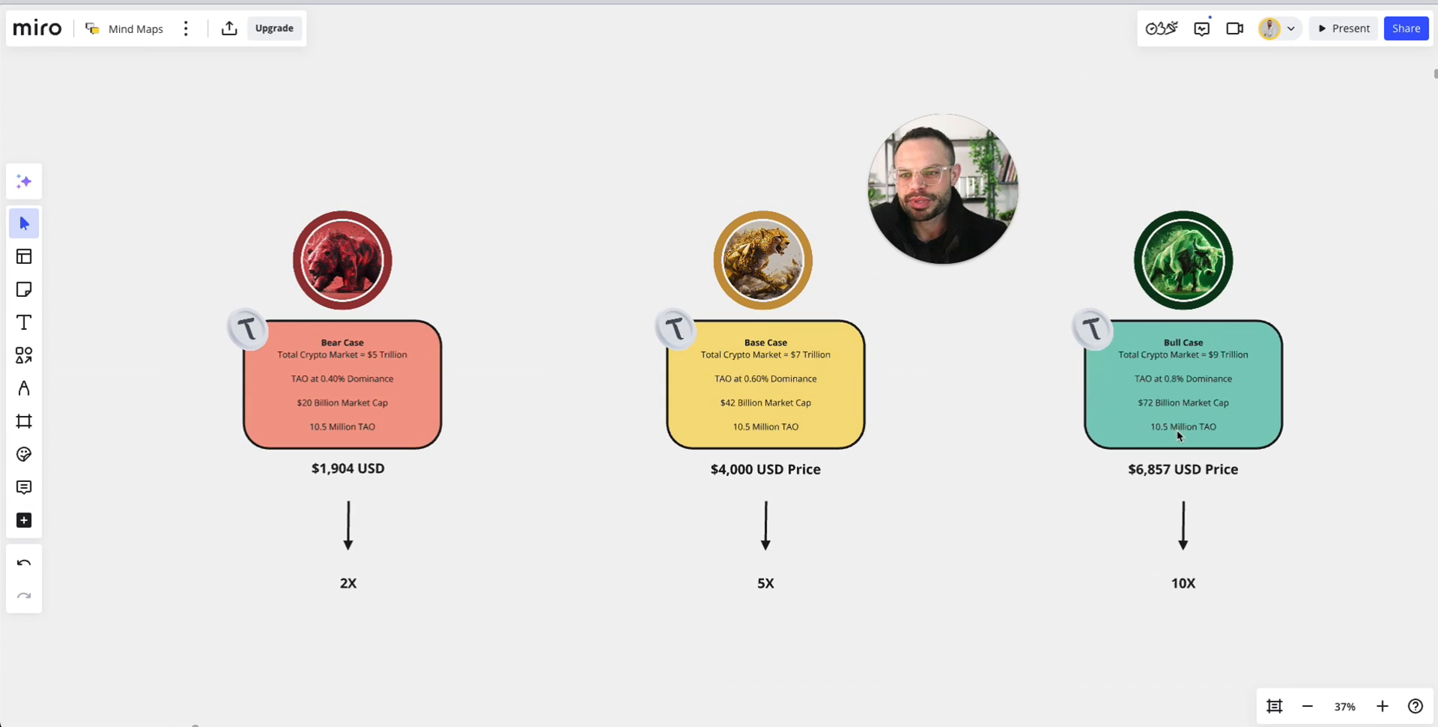
pyautogui.click(1184, 385)
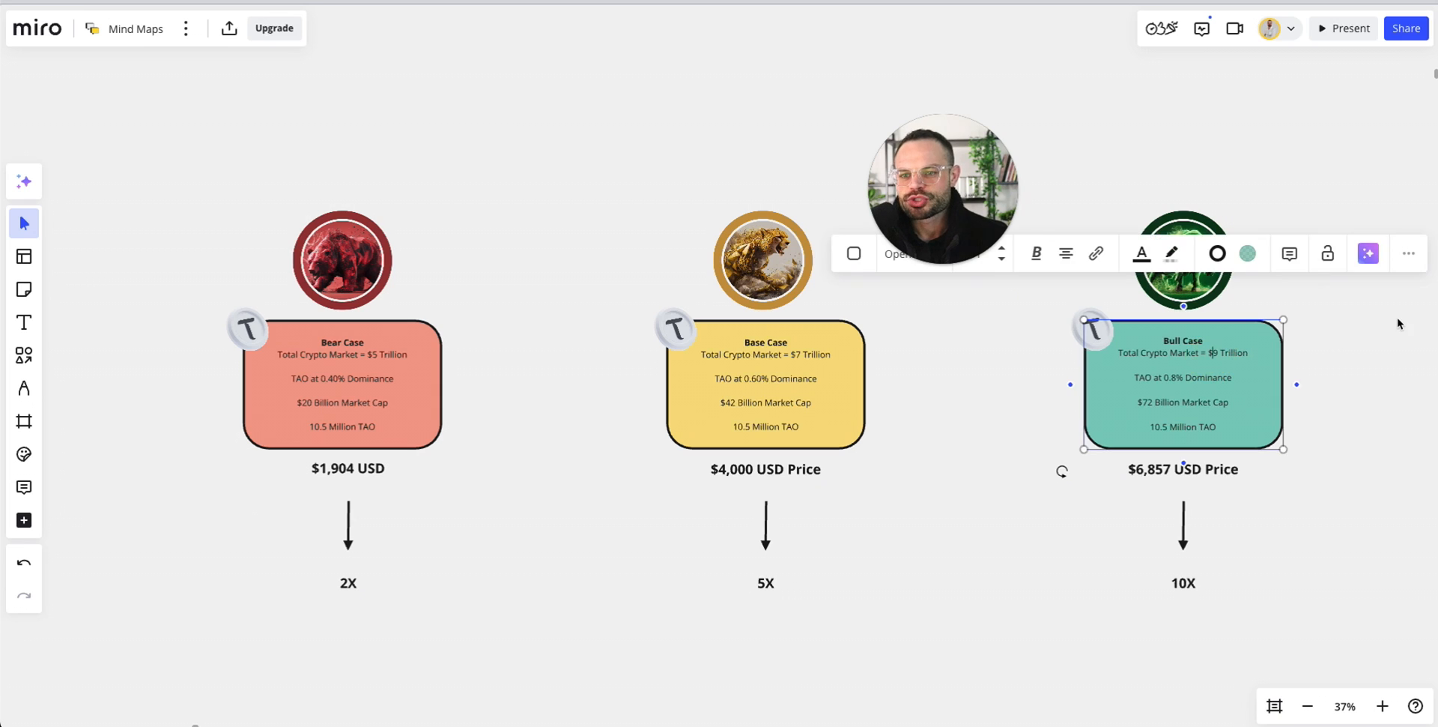
pyautogui.click(964, 490)
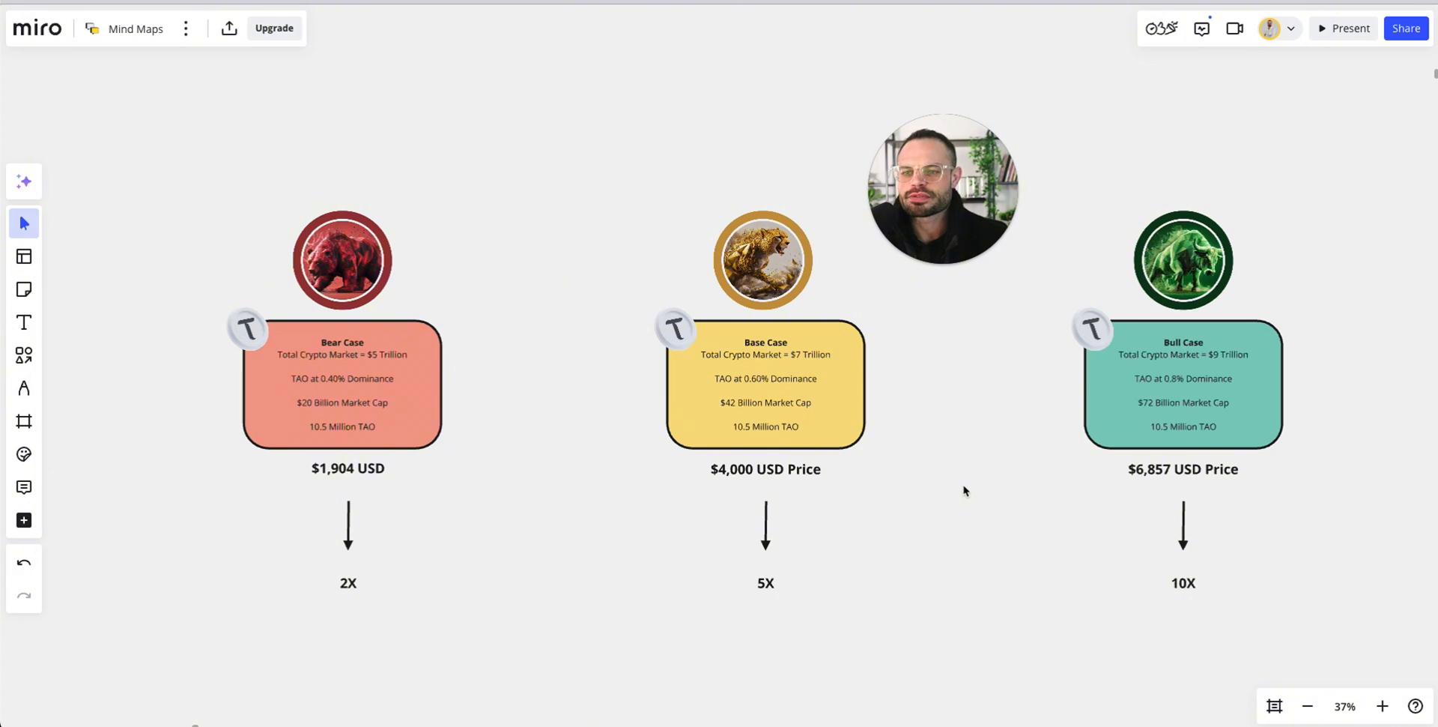
pyautogui.moveTo(1087, 395)
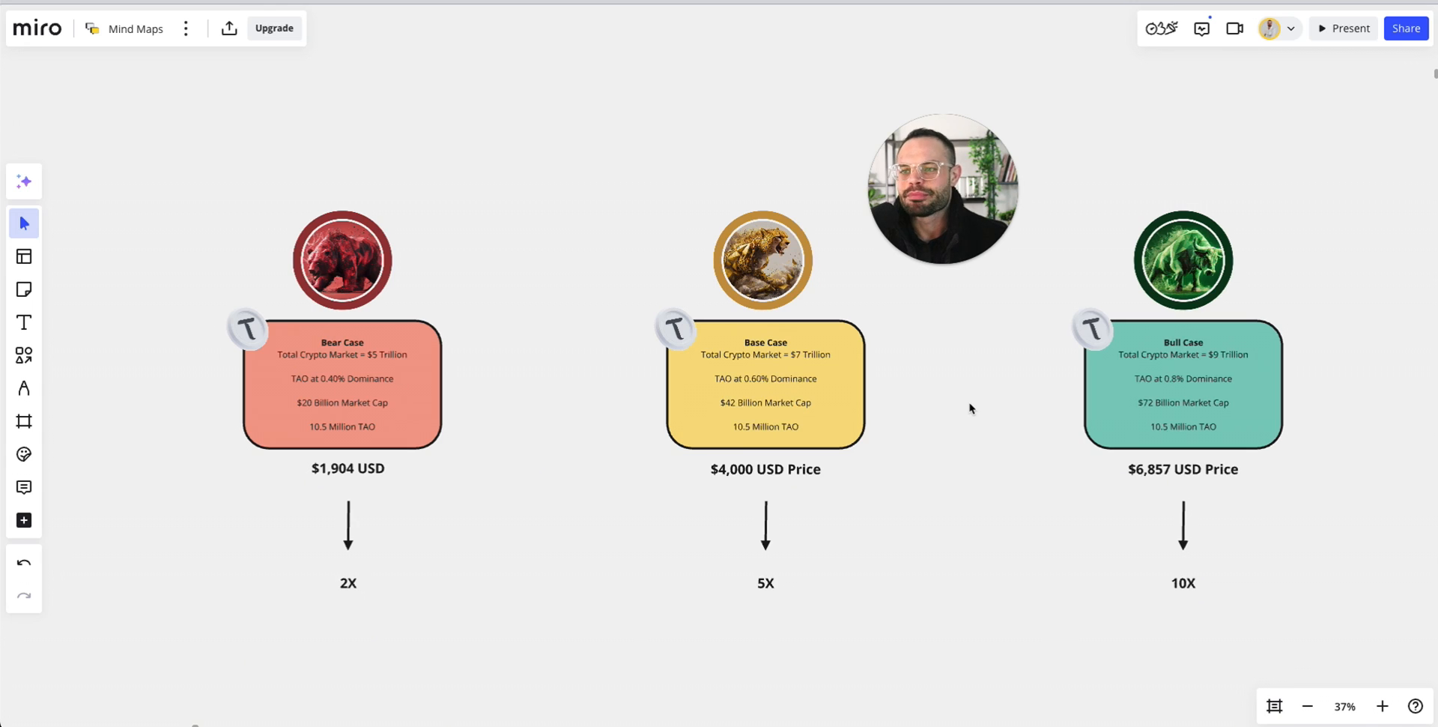
pyautogui.moveTo(1102, 457)
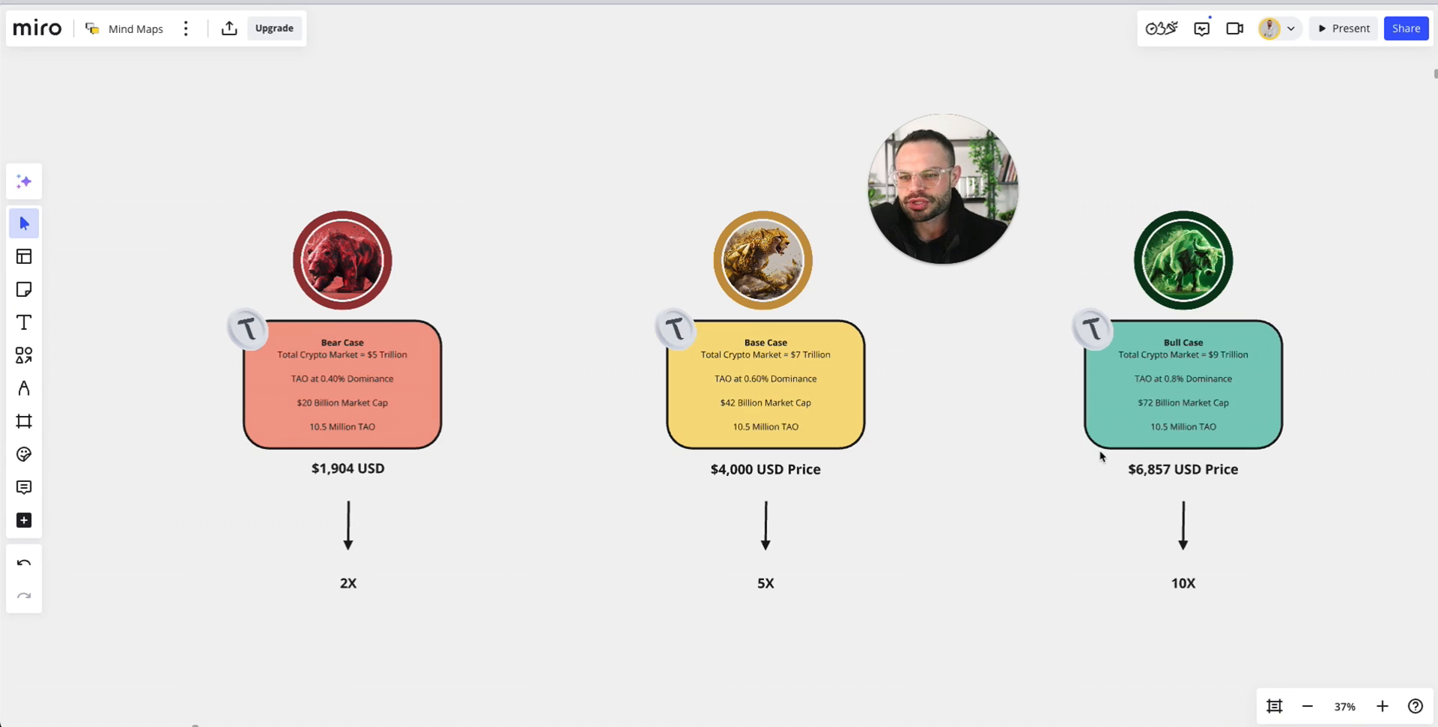
pyautogui.moveTo(986, 454)
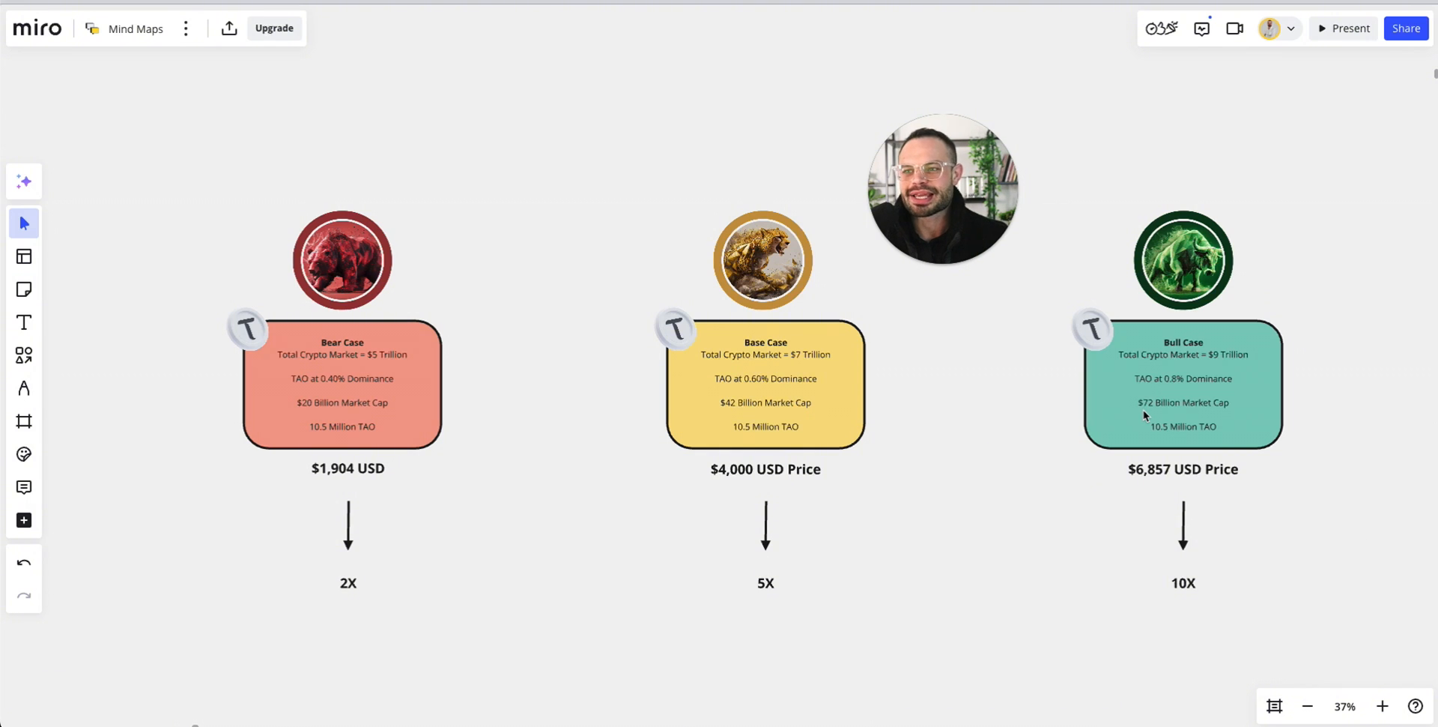
pyautogui.moveTo(1041, 420)
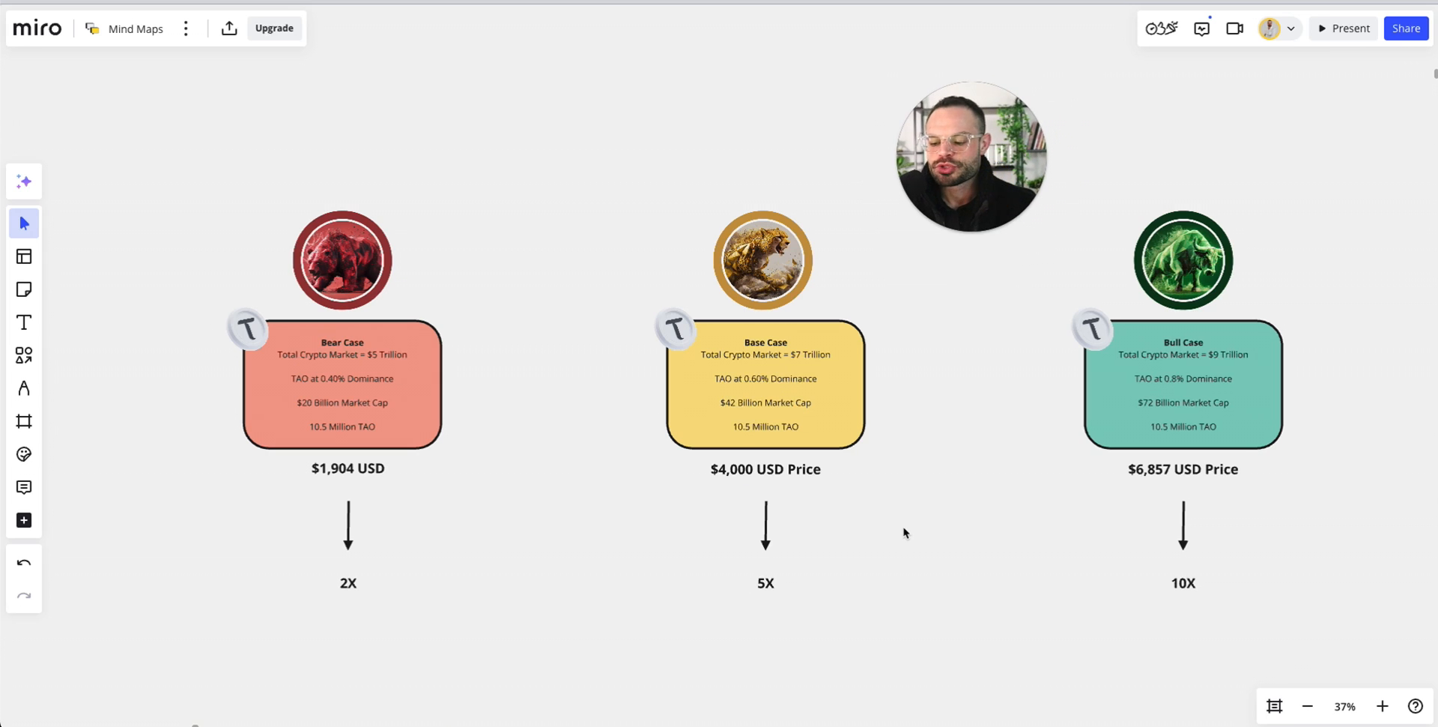
pyautogui.moveTo(936, 656)
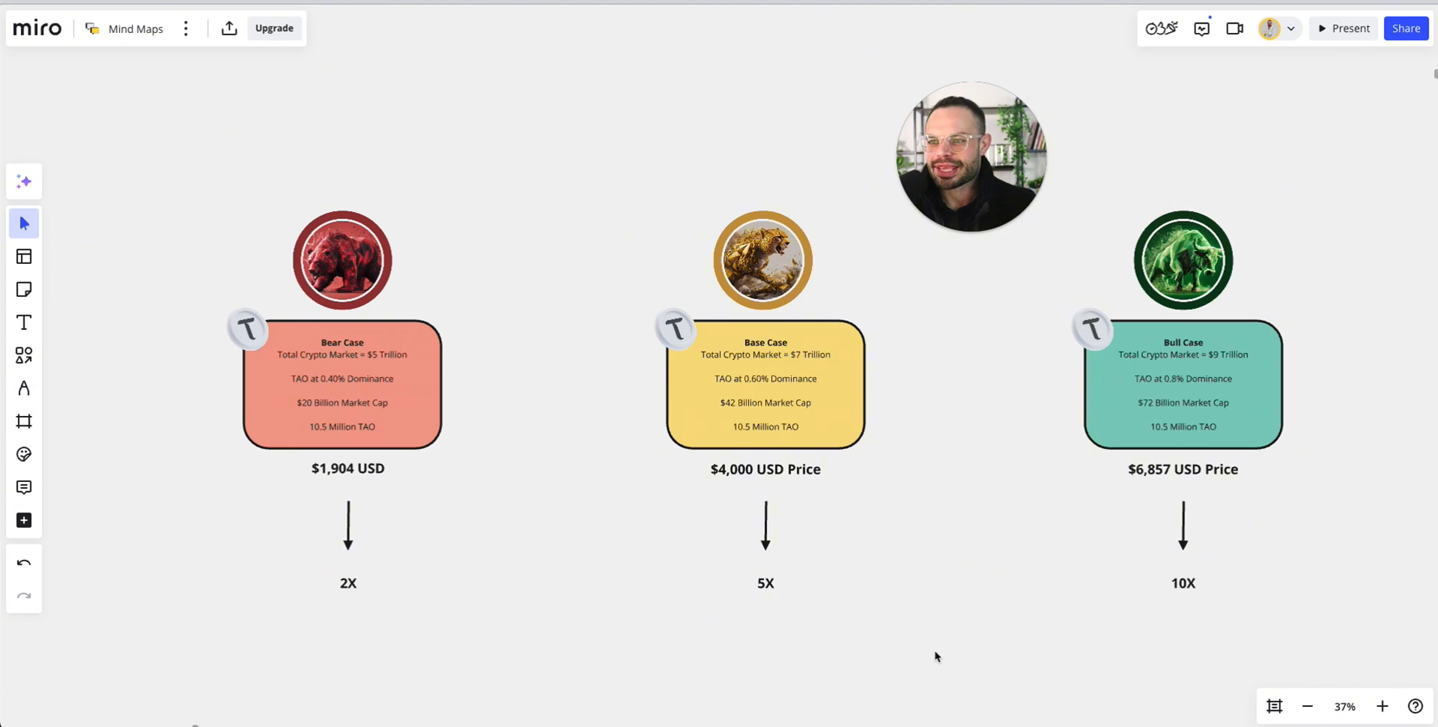
pyautogui.moveTo(975, 508)
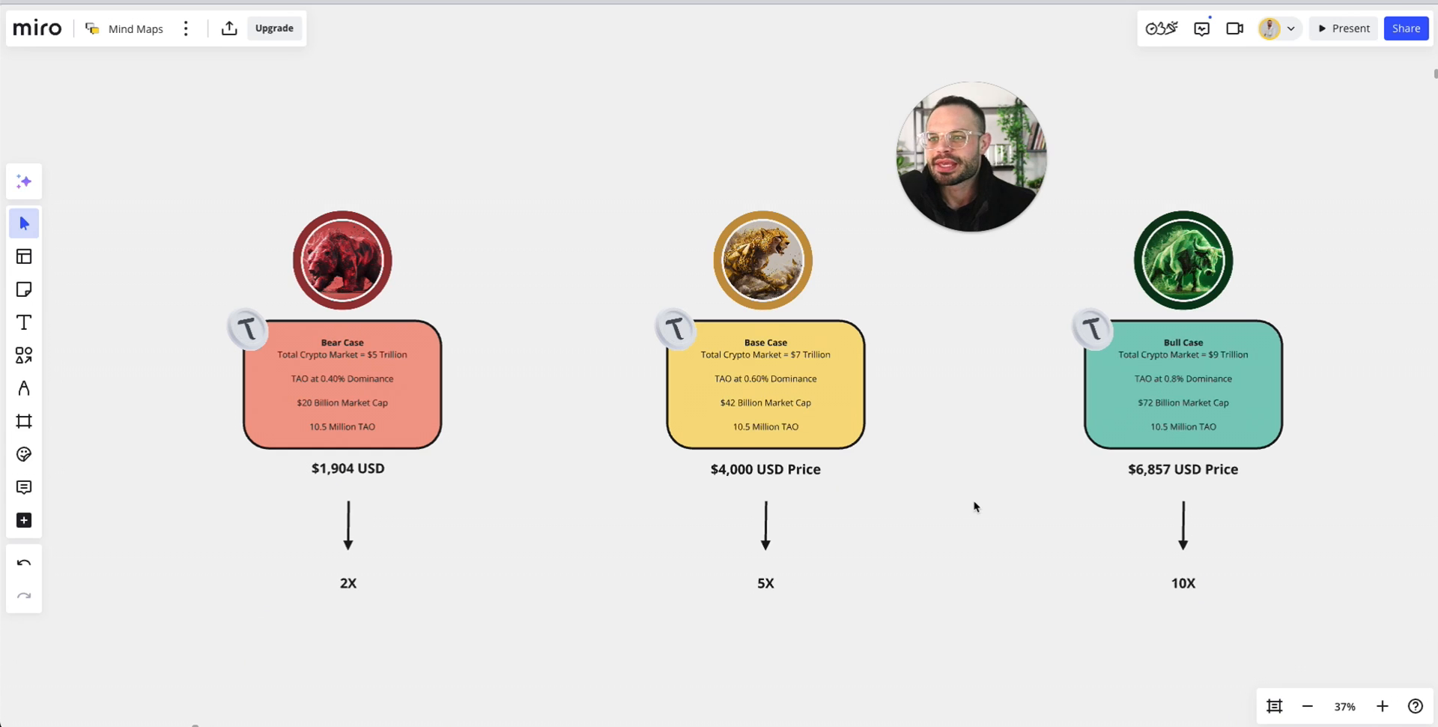
pyautogui.moveTo(992, 445)
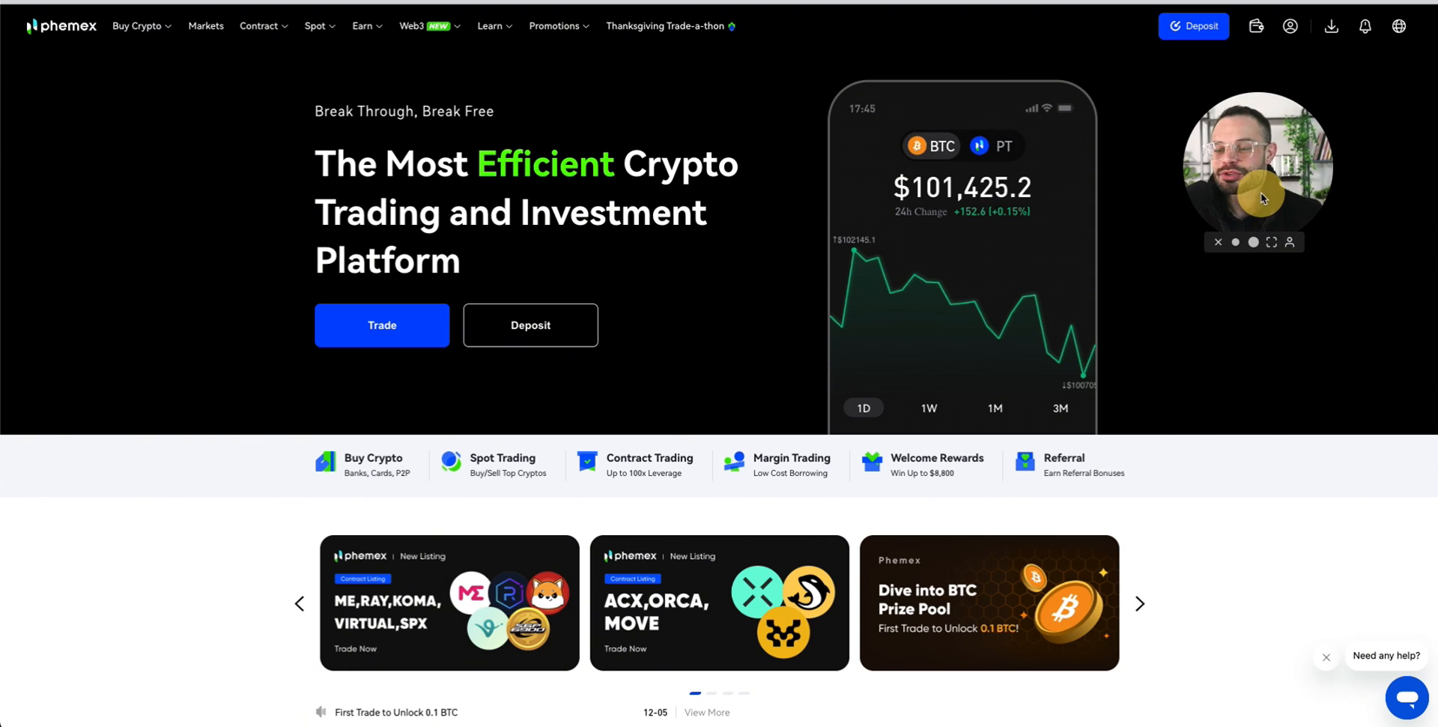
pyautogui.moveTo(1263, 199)
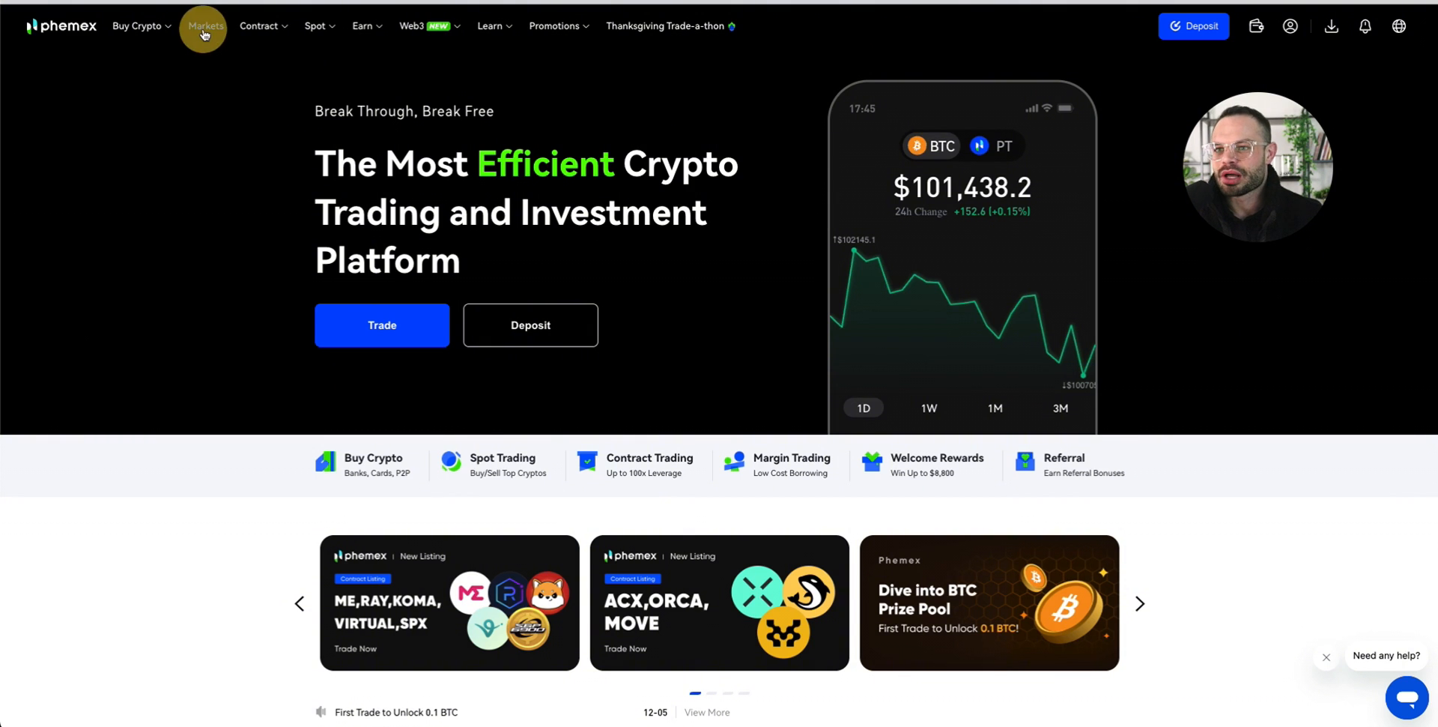
# - Go to the Phemex Markets page listing spot trading pairs
pyautogui.click(204, 26)
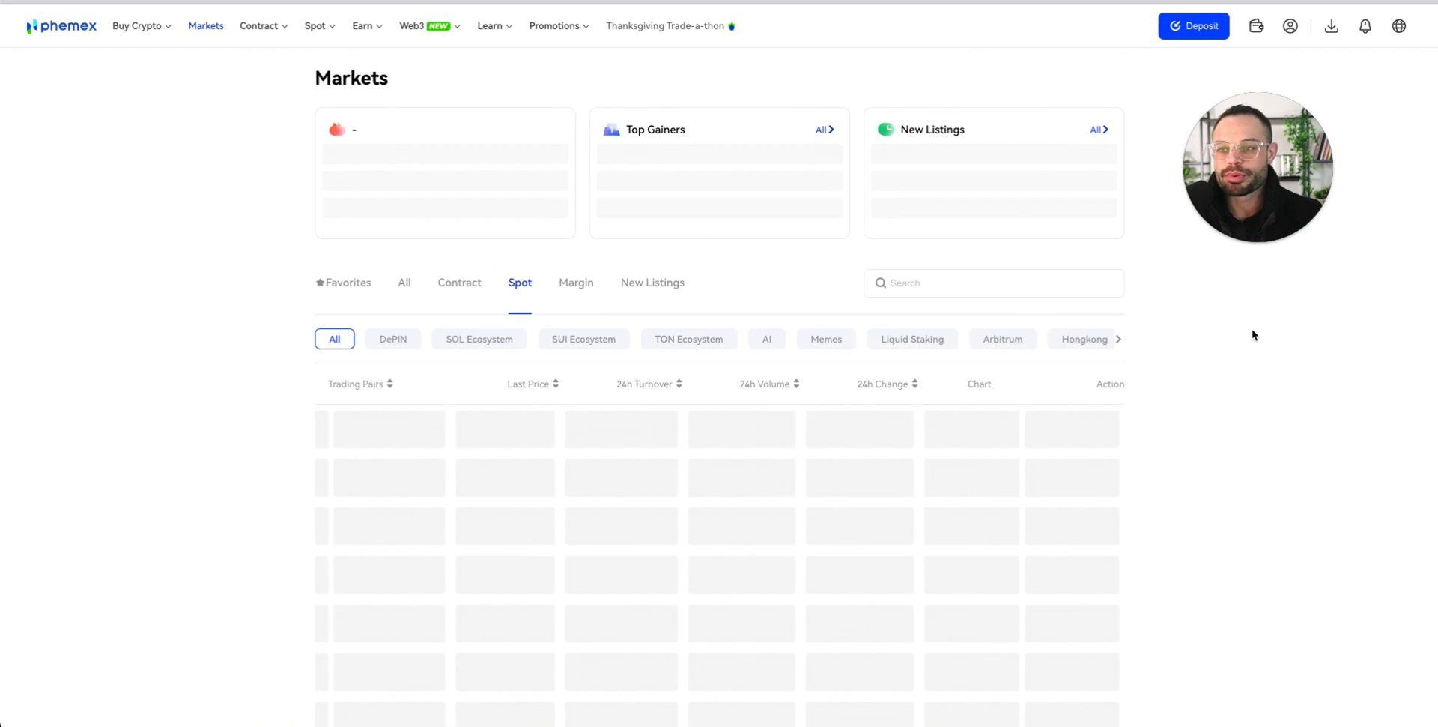
# - Filter Phemex markets by 'tao' to find TAO/USDT, then return to the homepage
pyautogui.click(969, 282)
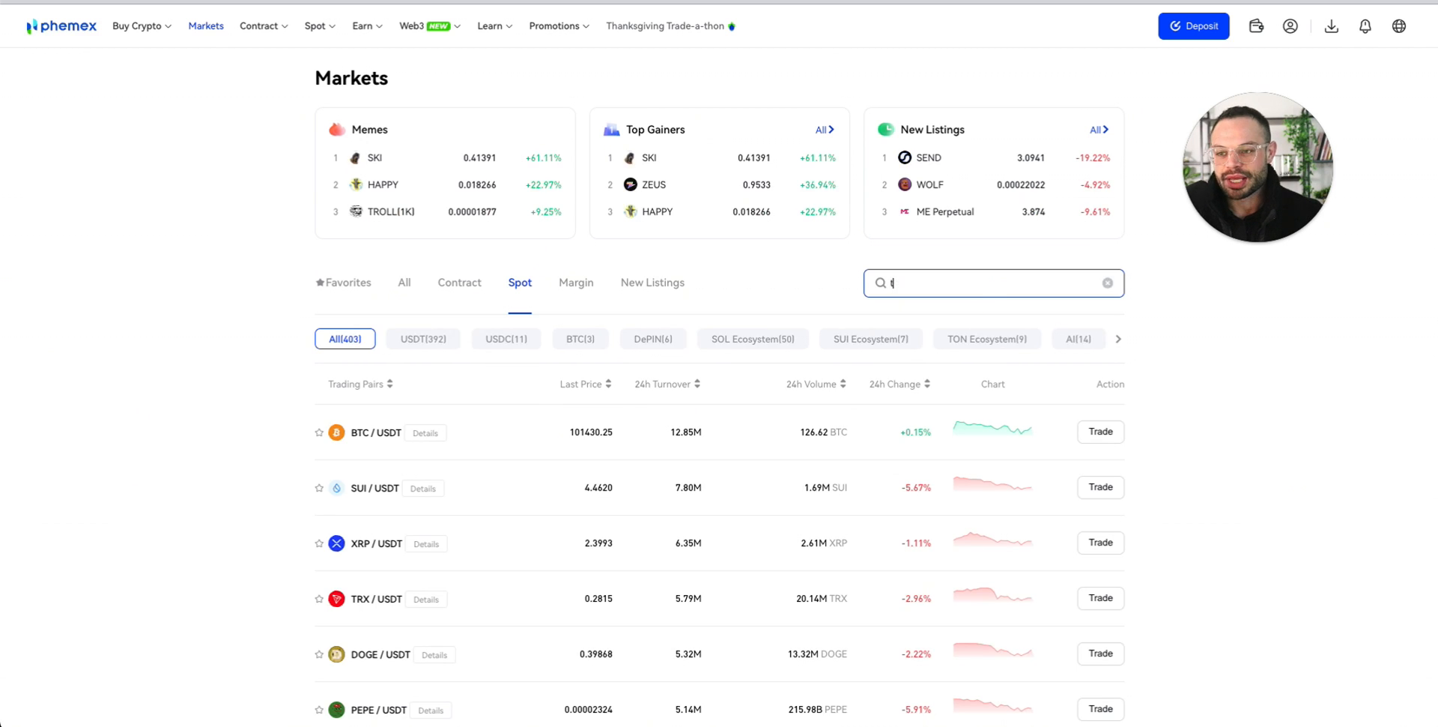
pyautogui.write('tao')
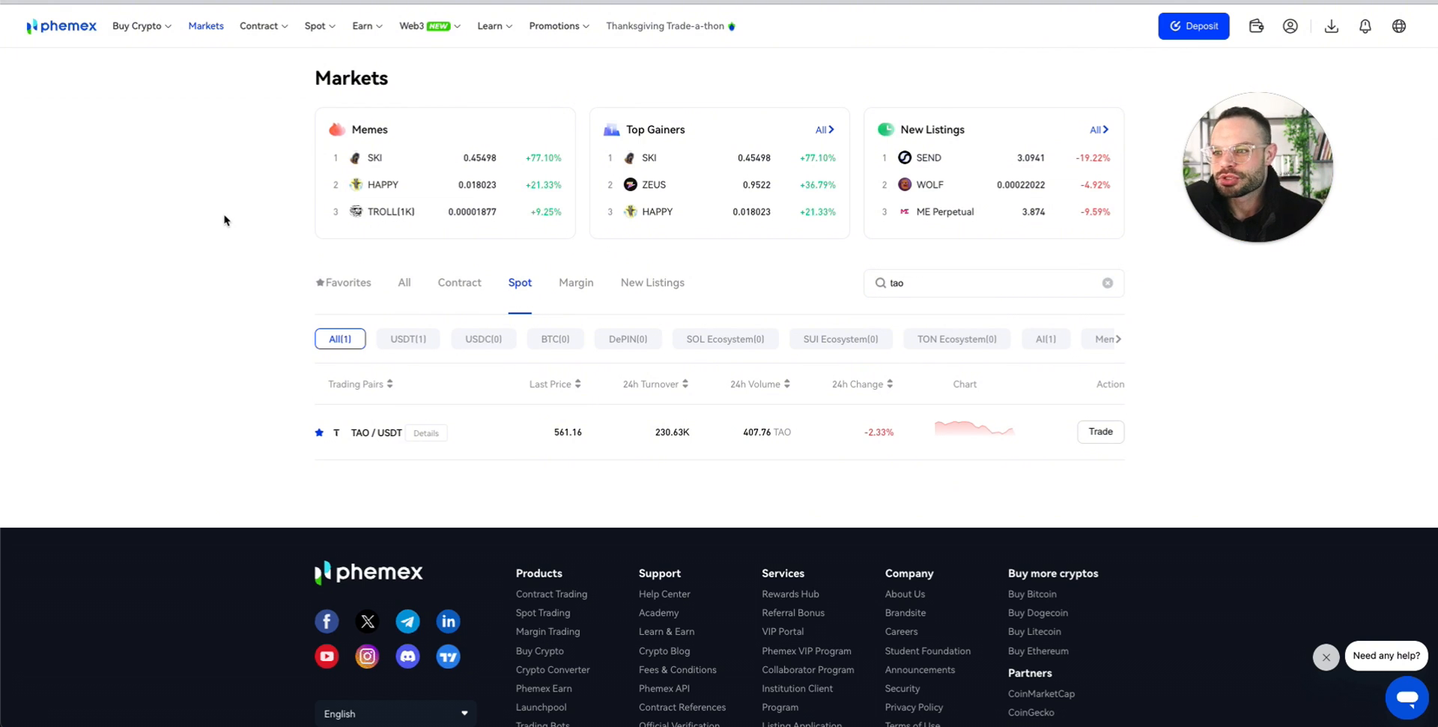
pyautogui.moveTo(216, 280)
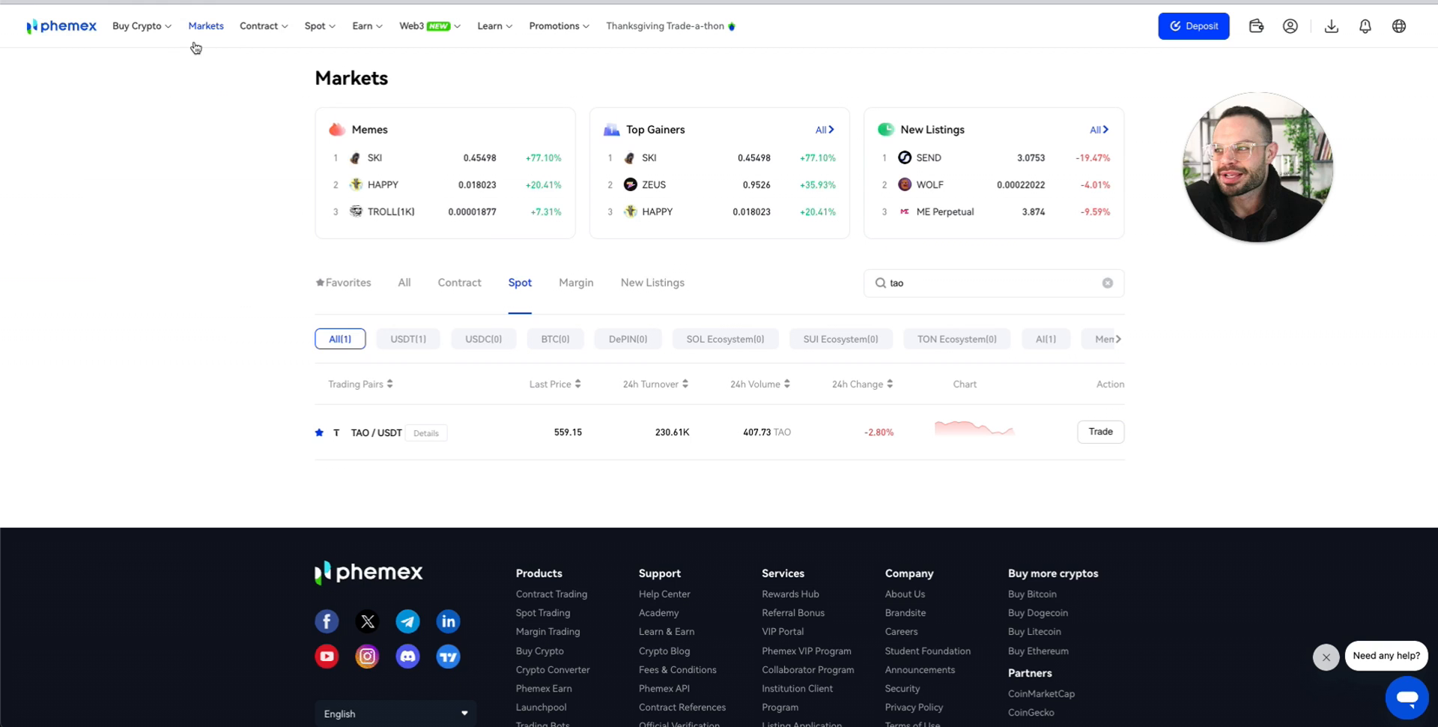
pyautogui.click(138, 25)
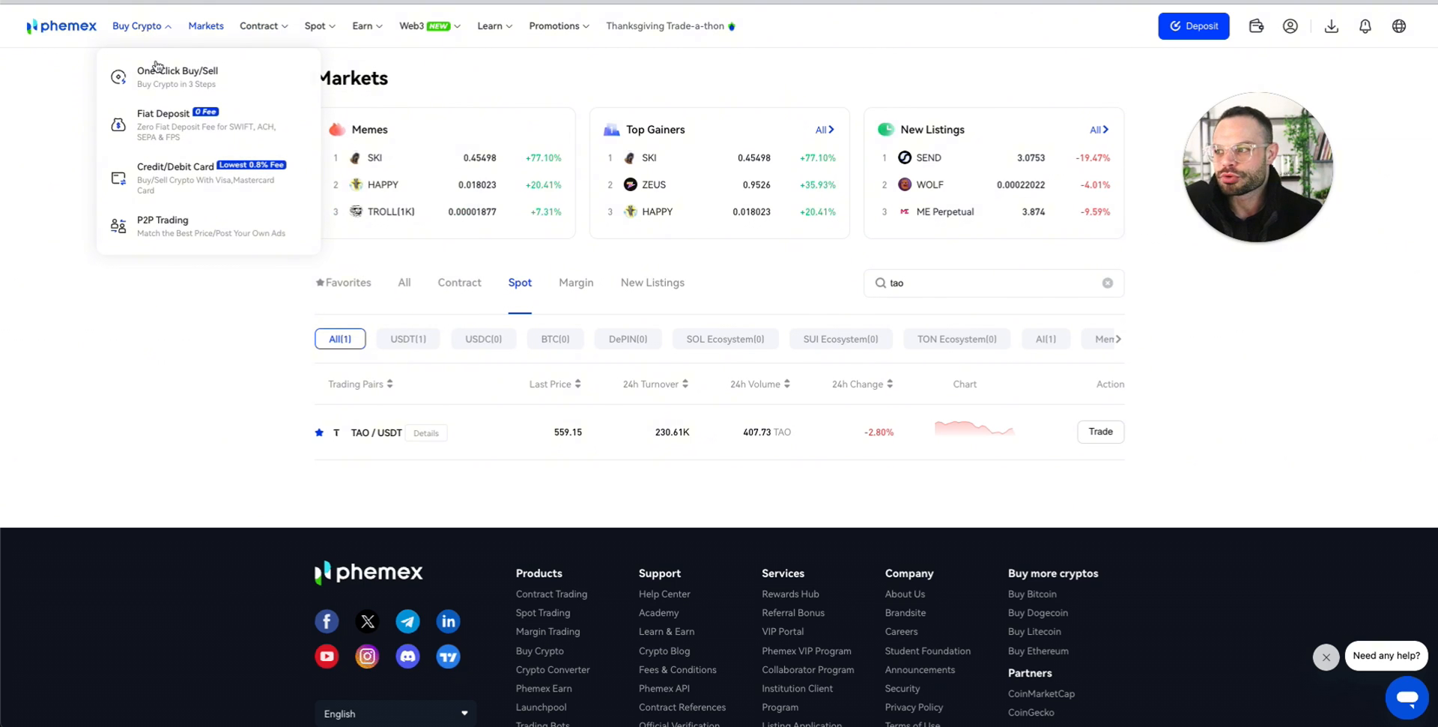
pyautogui.click(61, 26)
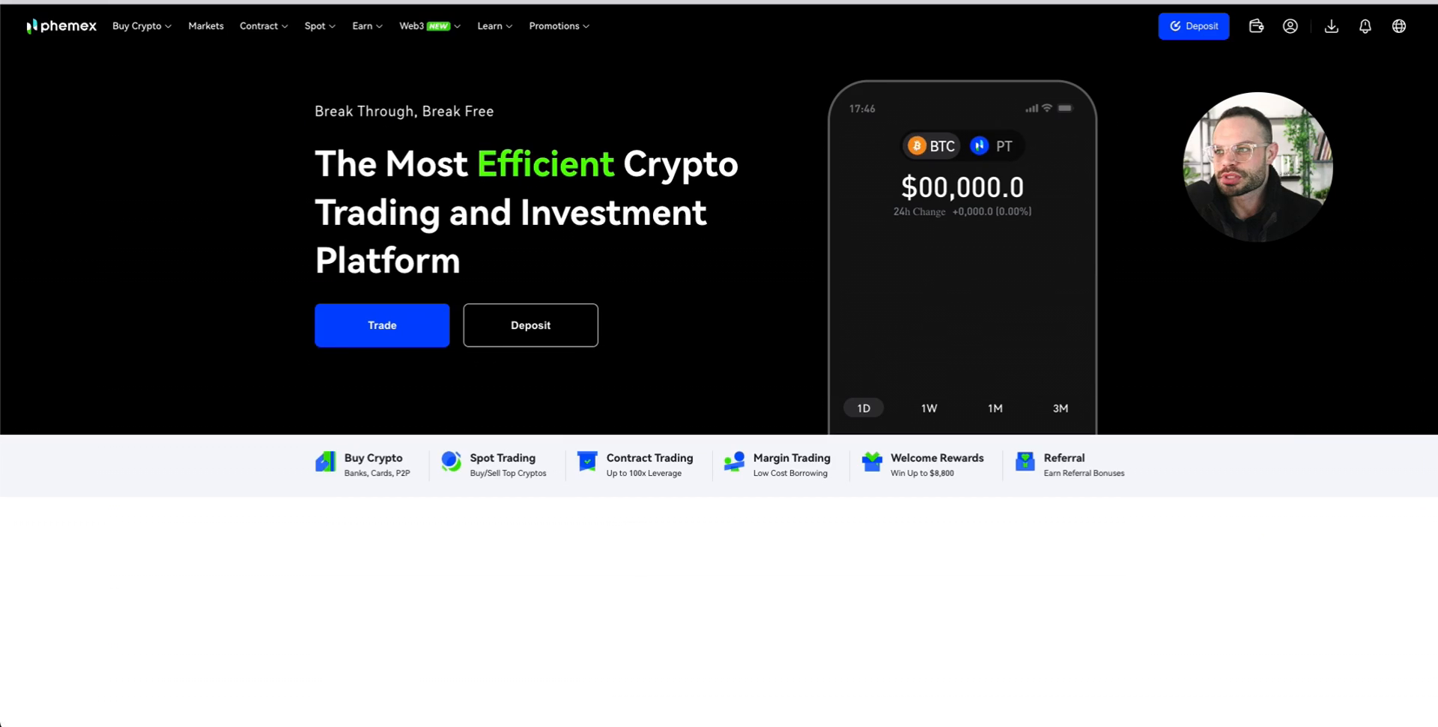